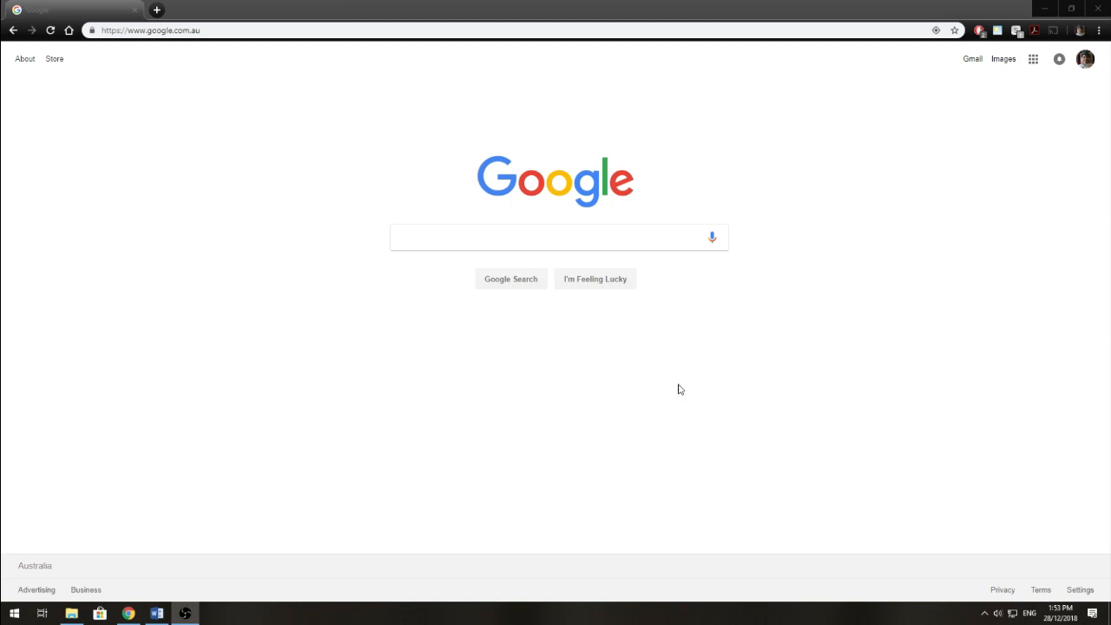
mouse_move(684, 389)
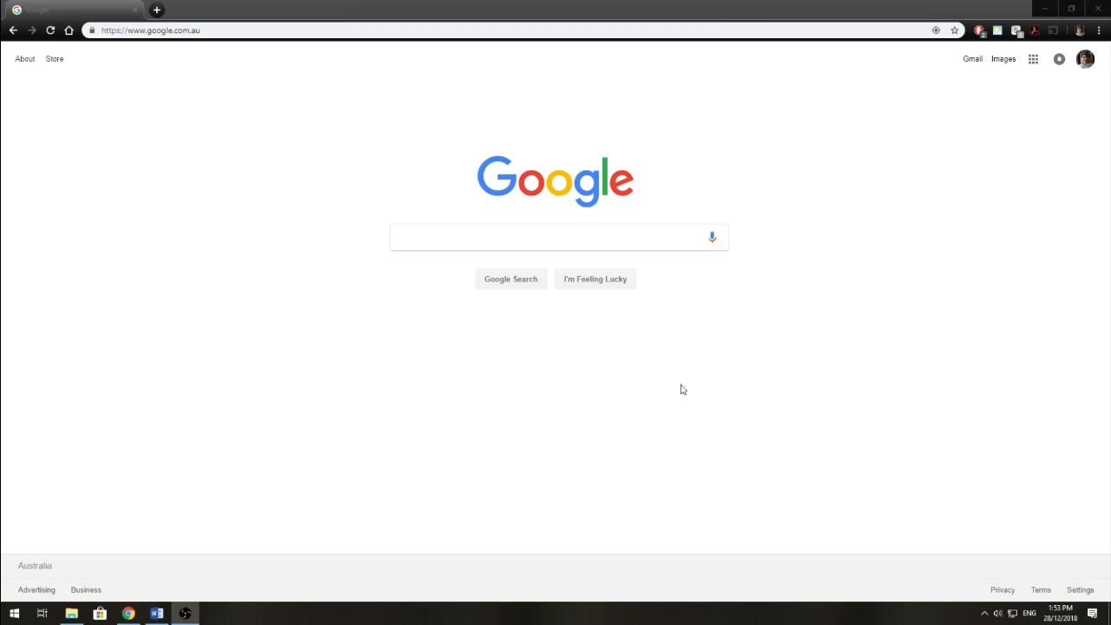
mouse_move(393, 307)
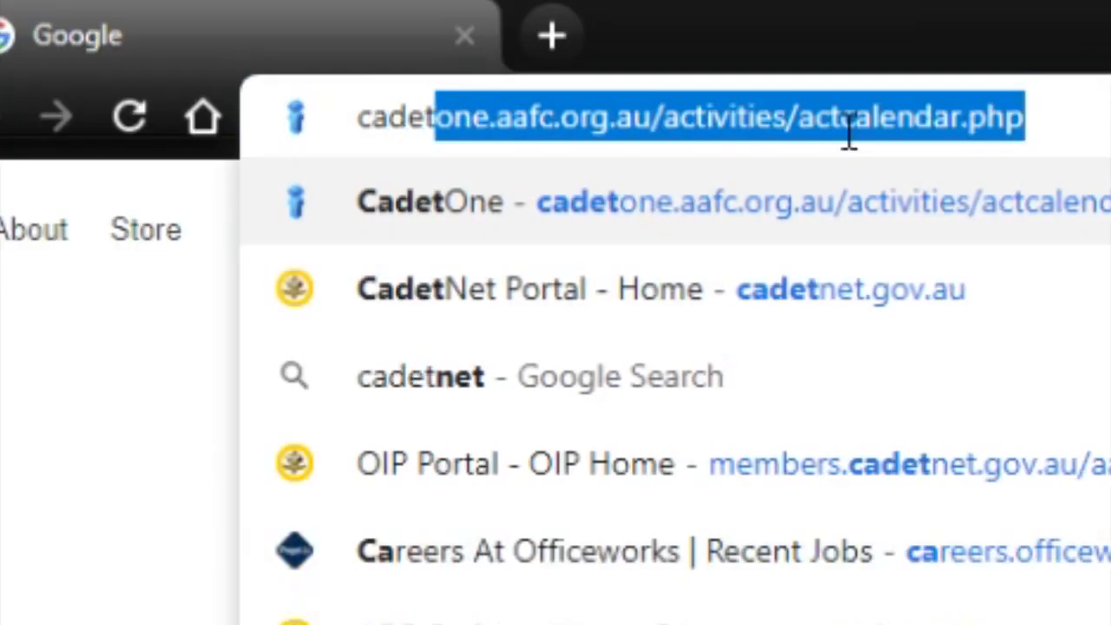
Navigate Chrome to cadetnet.gov.au to load the CadetNet portal.
type("cadetnet.gov.au")
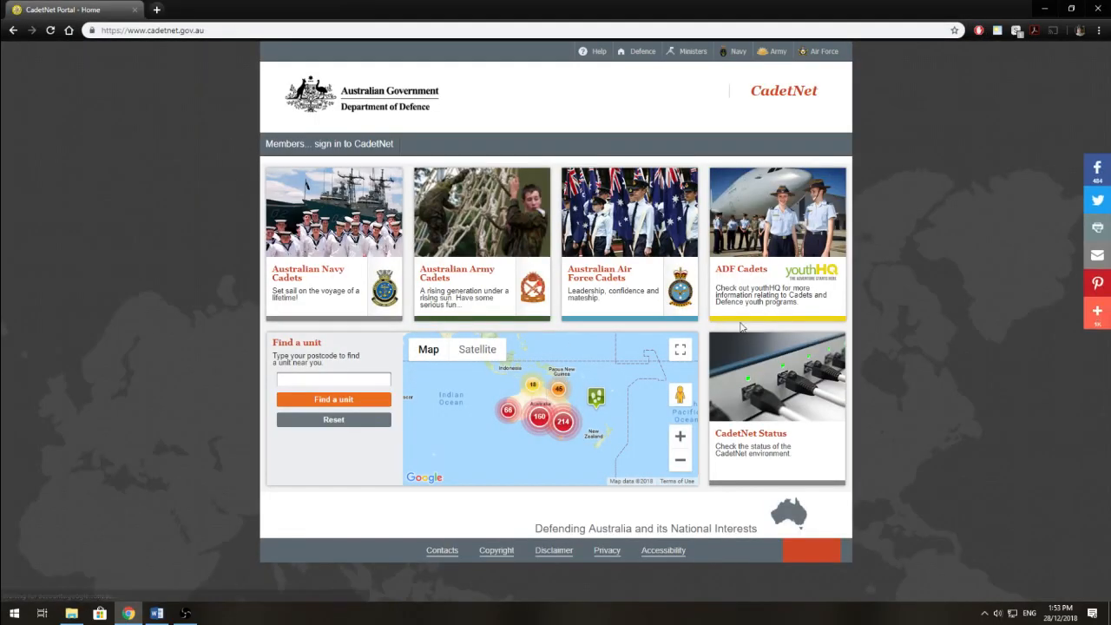
mouse_move(327, 150)
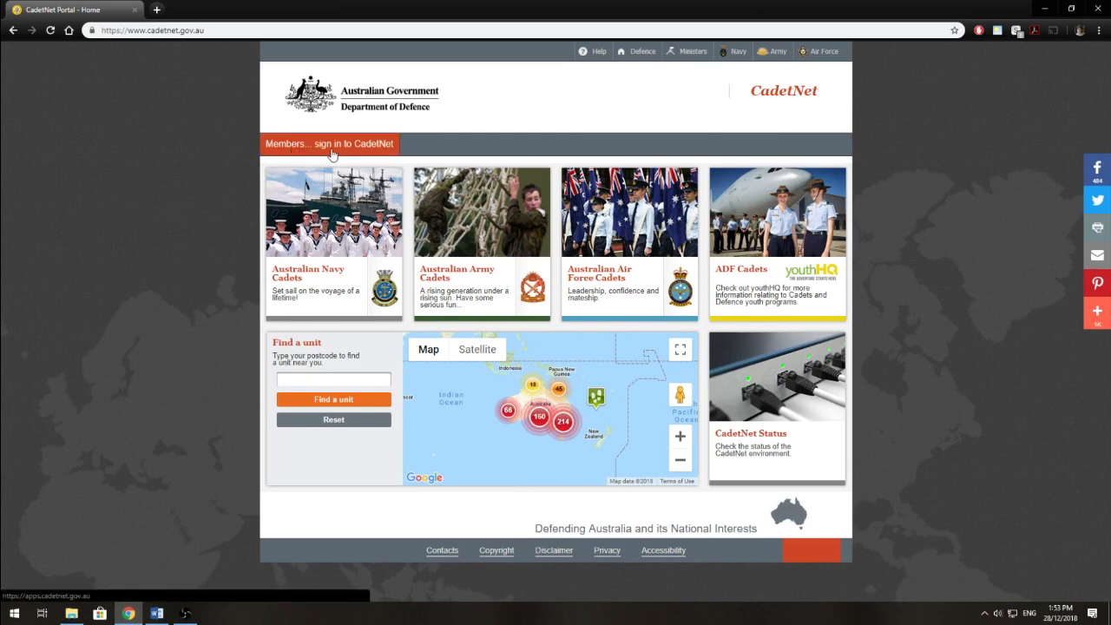
Sign in to CadetNet from the members link with user name and password.
left_click(330, 145)
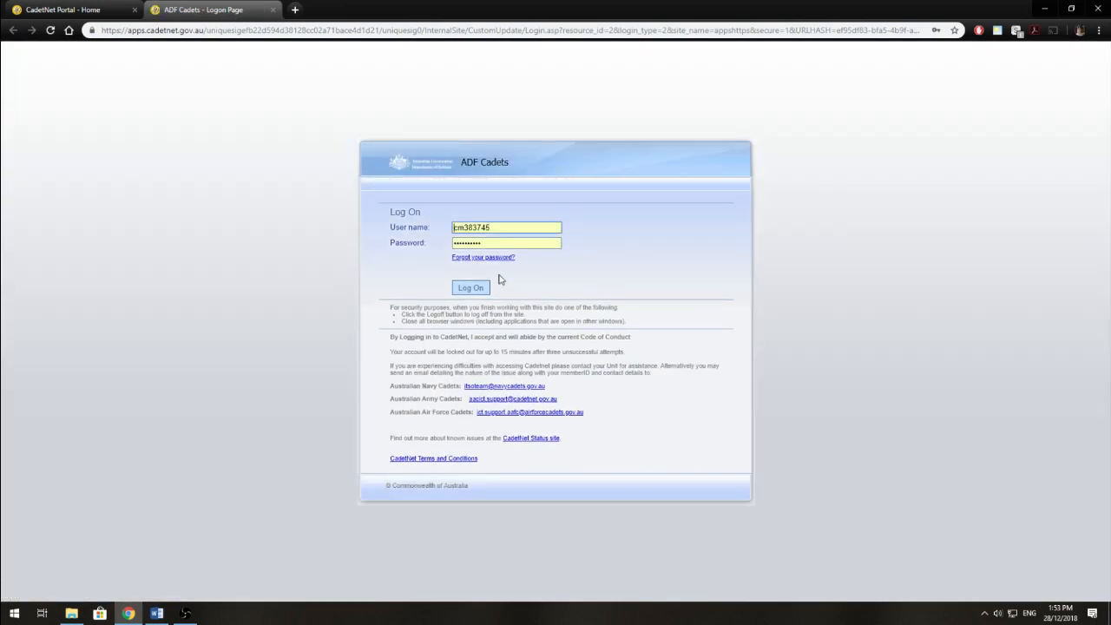
mouse_move(431, 226)
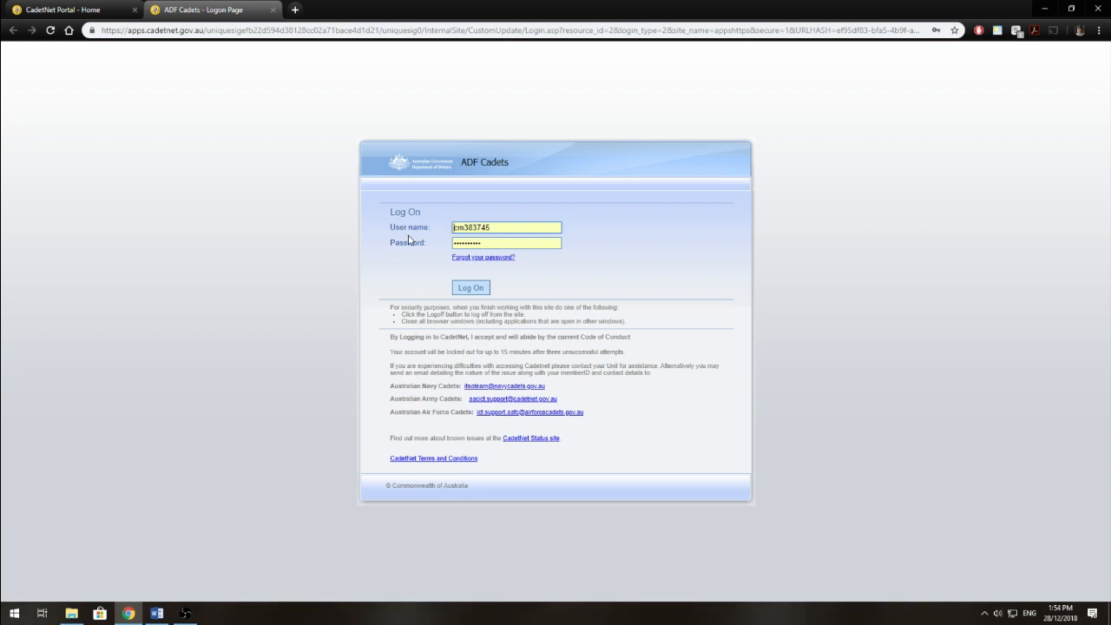
left_click(507, 227)
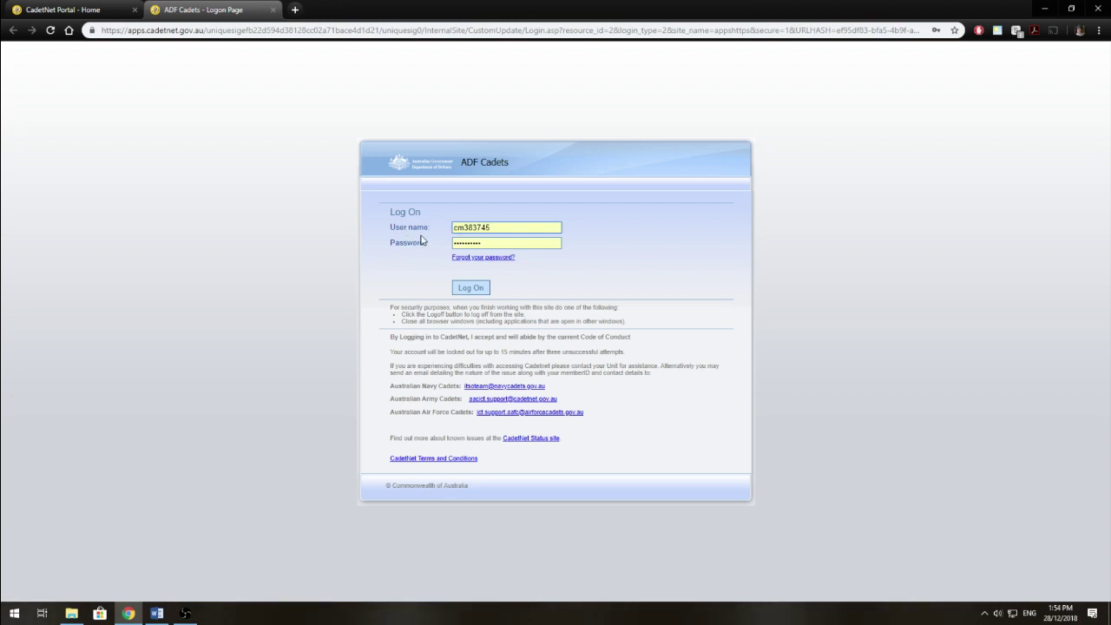
left_click(507, 243)
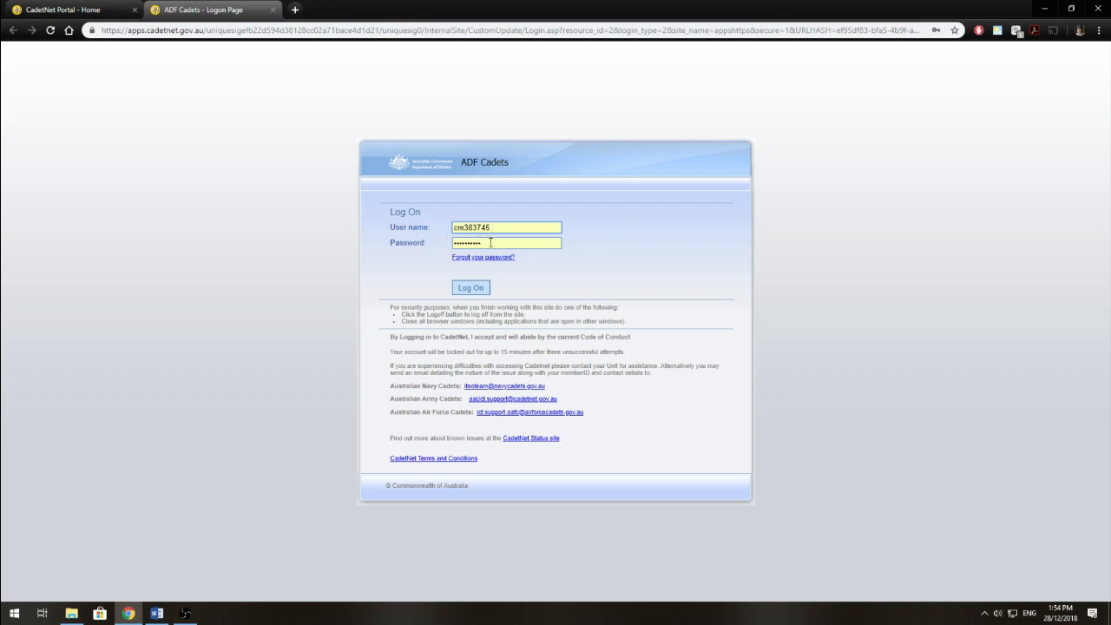
left_click(507, 244)
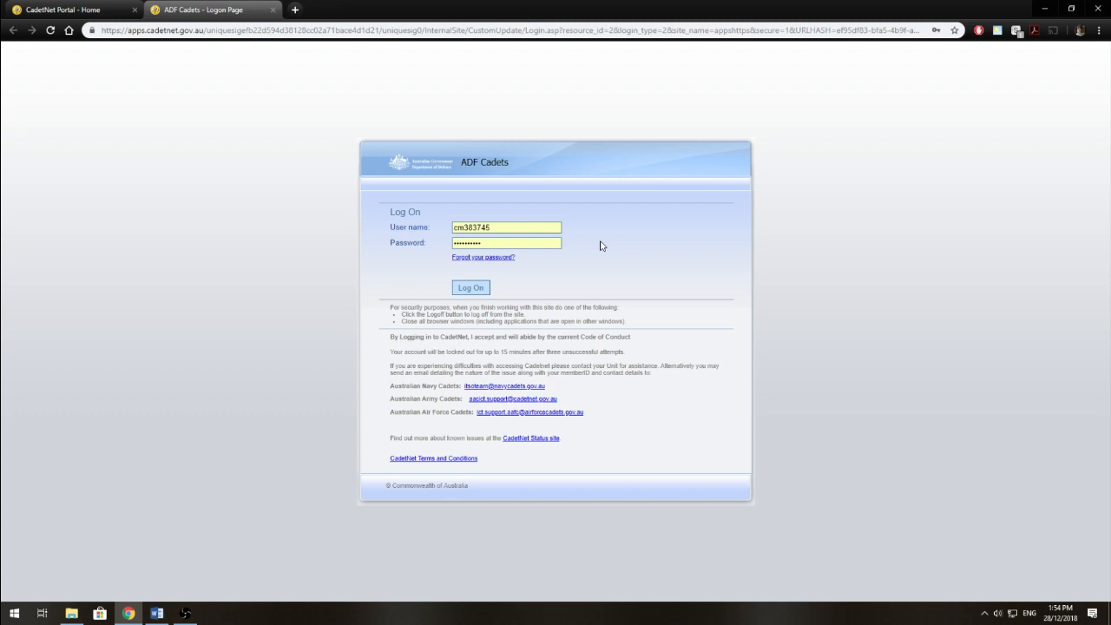
left_click(470, 288)
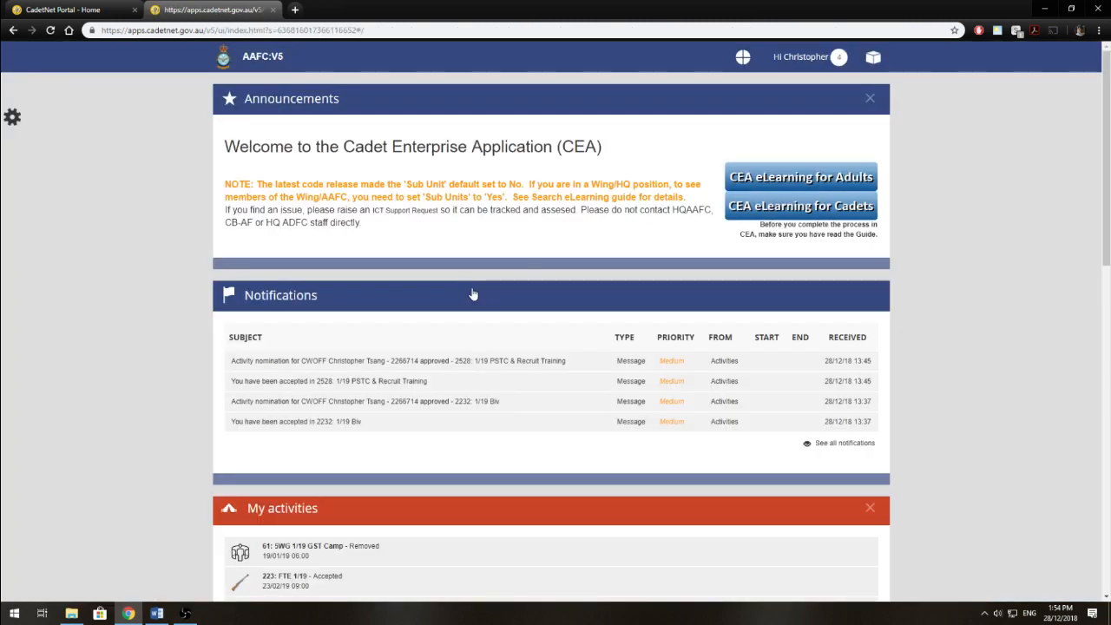
mouse_move(316, 208)
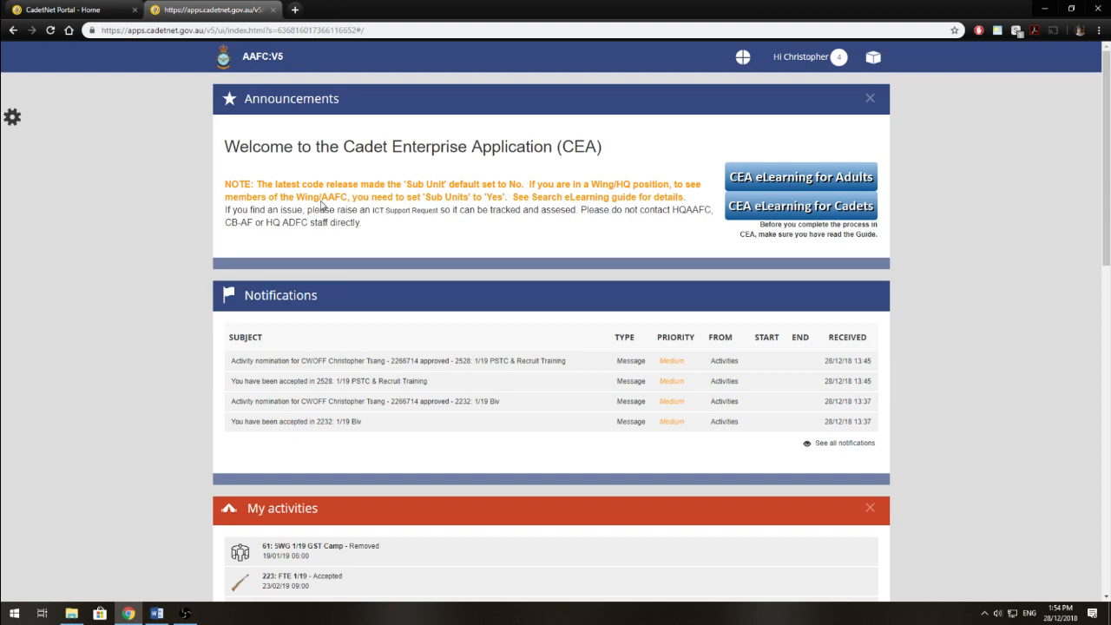
scroll("down", 3)
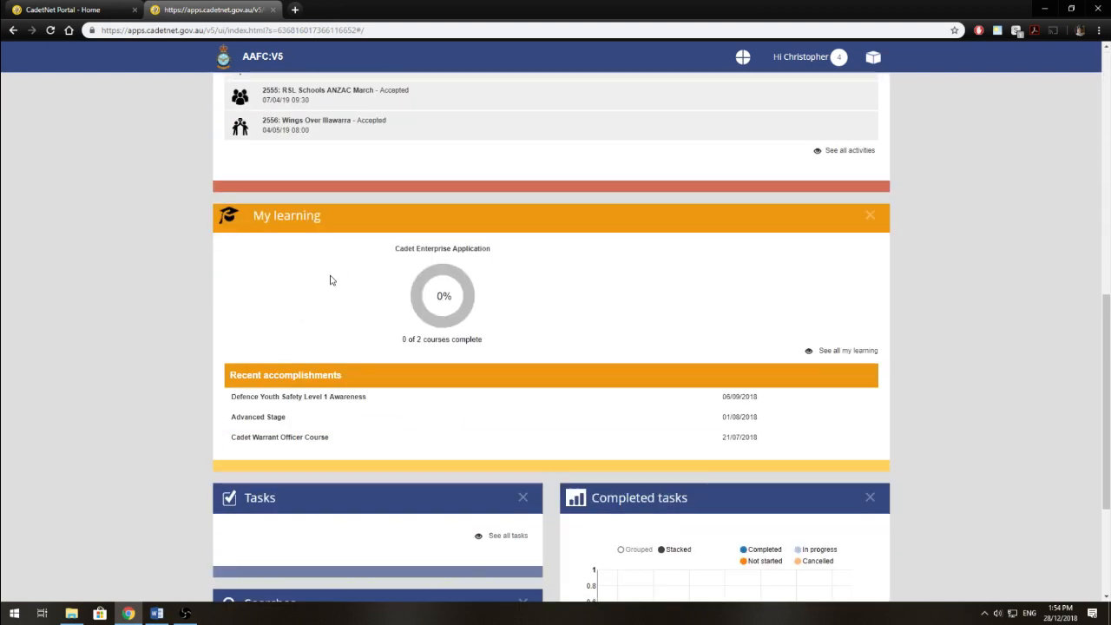
scroll("down", 3)
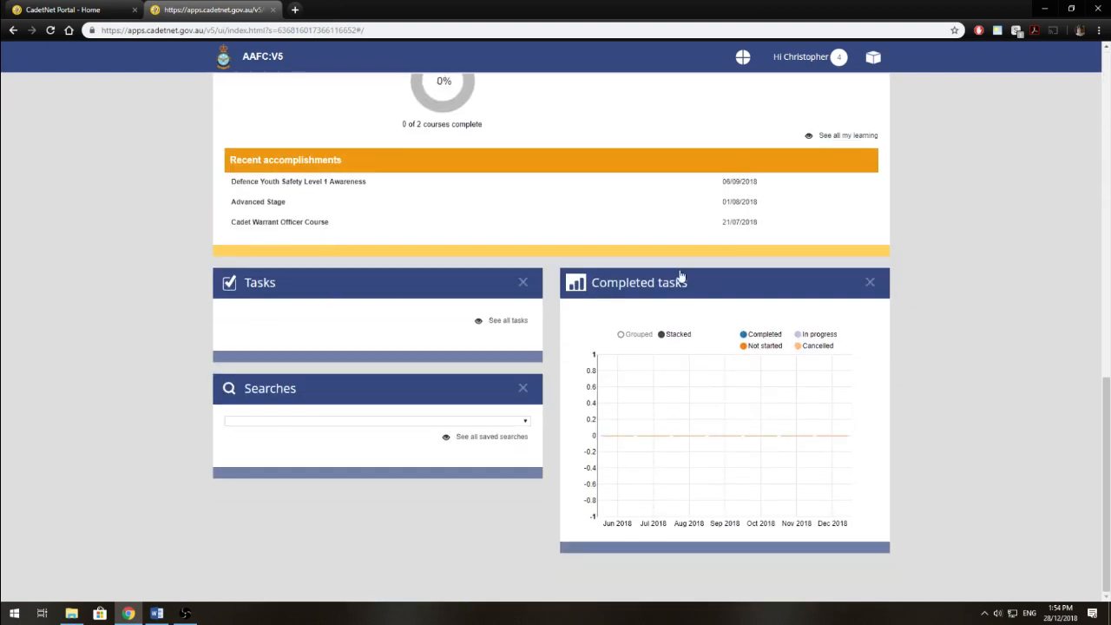
mouse_move(295, 389)
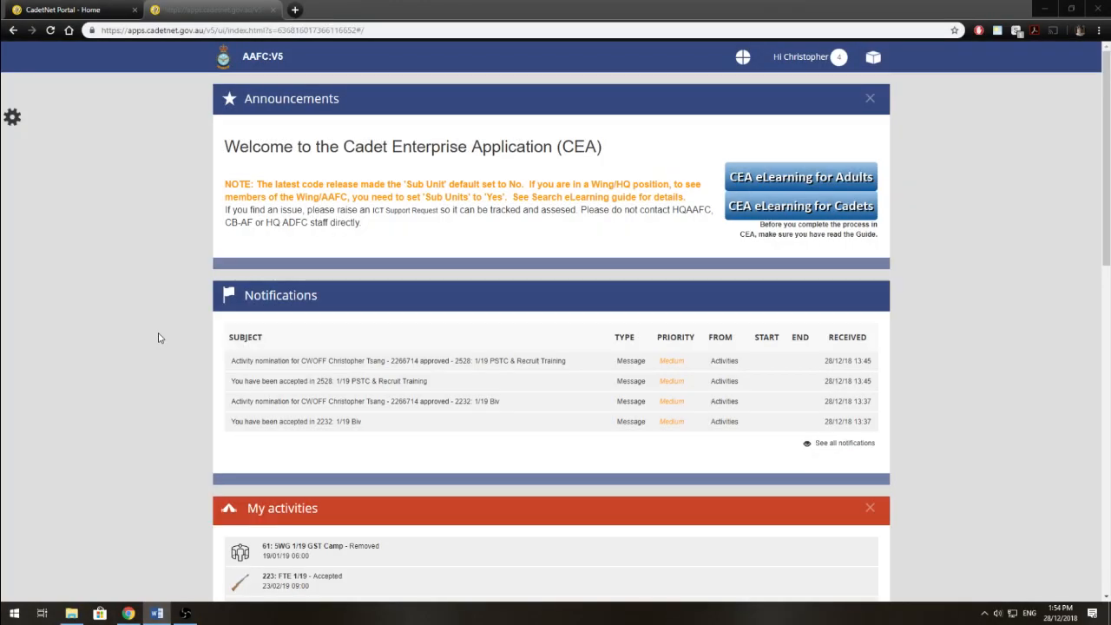
mouse_move(125, 344)
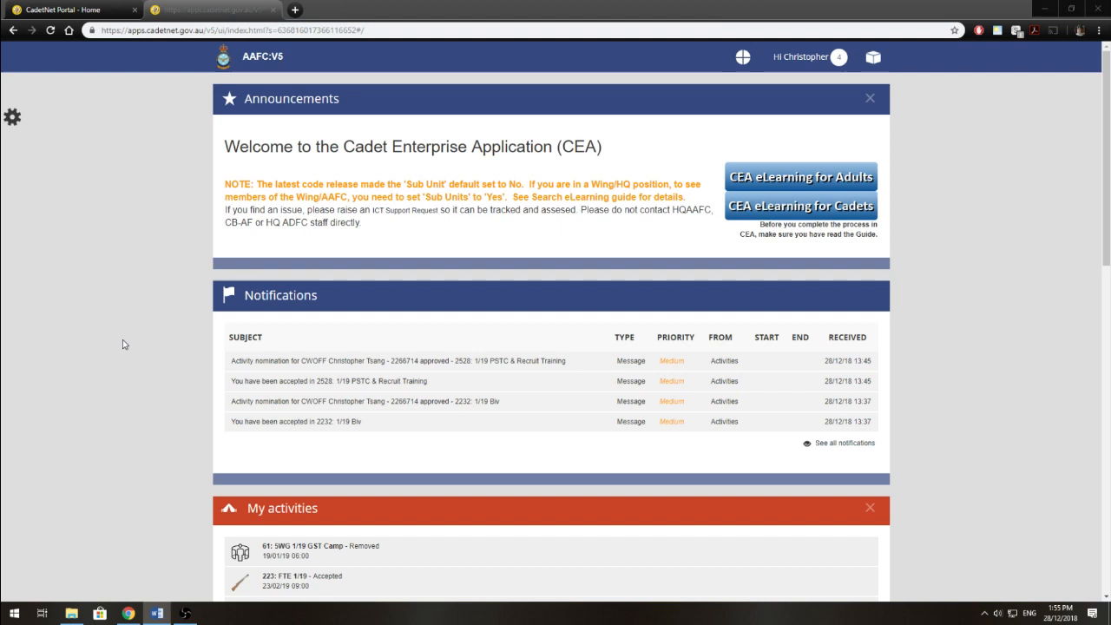
mouse_move(831, 337)
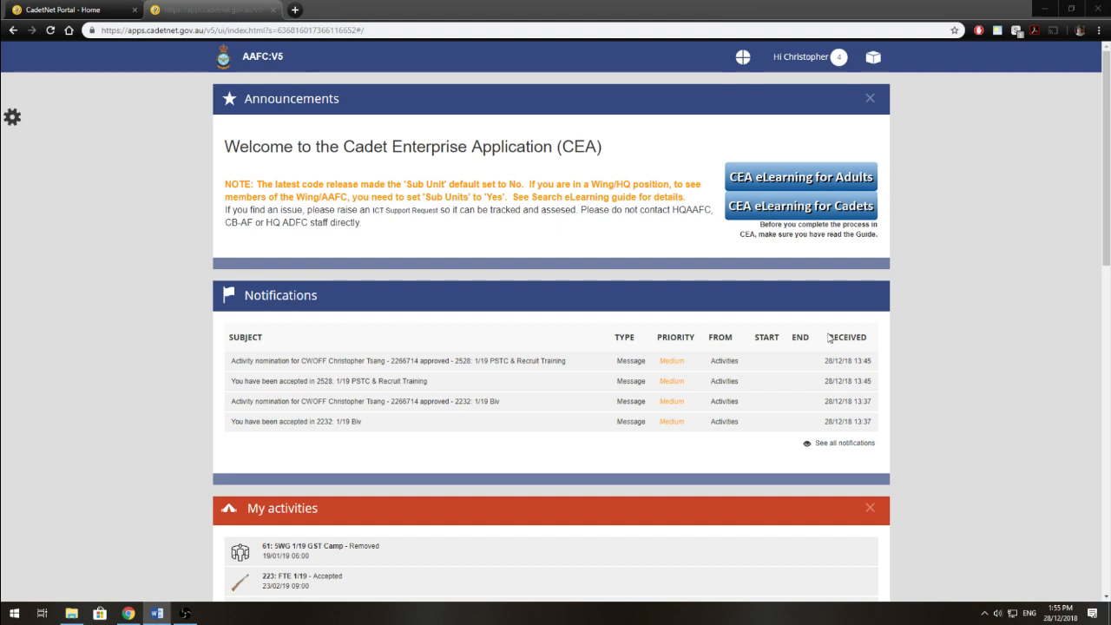
Go to My activities from the Hi Christopher account menu.
left_click(802, 56)
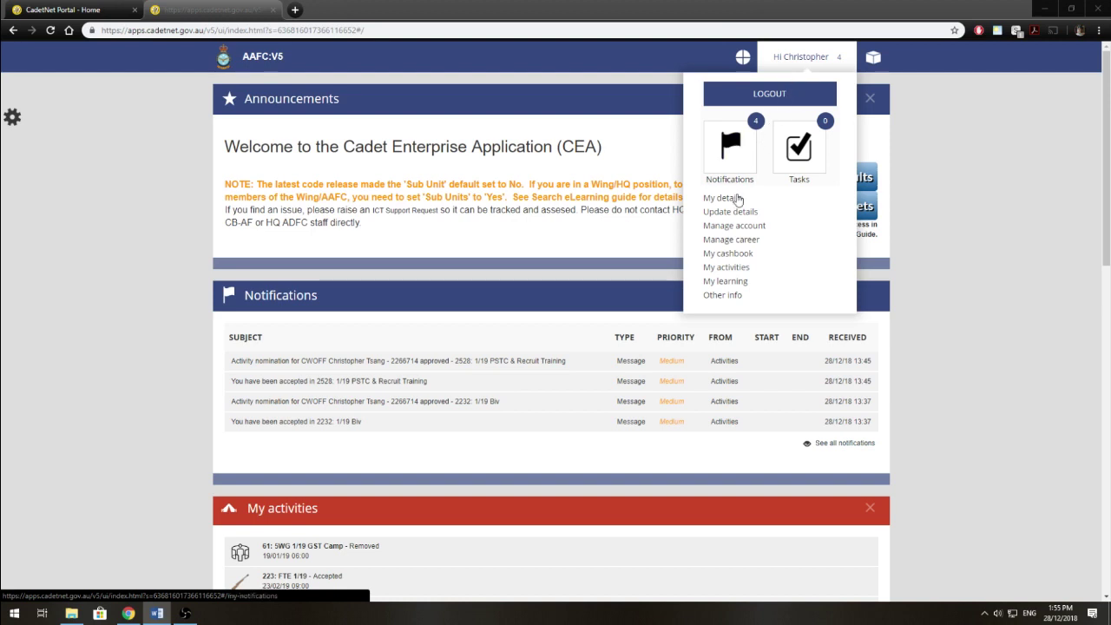
mouse_move(733, 271)
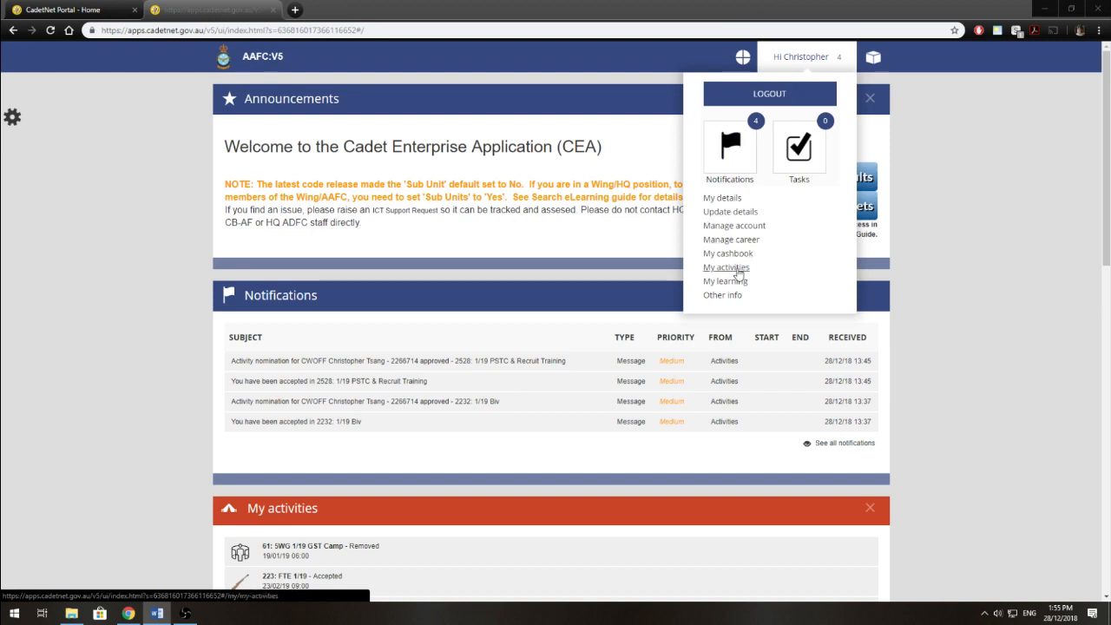
left_click(726, 267)
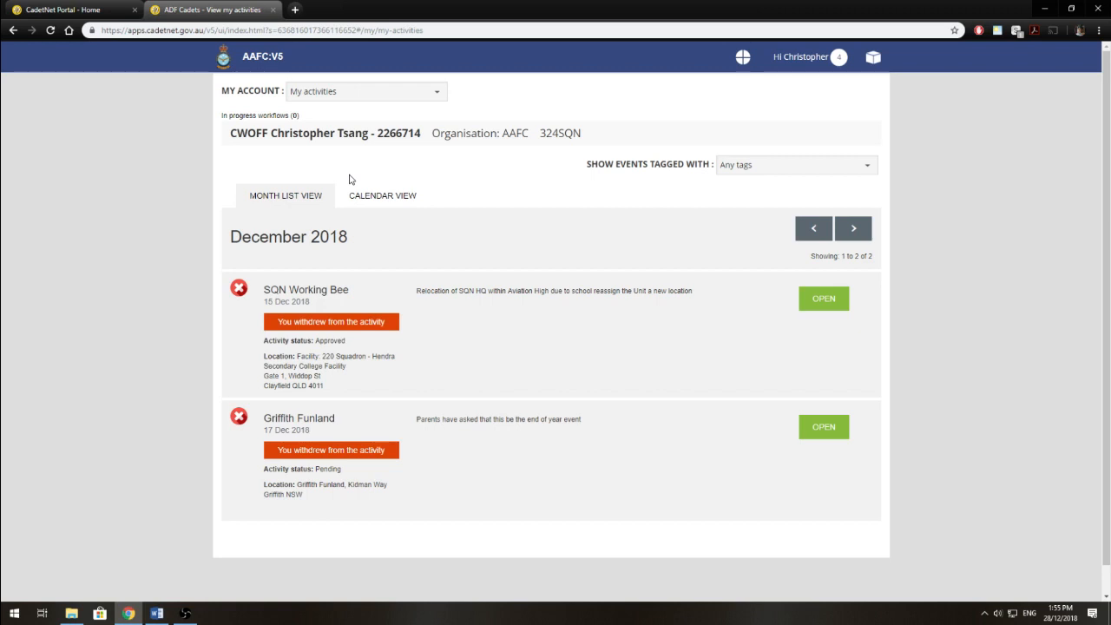
mouse_move(264, 208)
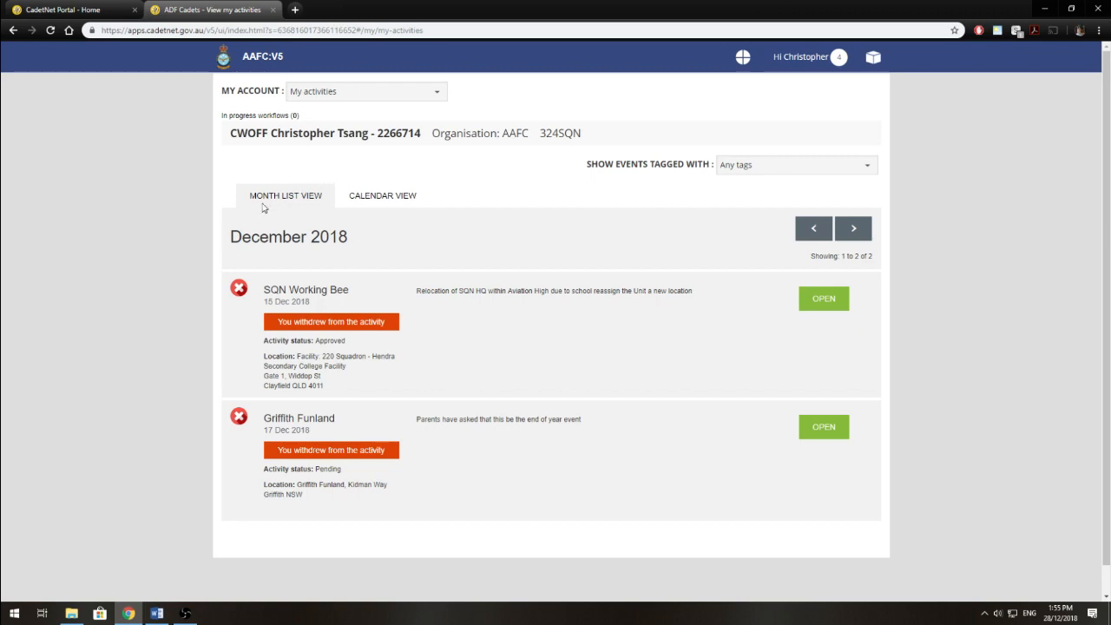
mouse_move(305, 223)
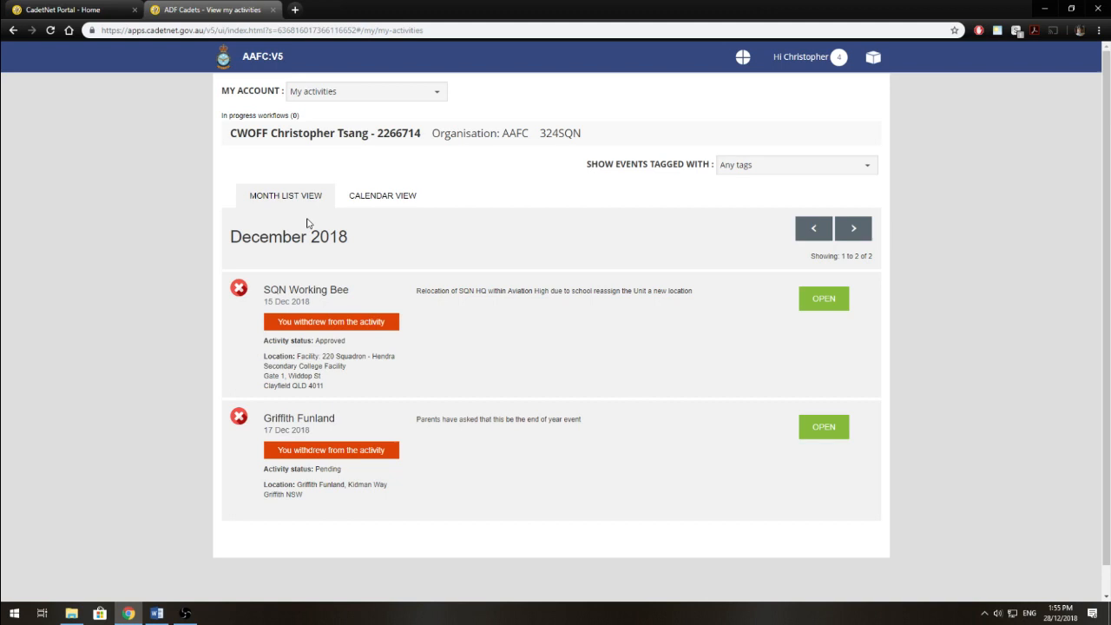
mouse_move(347, 208)
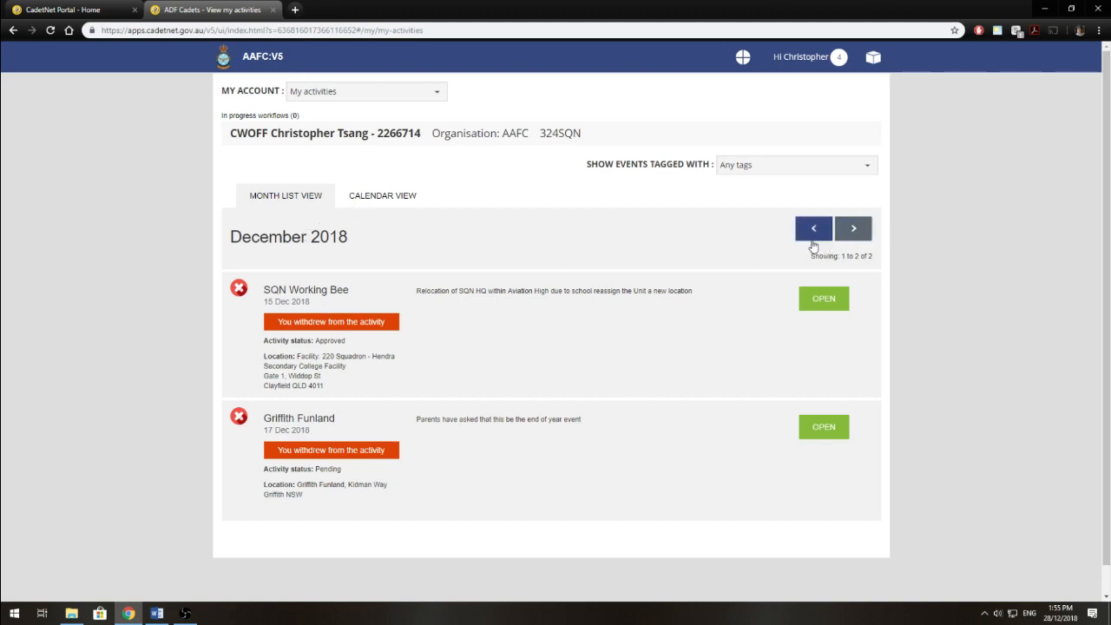
Browse the month arrows back to November then forward to January 2019 activities.
left_click(812, 227)
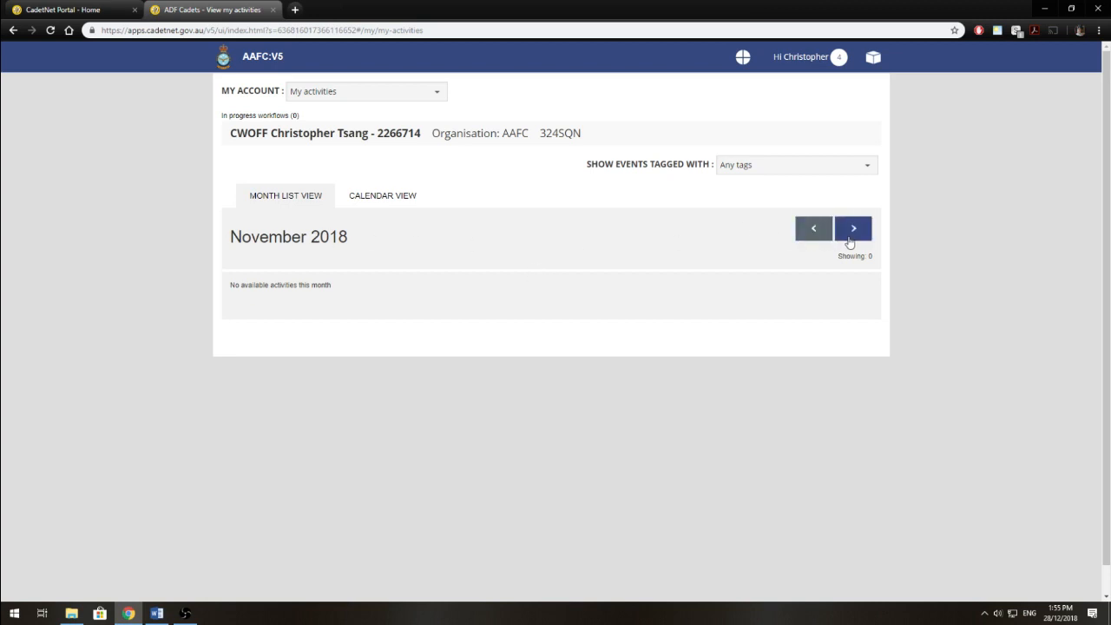
left_click(855, 229)
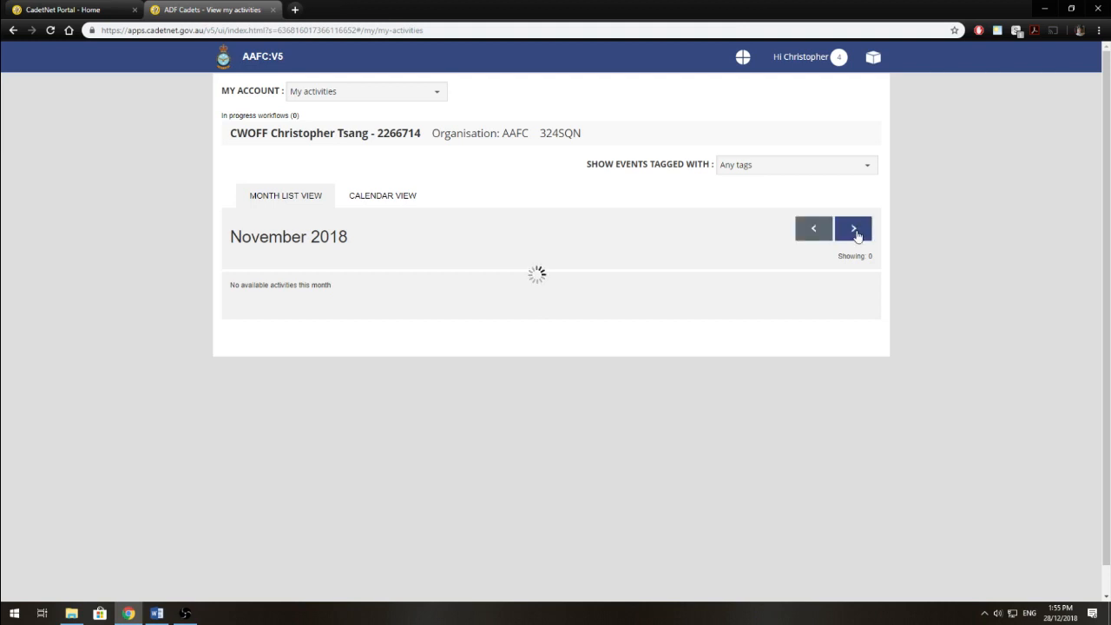
left_click(855, 229)
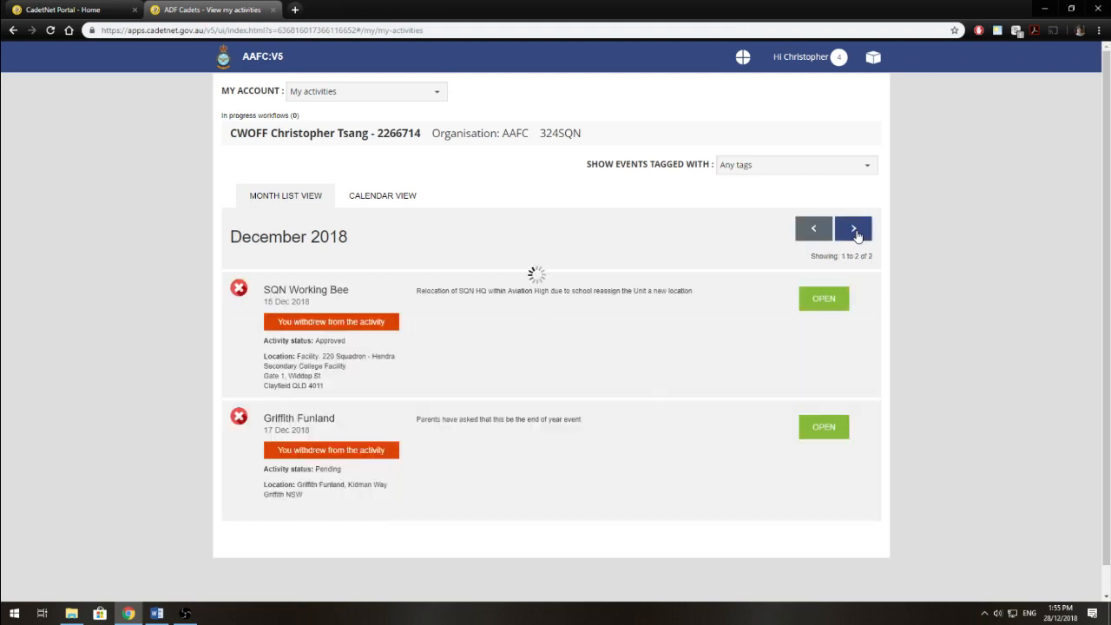
left_click(855, 229)
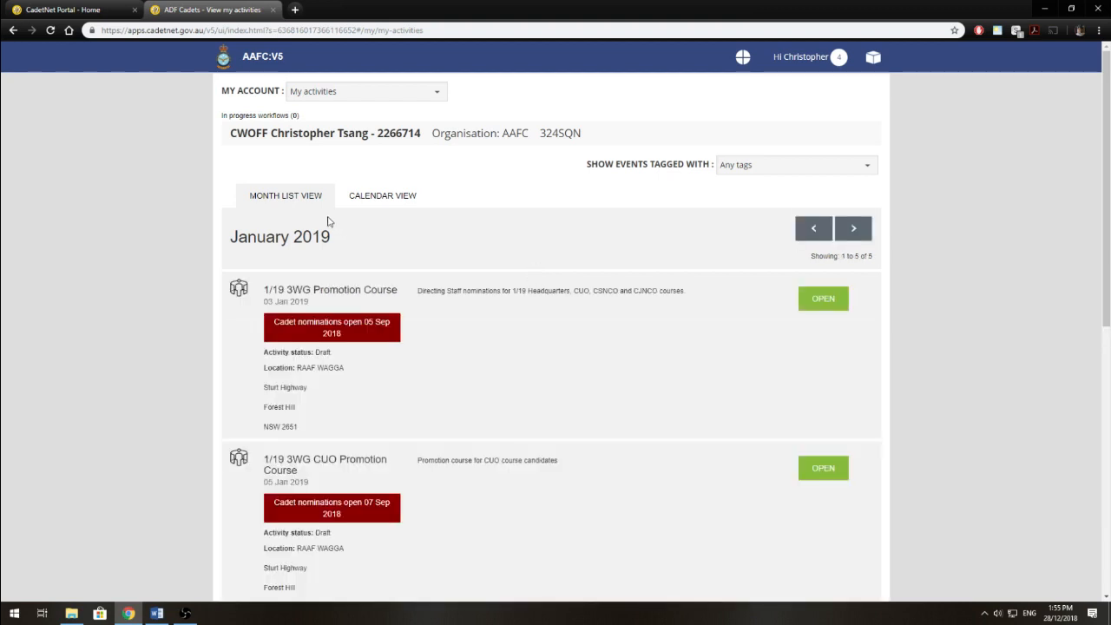
Switch my activities to Calendar View and advance to February 2019.
left_click(382, 195)
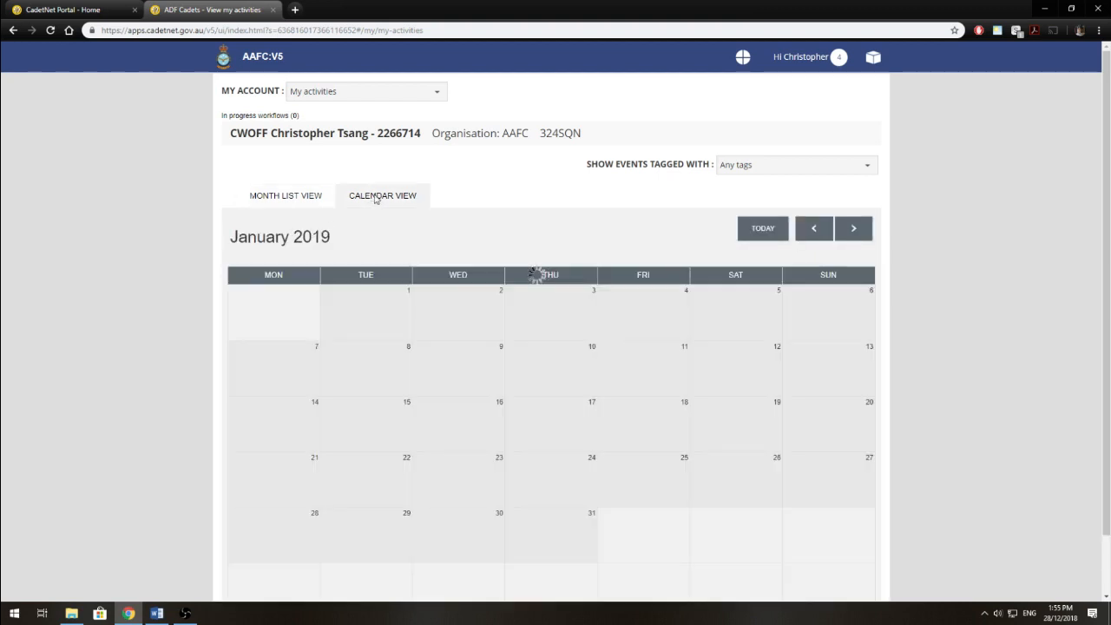
left_click(382, 195)
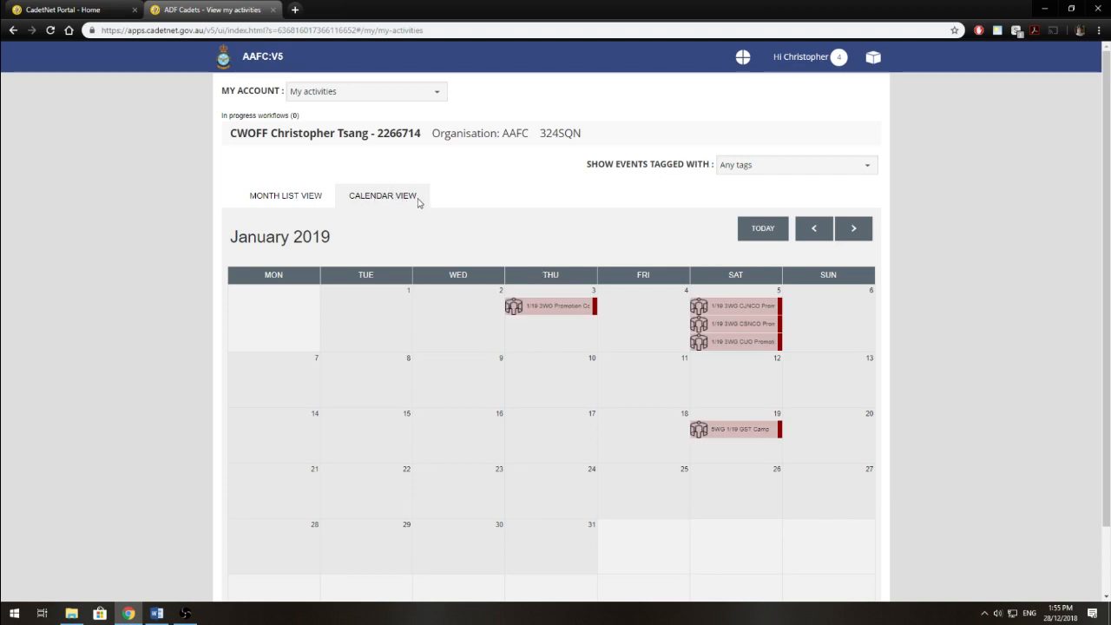
mouse_move(771, 304)
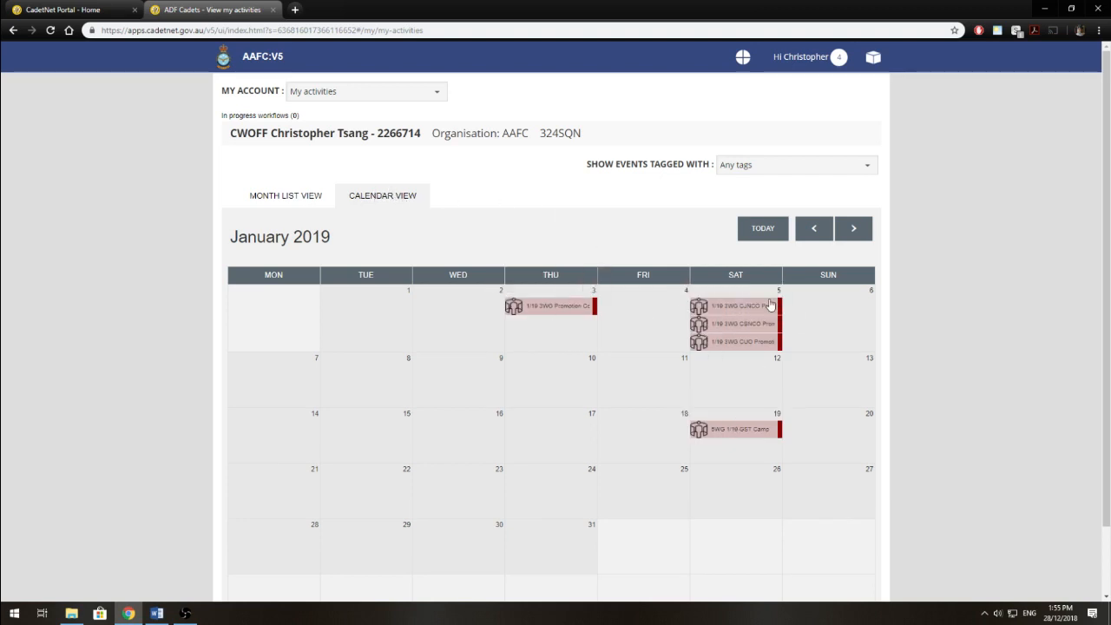
left_click(854, 229)
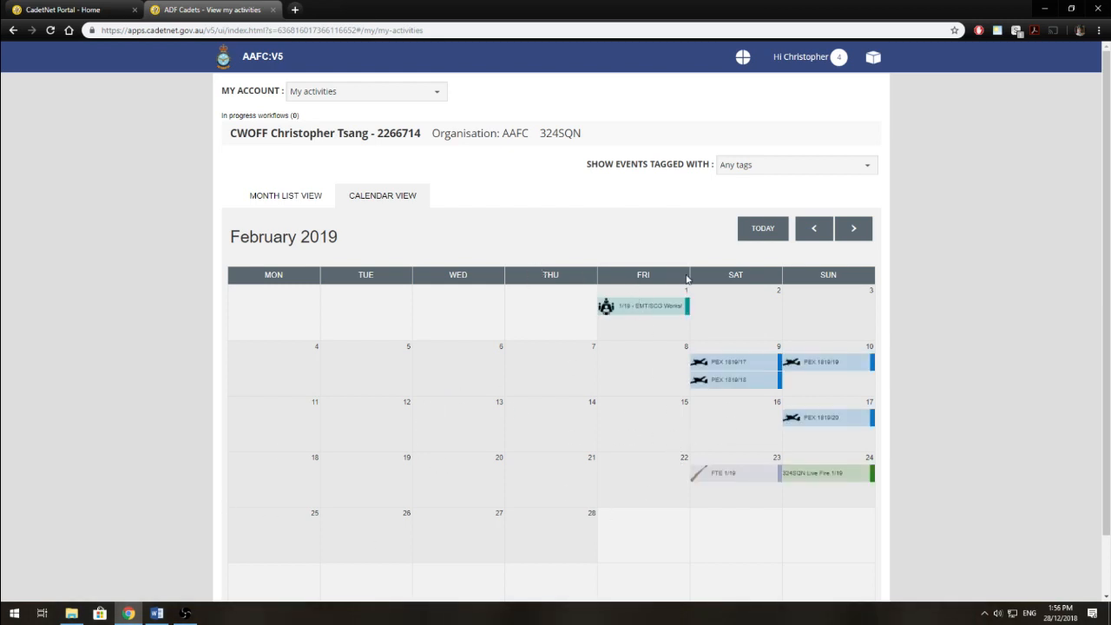
mouse_move(495, 417)
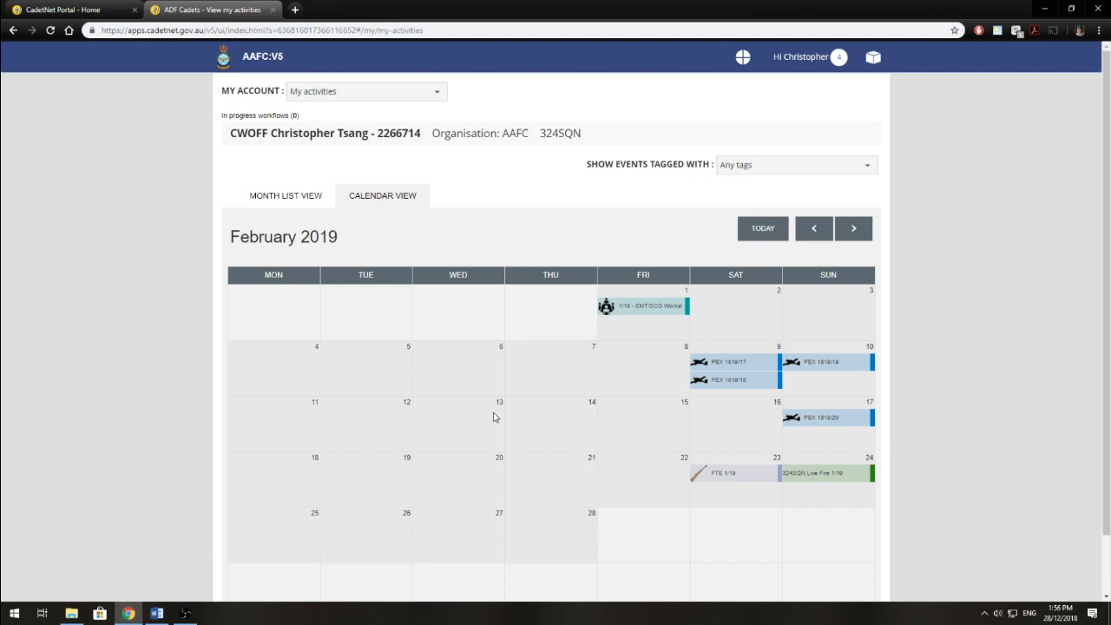
Show February 2019 as a Month List and filter events to the firearms tag.
left_click(285, 194)
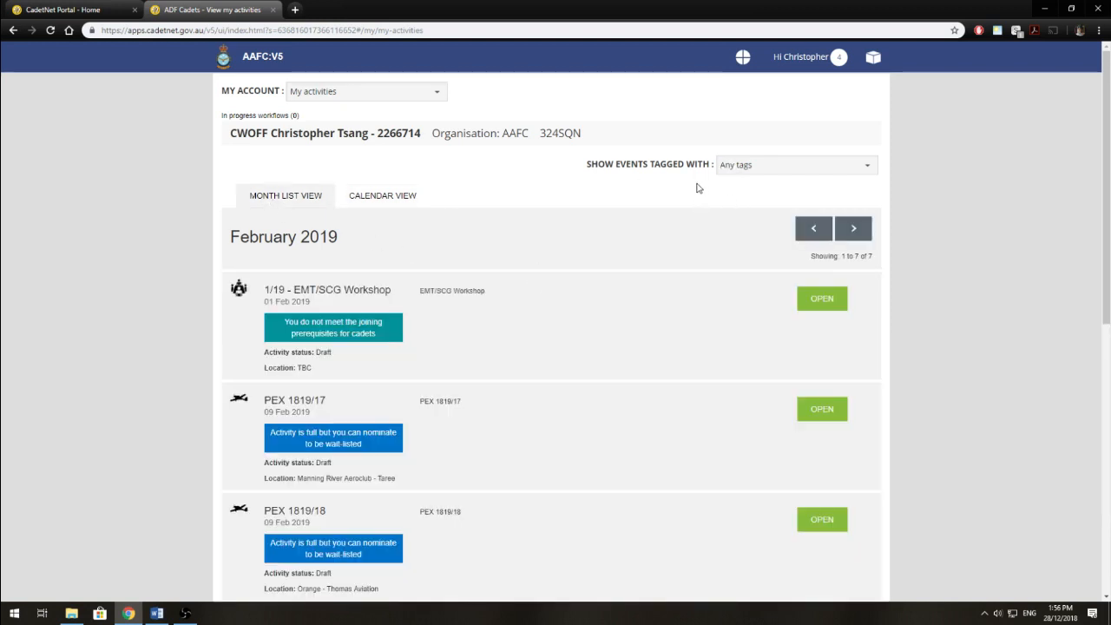
mouse_move(591, 175)
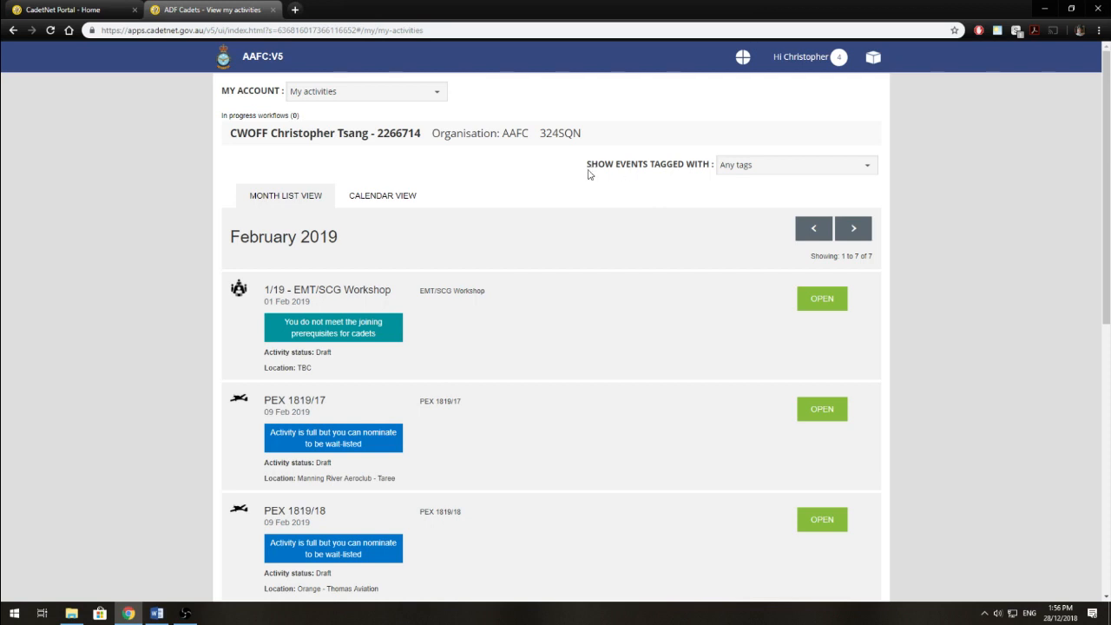
left_click(795, 165)
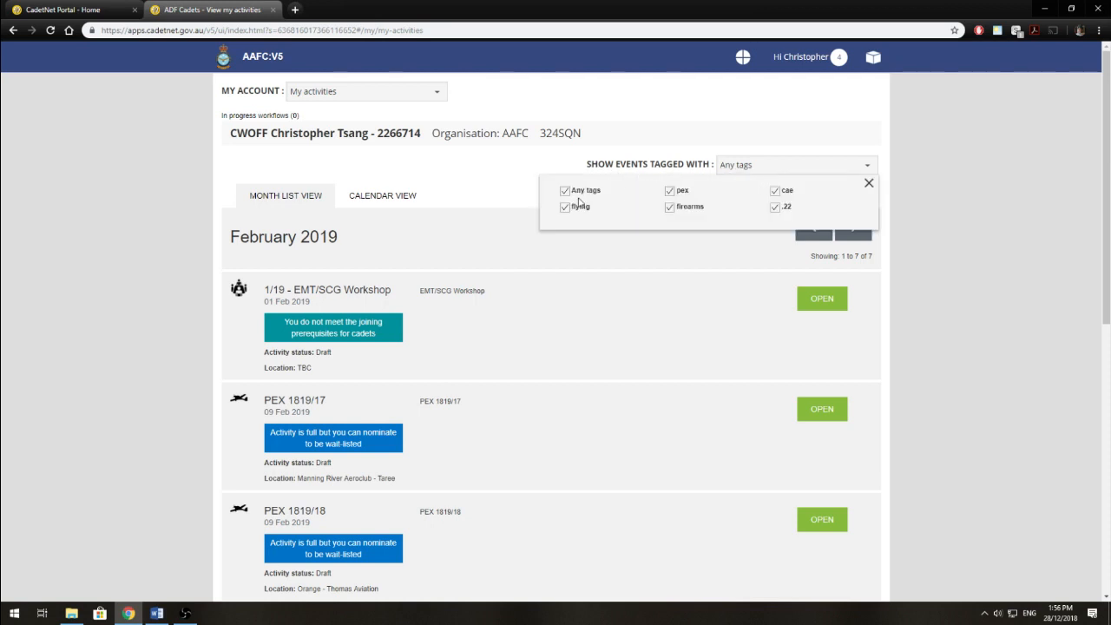
mouse_move(605, 215)
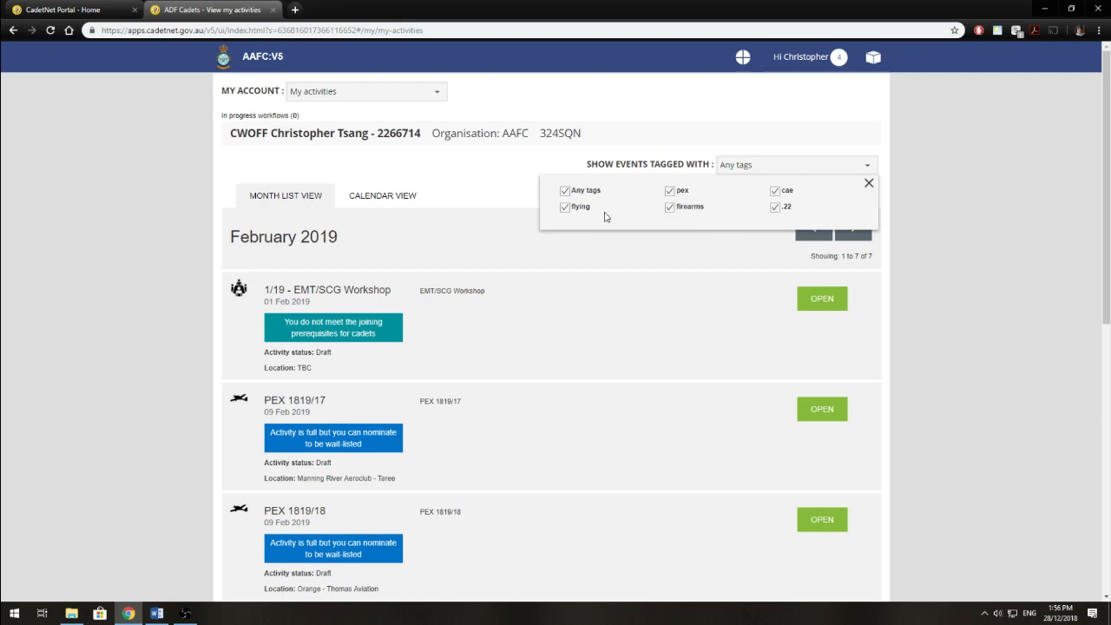
mouse_move(764, 207)
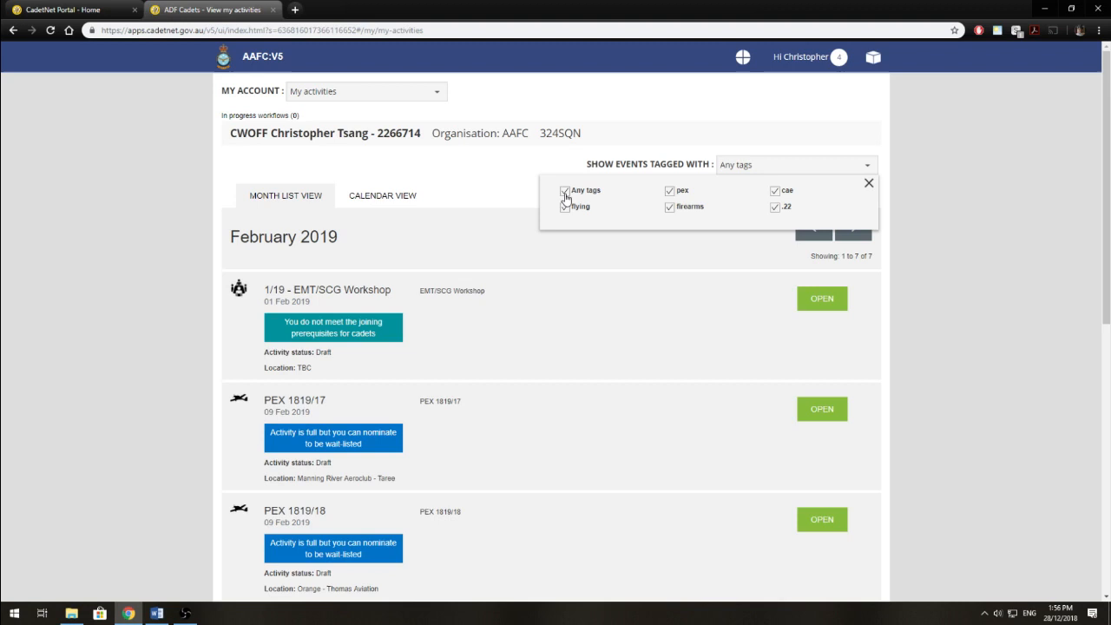
left_click(564, 189)
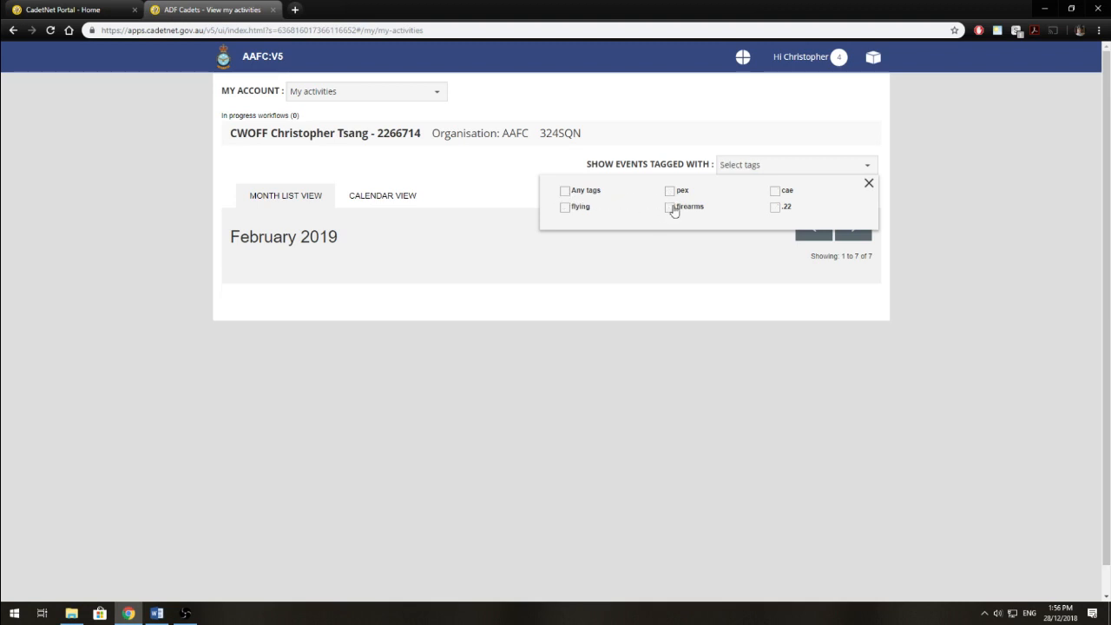
left_click(671, 206)
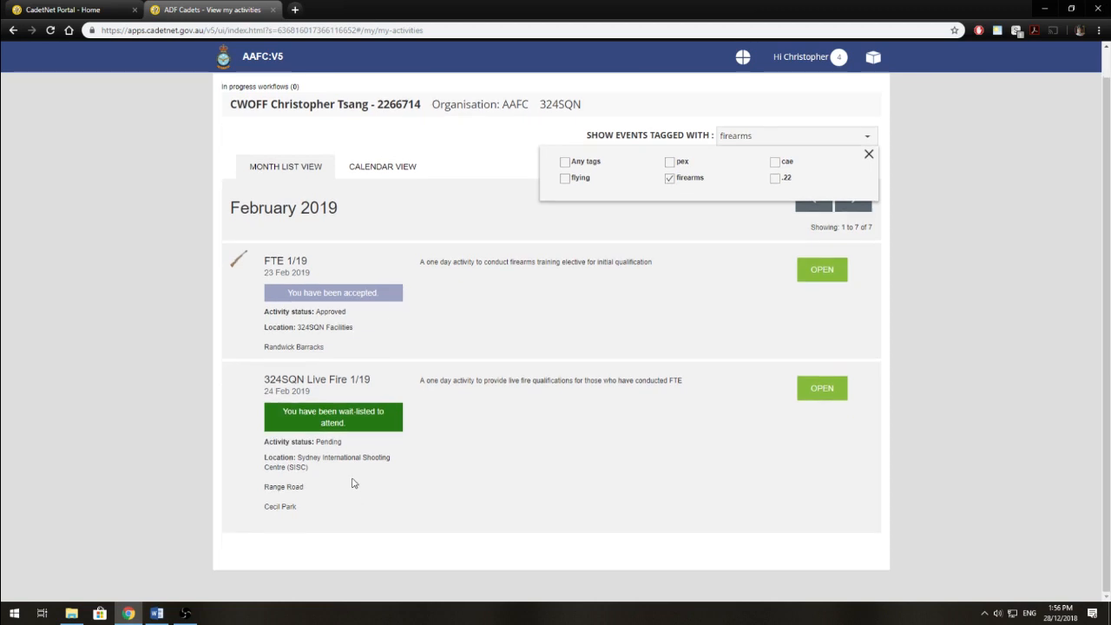
mouse_move(436, 281)
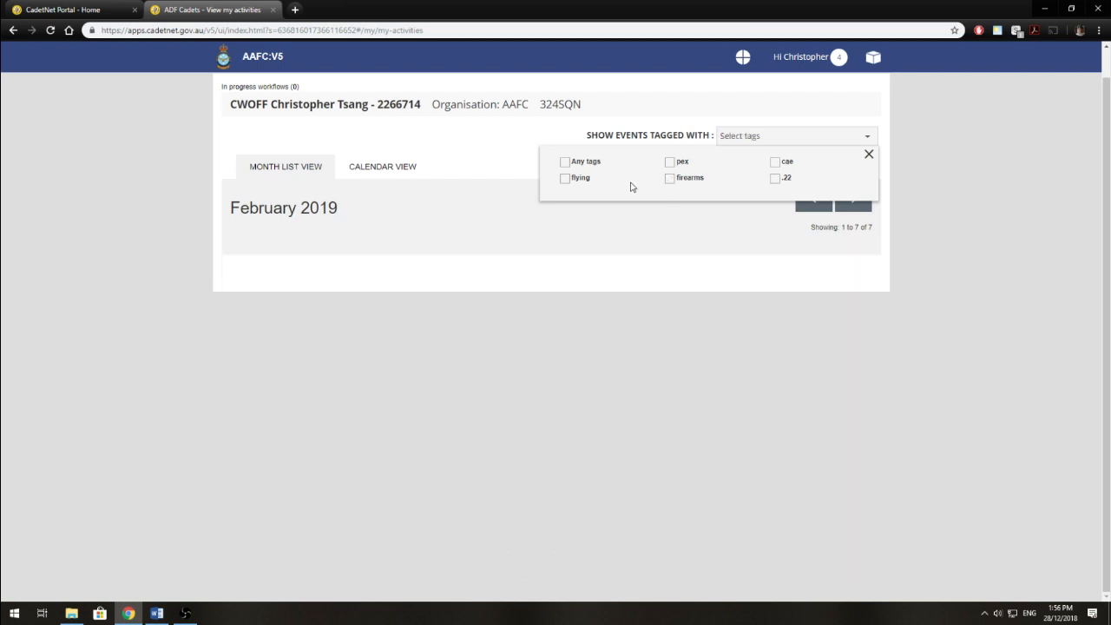
Try the flying tag filter, then return to showing events with any tag.
left_click(566, 177)
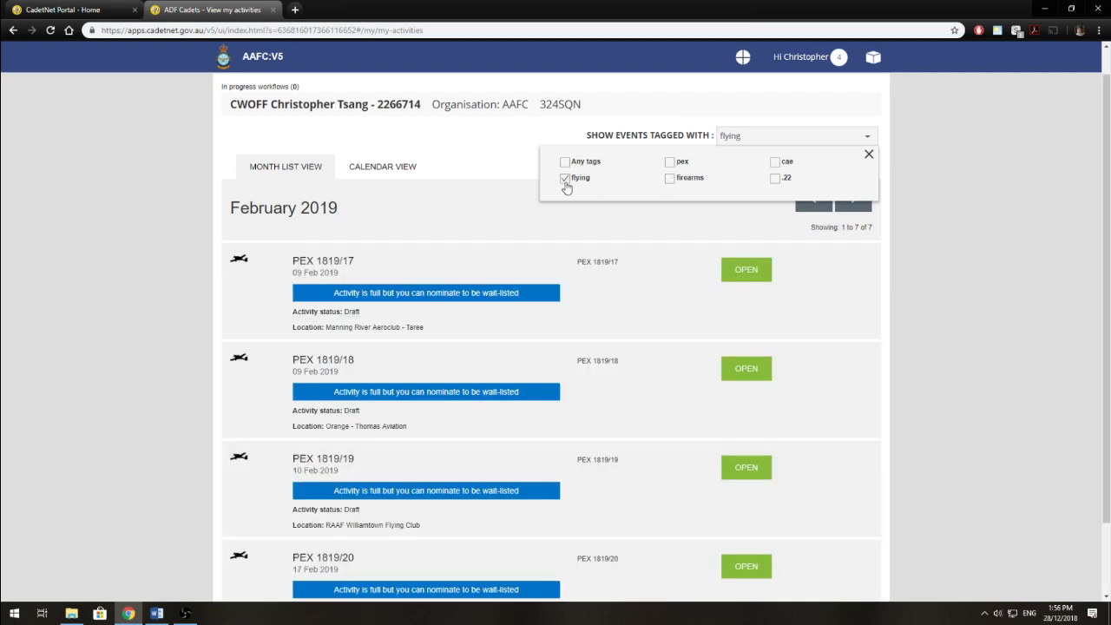
scroll("down", 3)
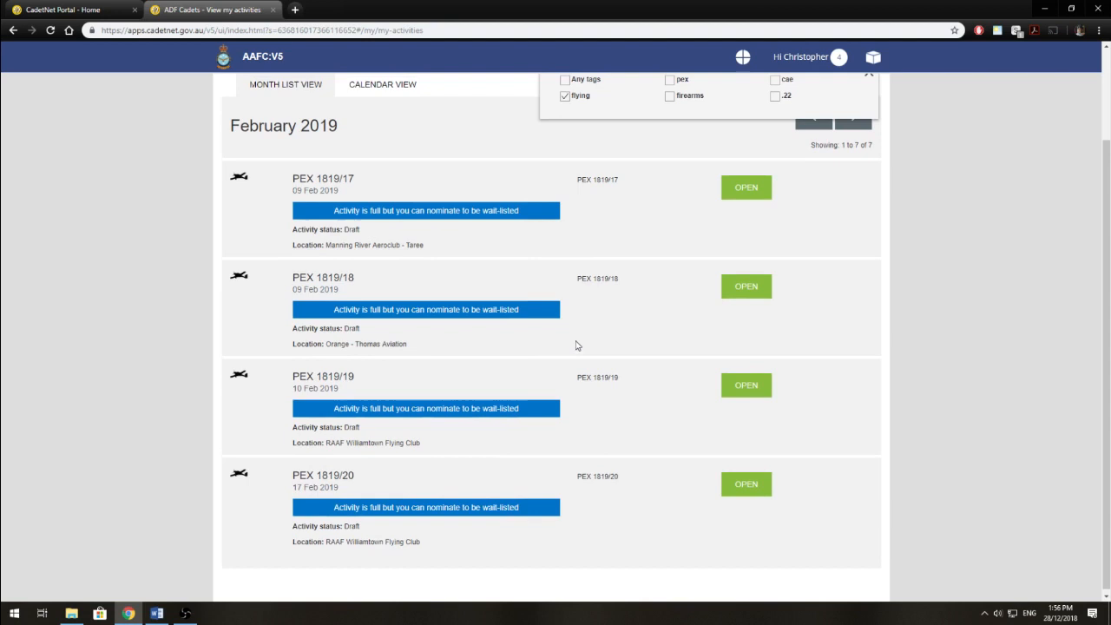
left_click(566, 190)
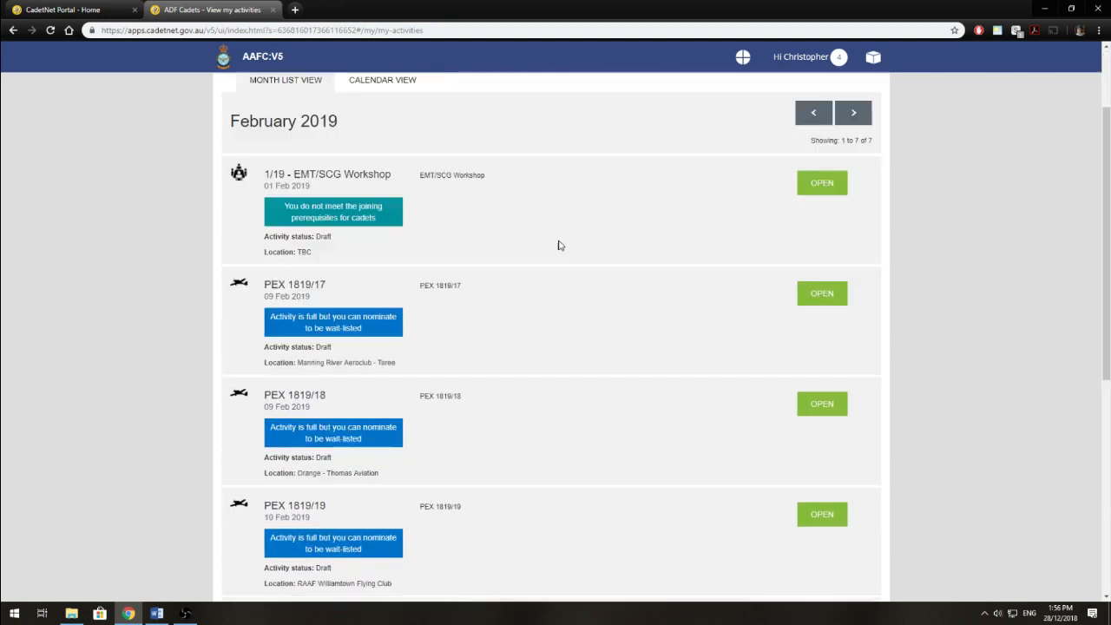
Move to March 2019 and open the 1/19 Biv activity overview.
left_click(854, 111)
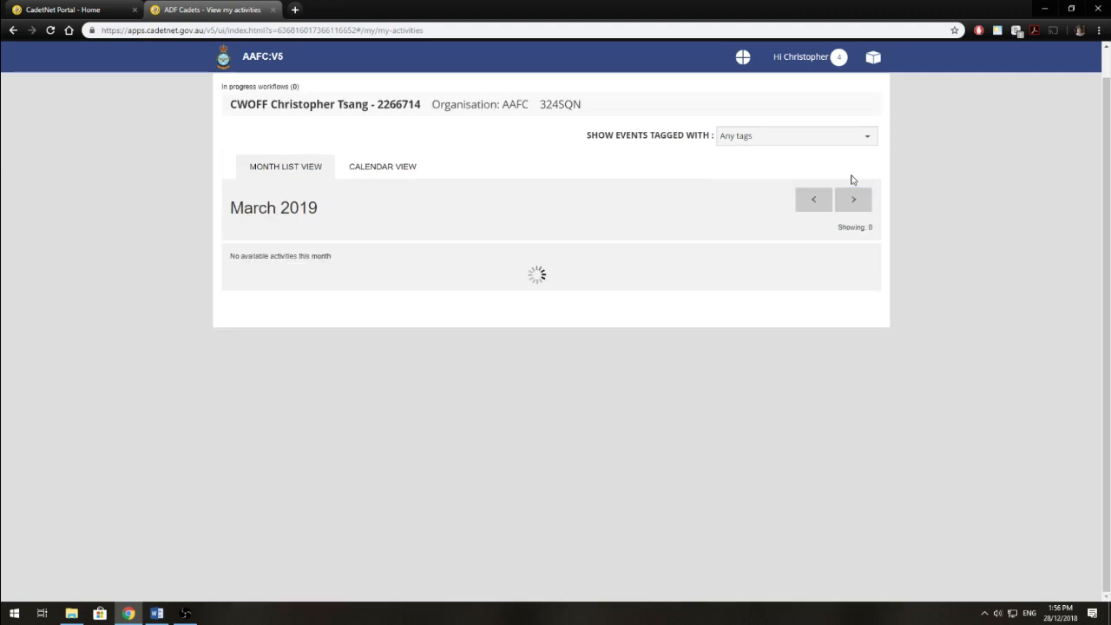
mouse_move(539, 229)
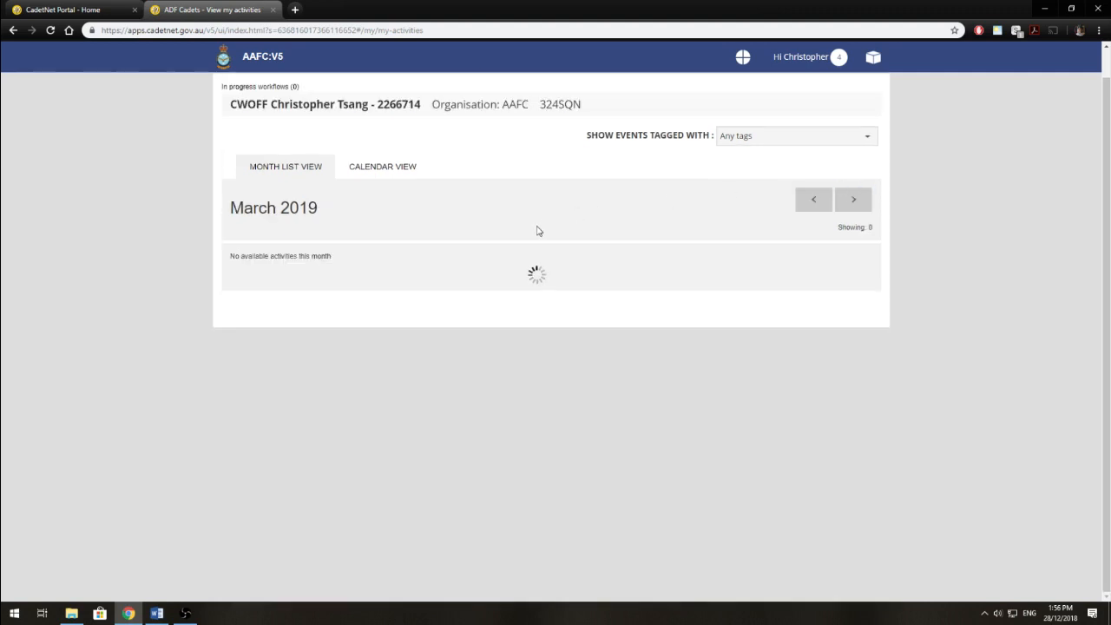
scroll("down", 3)
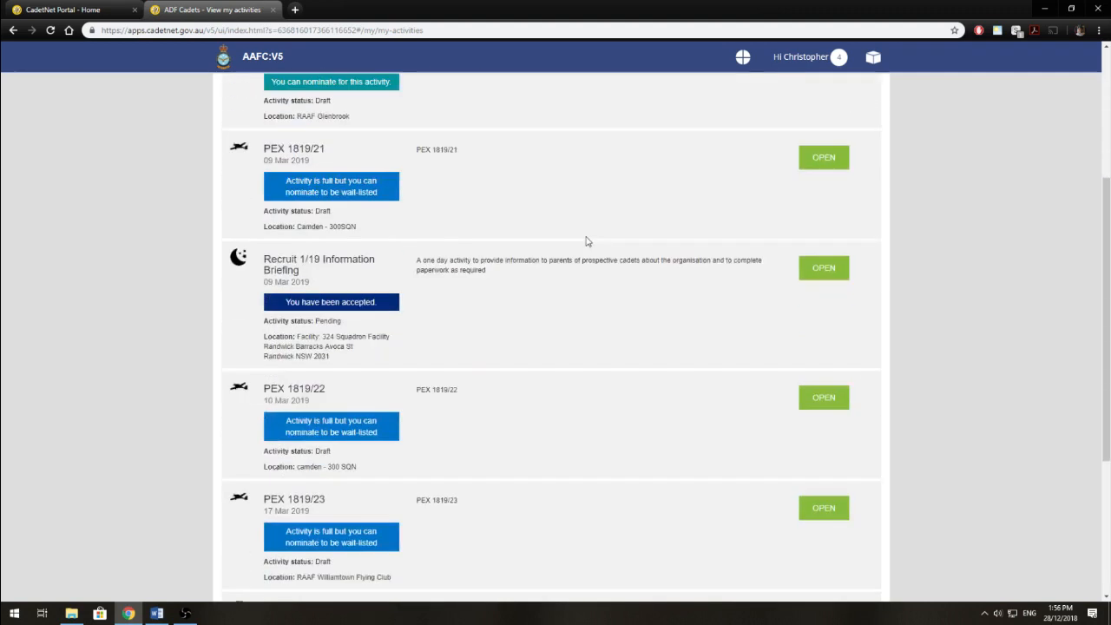
scroll("down", 3)
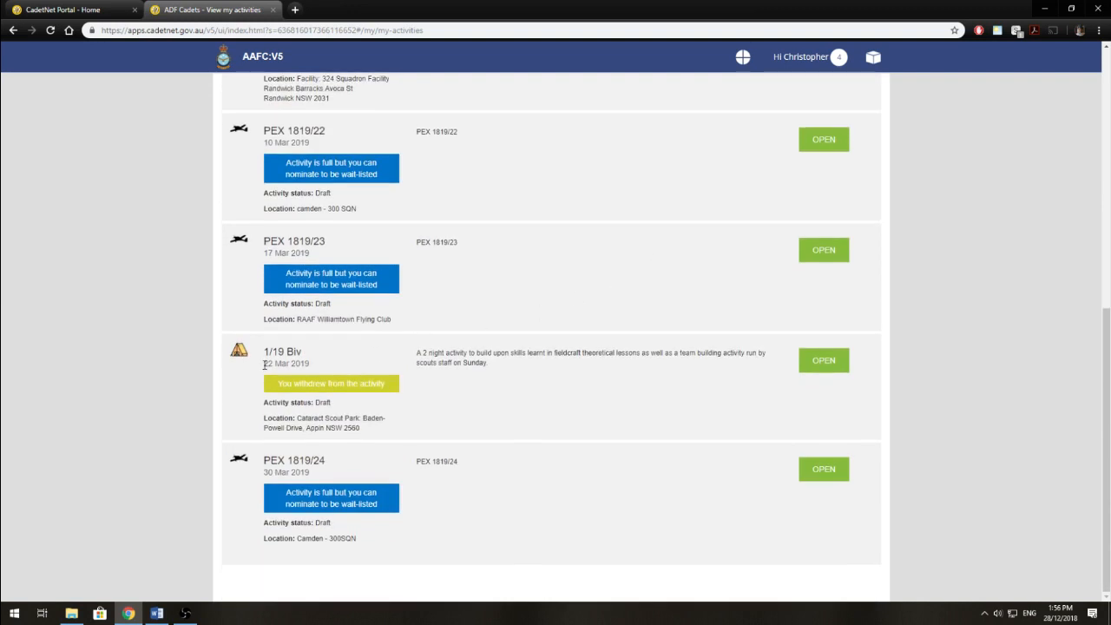
mouse_move(334, 356)
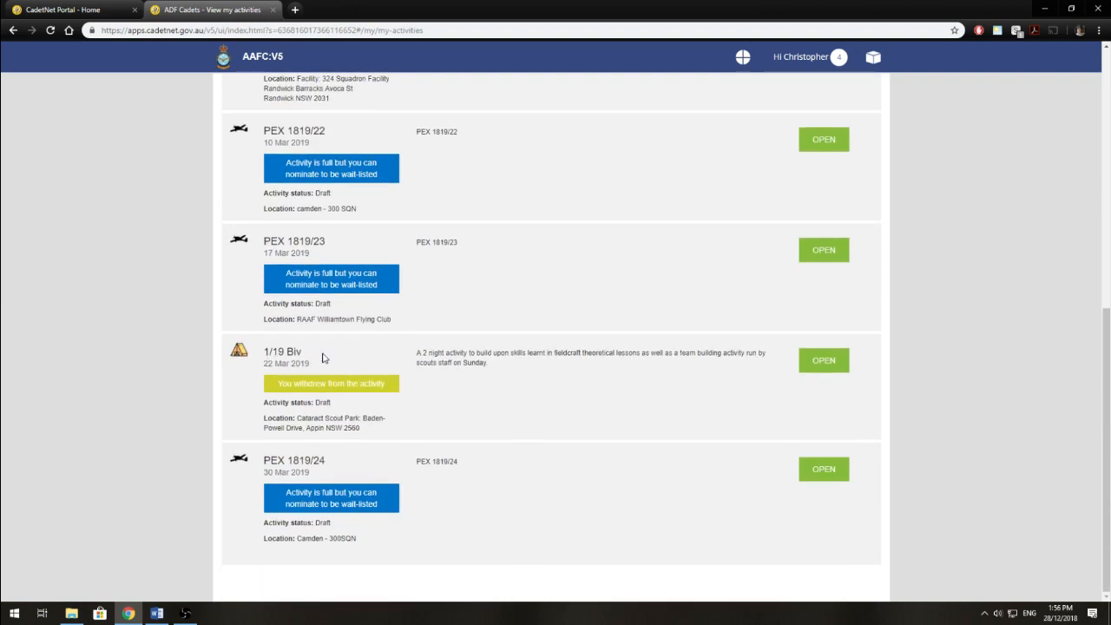
mouse_move(824, 360)
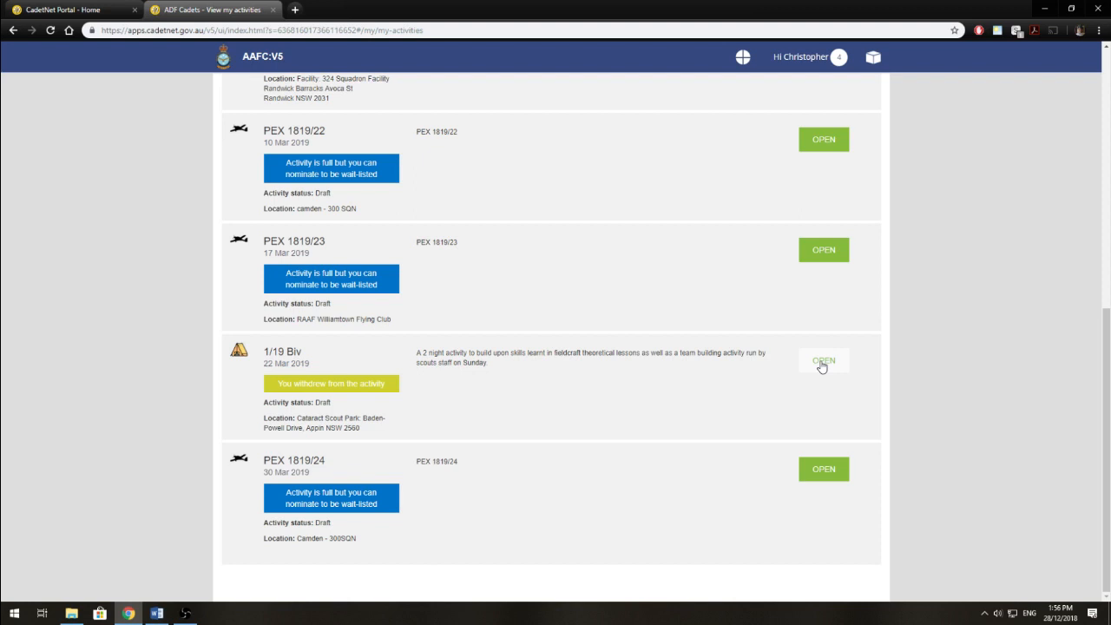
left_click(823, 360)
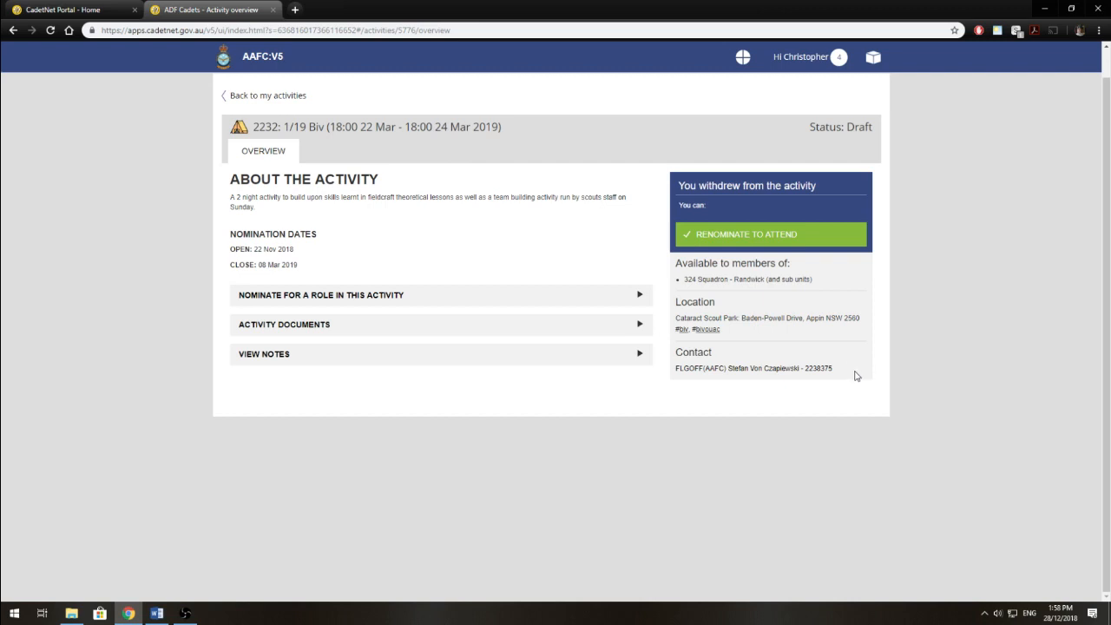
mouse_move(427, 226)
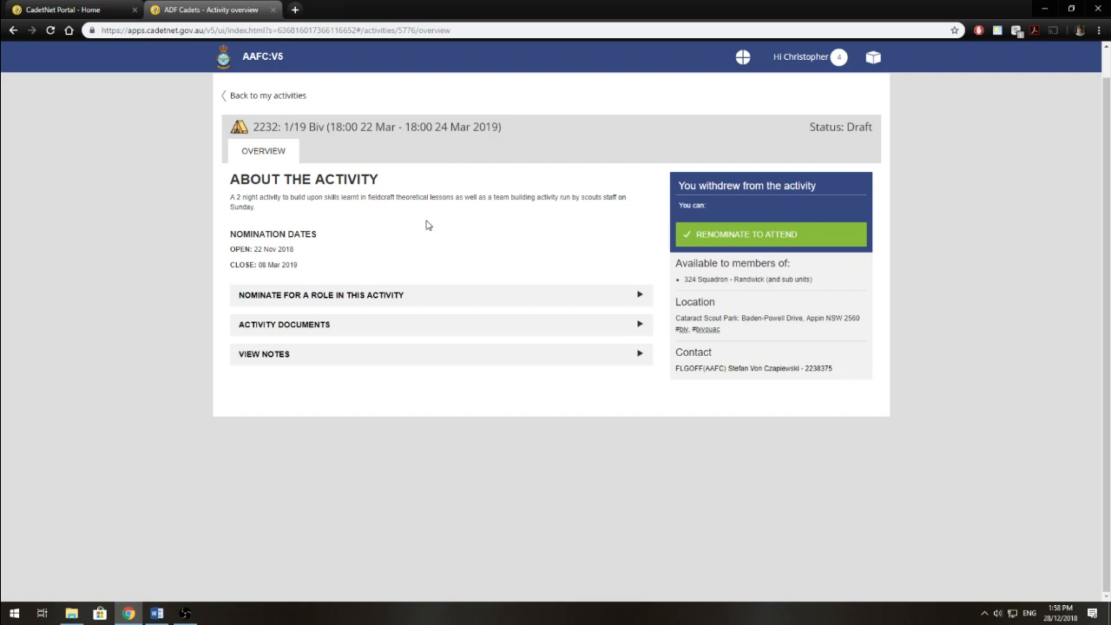
mouse_move(403, 208)
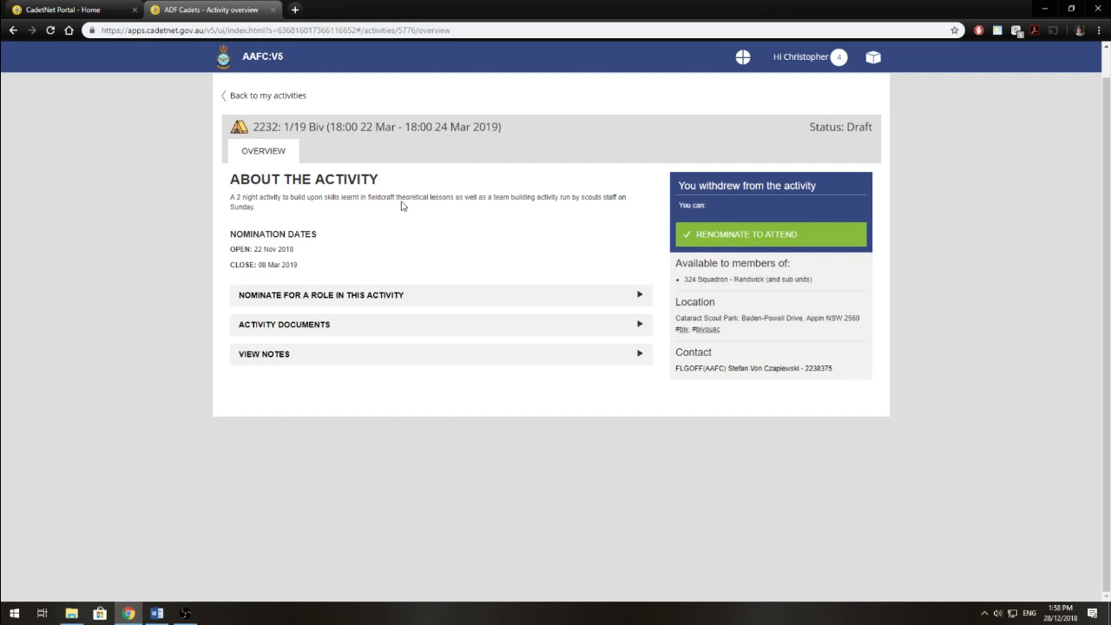
mouse_move(292, 250)
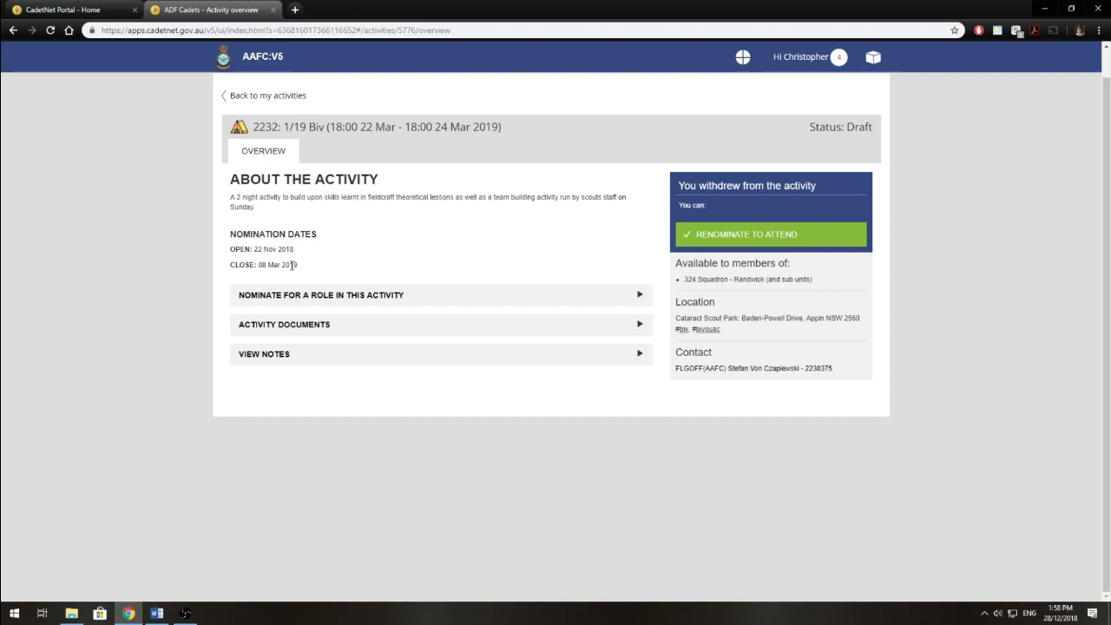
Expand the nominate-for-a-role section listing supervisor roles and deadlines.
left_click(320, 295)
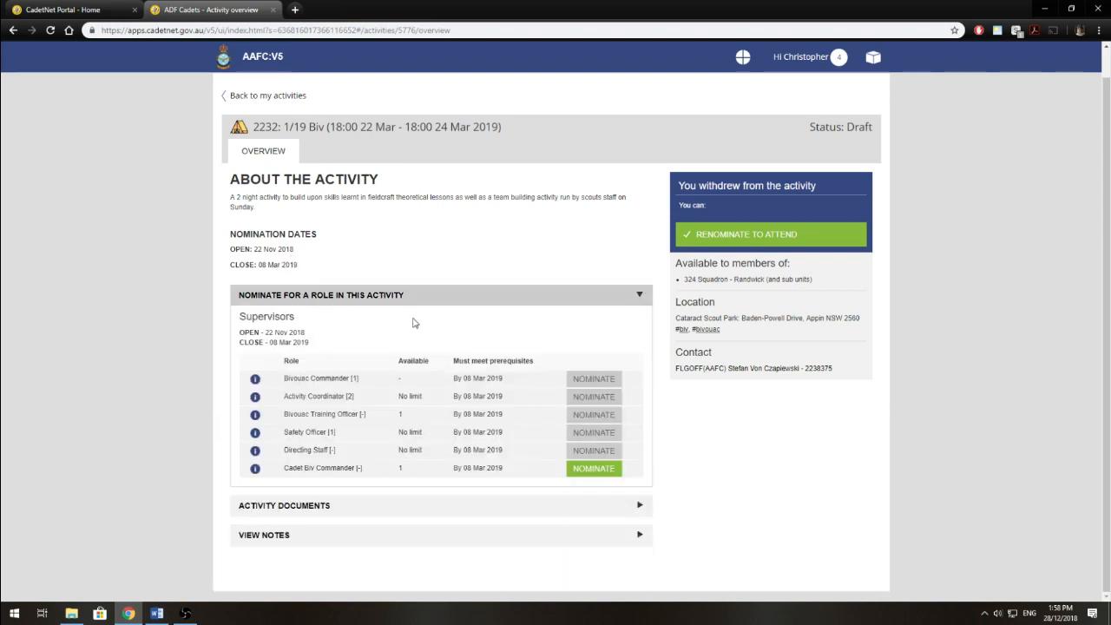
mouse_move(427, 474)
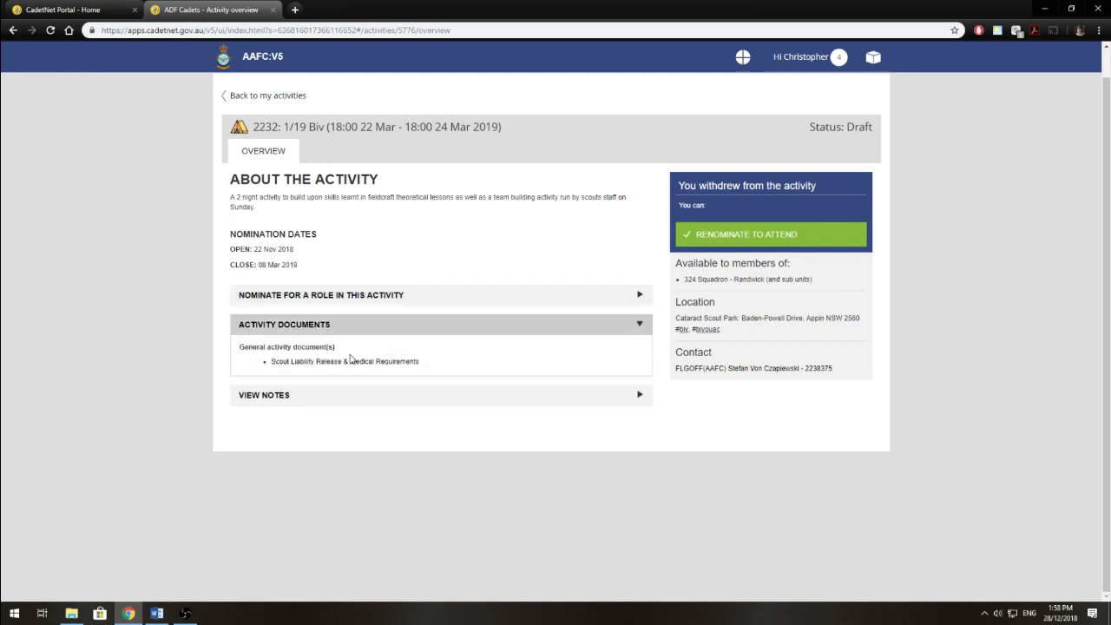
mouse_move(279, 396)
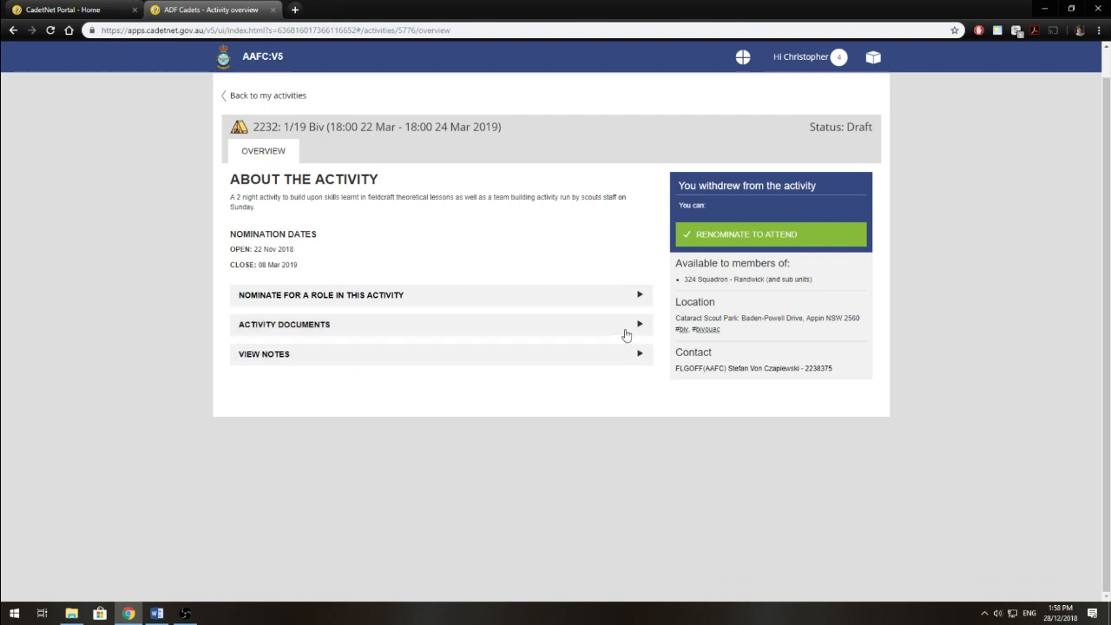
mouse_move(535, 299)
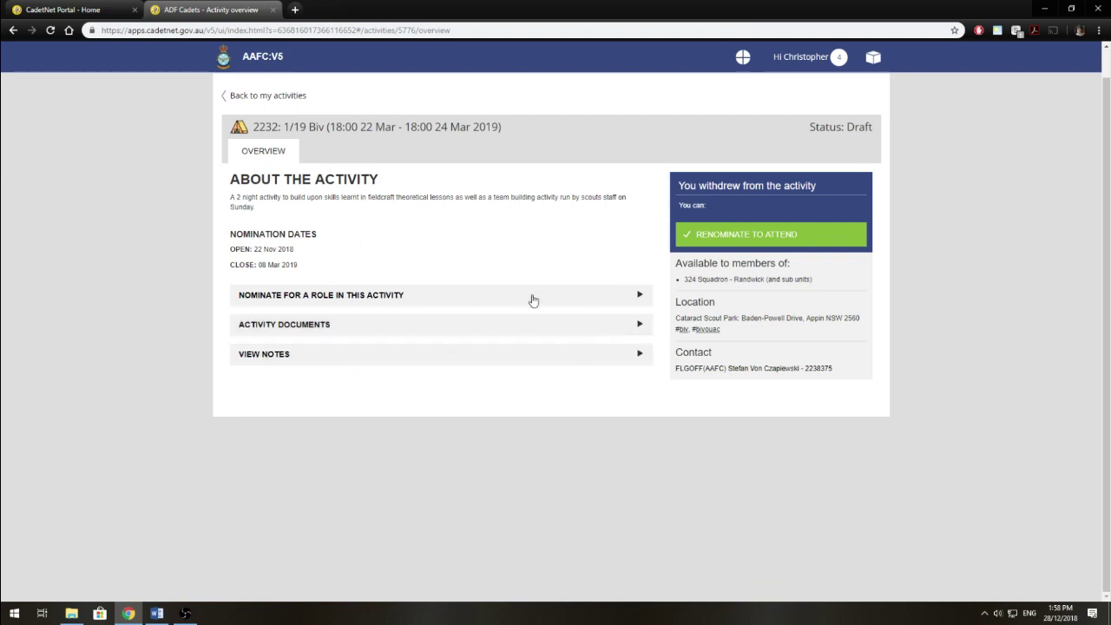
mouse_move(795, 295)
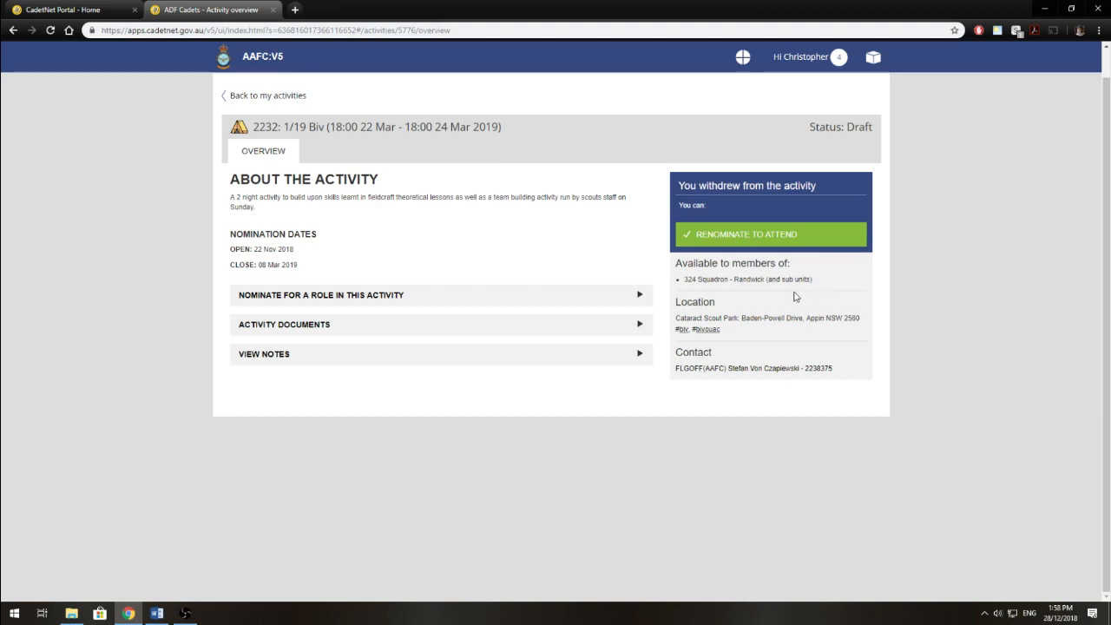
mouse_move(702, 242)
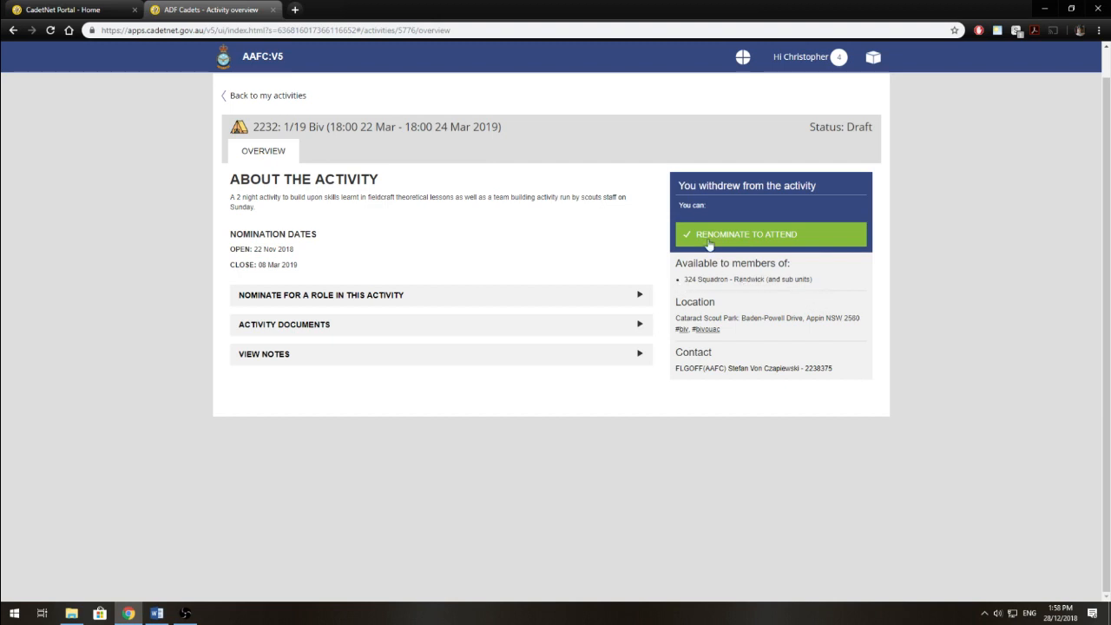
mouse_move(729, 295)
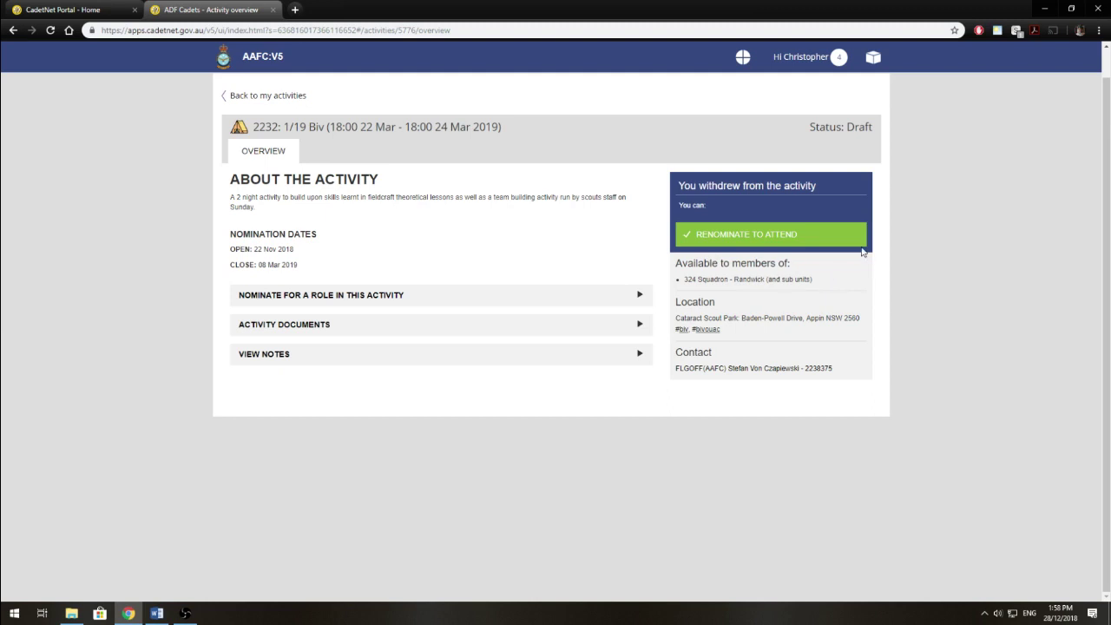
mouse_move(827, 266)
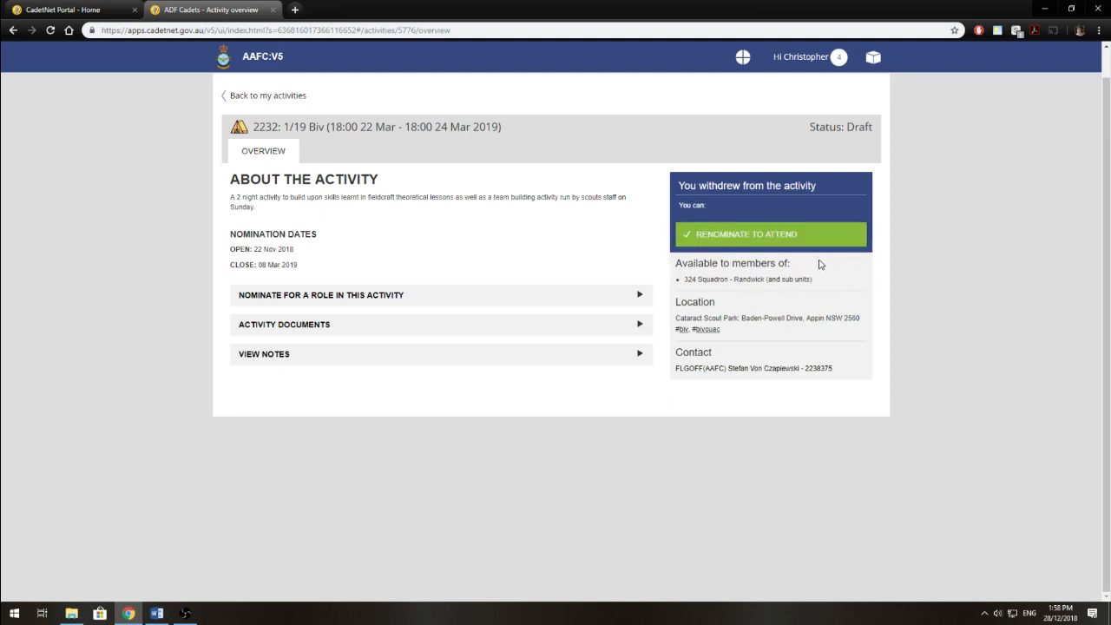
mouse_move(754, 237)
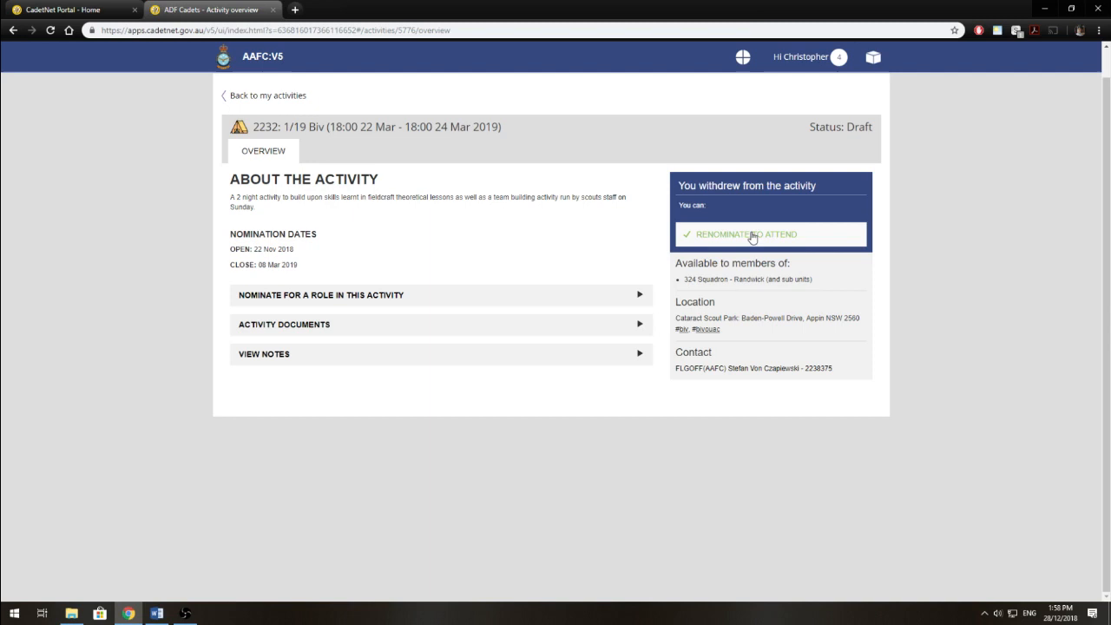
mouse_move(774, 302)
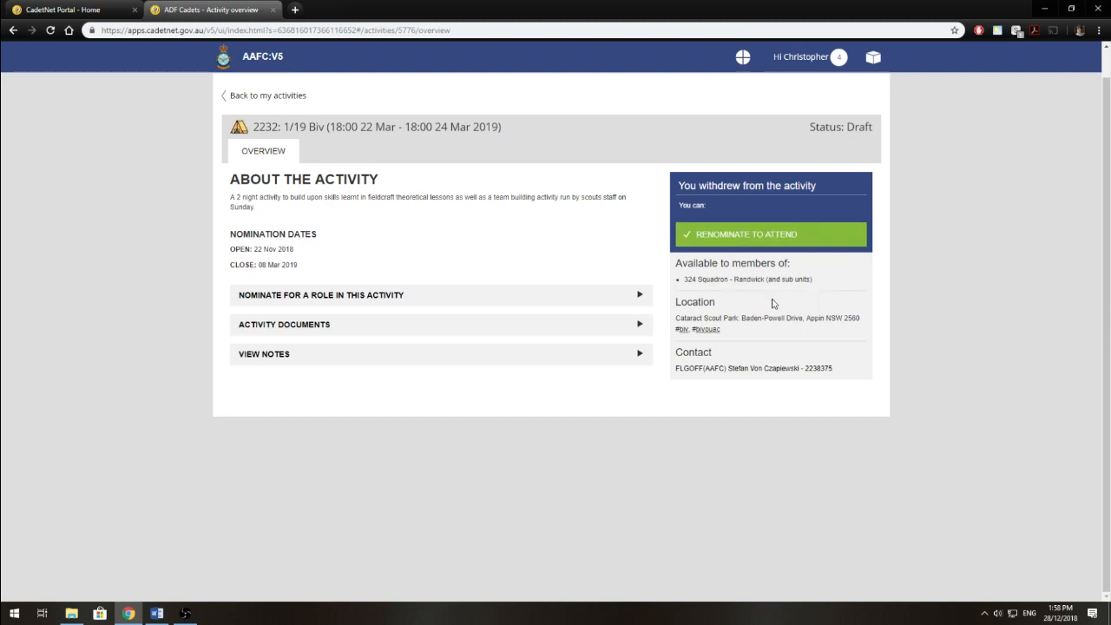
mouse_move(728, 266)
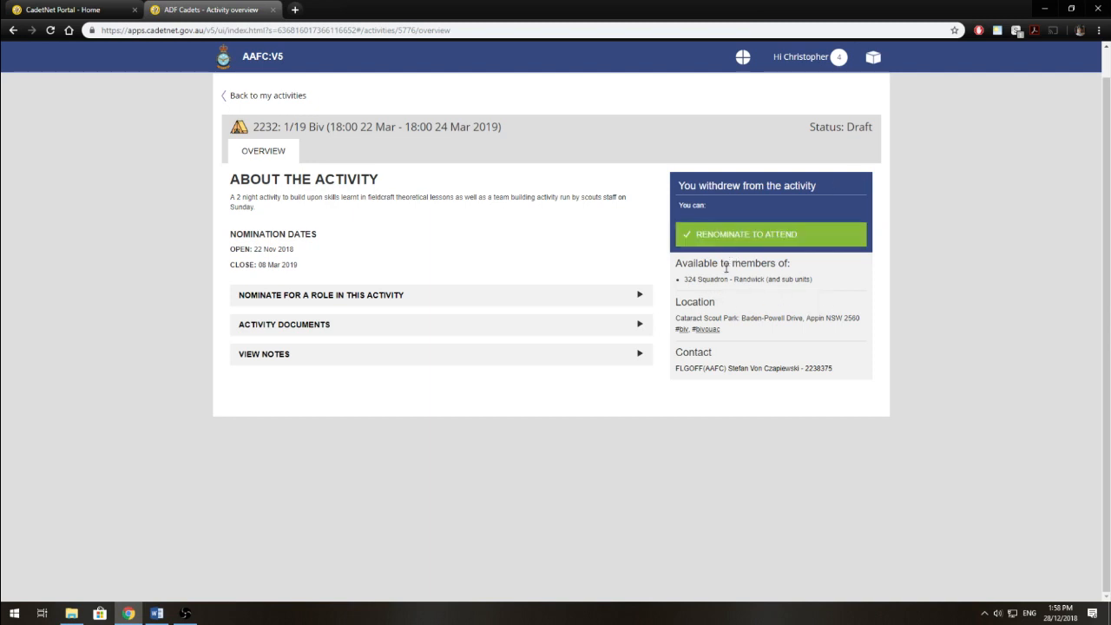
mouse_move(684, 294)
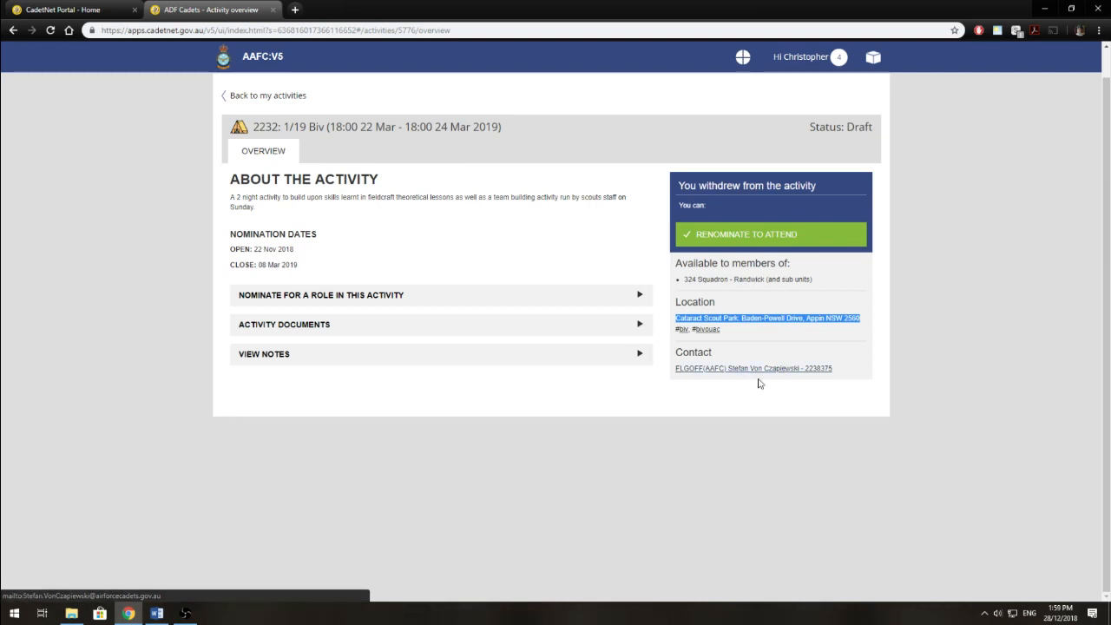
mouse_move(690, 290)
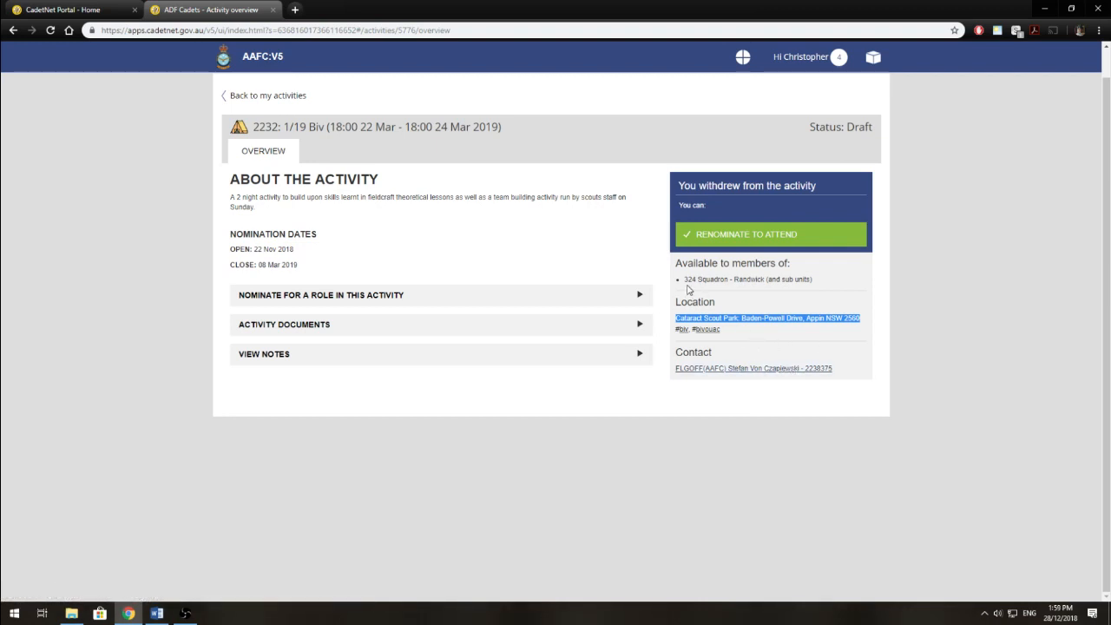
mouse_move(436, 263)
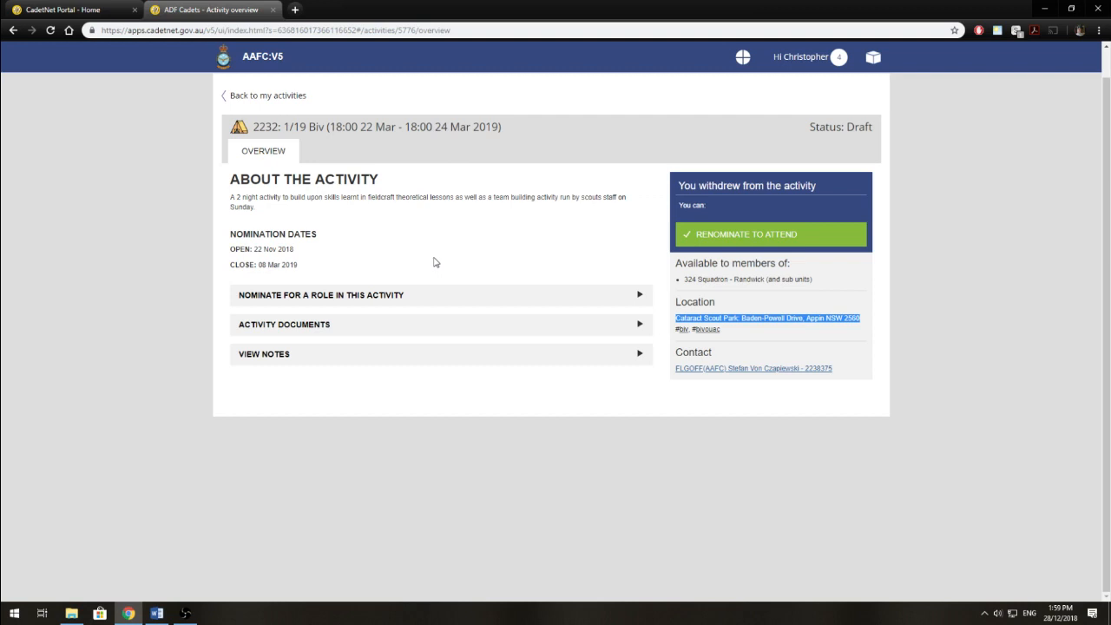
mouse_move(750, 247)
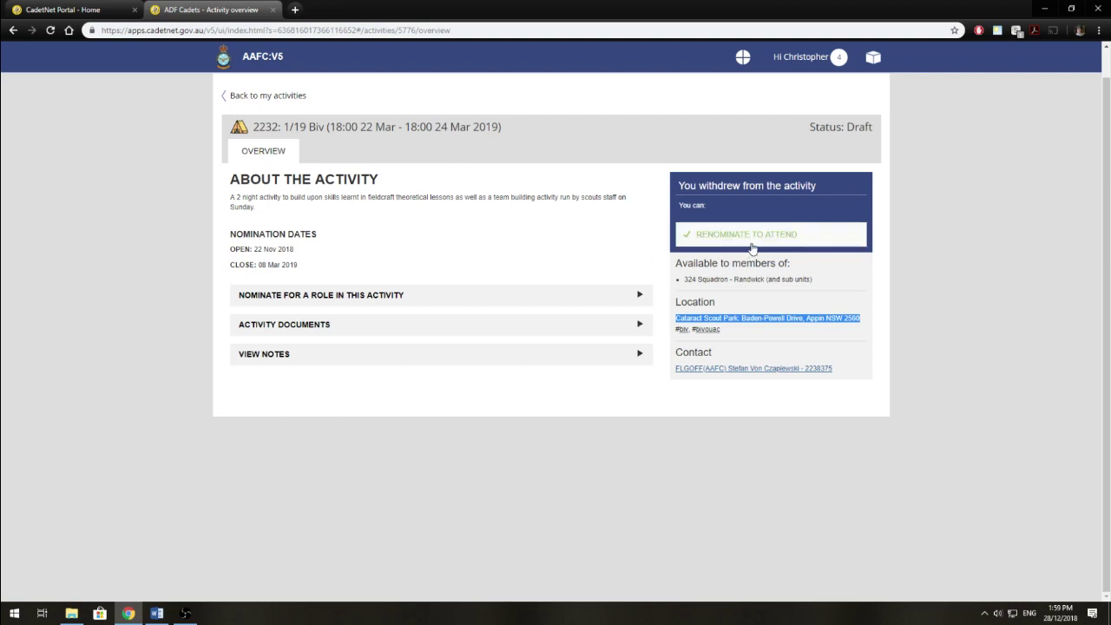
Renominate to attend the 1/19 Biv activity, leaving it awaiting approval.
left_click(771, 232)
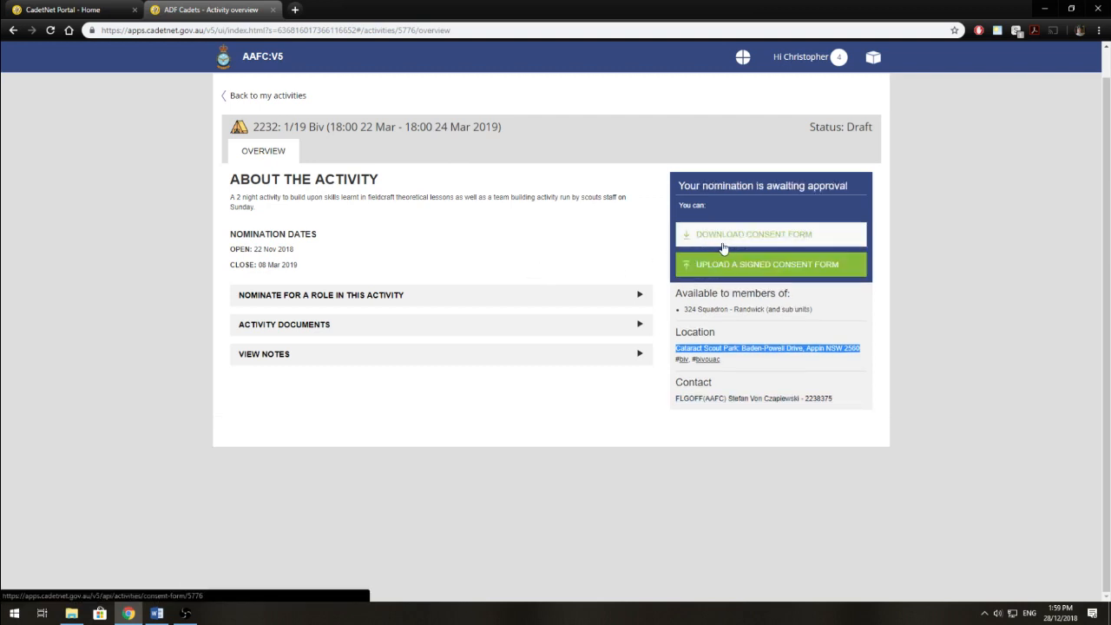
Request the consent form download for the 1/19 Biv activity.
left_click(325, 295)
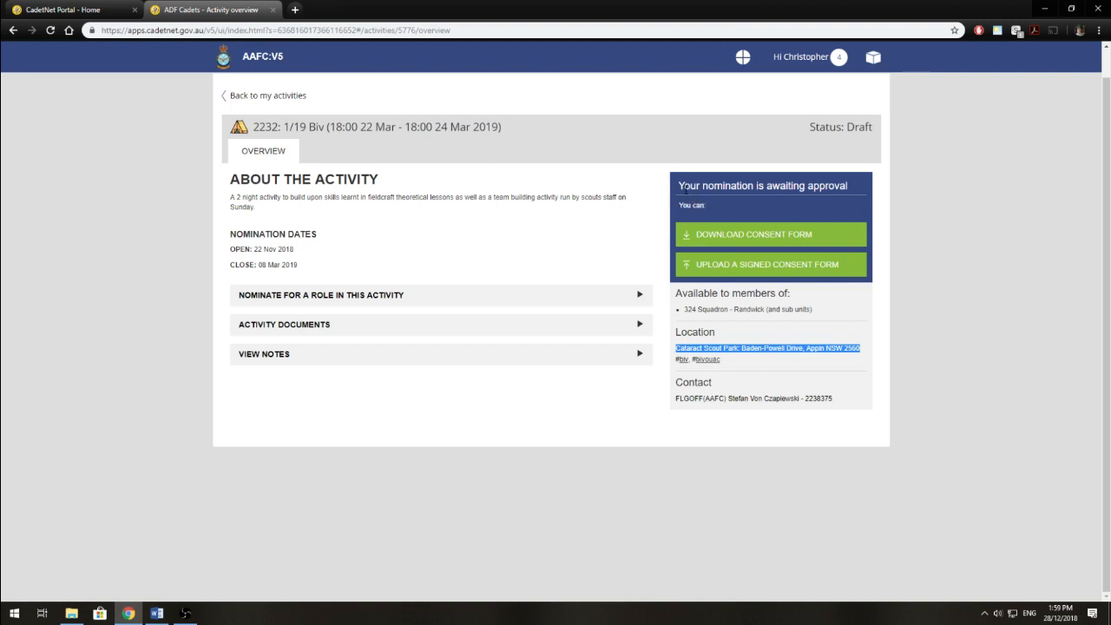
mouse_move(856, 190)
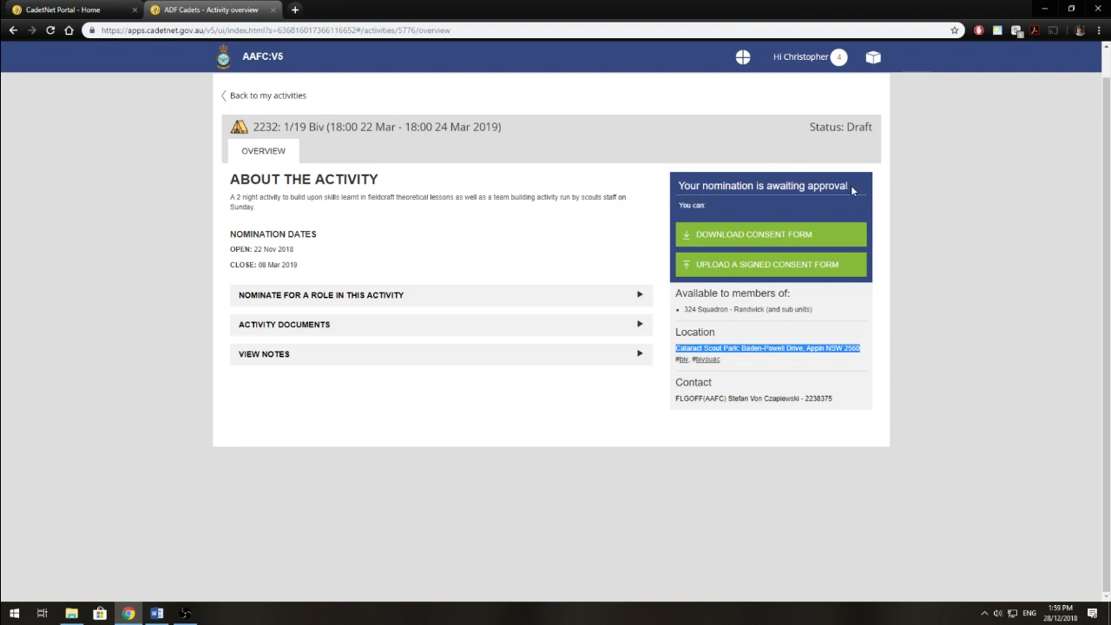
mouse_move(771, 216)
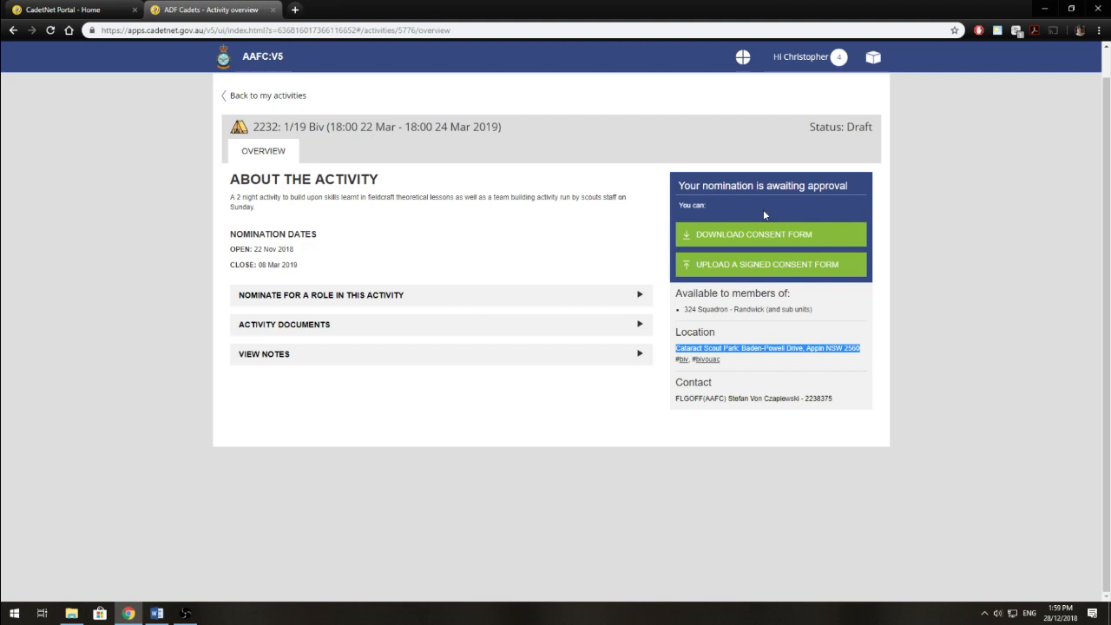
mouse_move(715, 199)
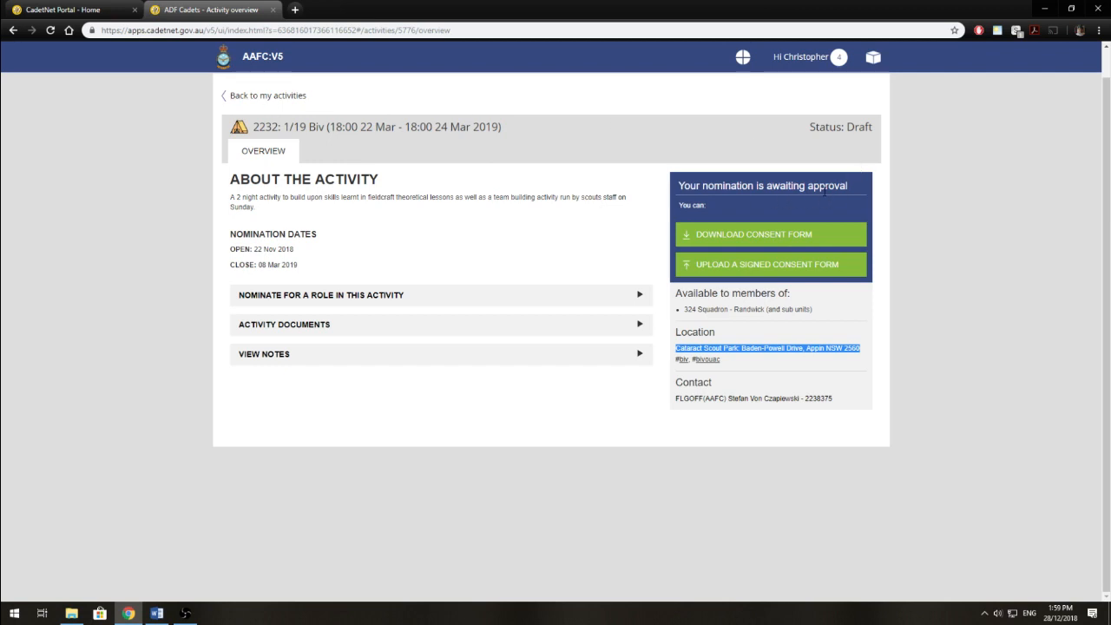
mouse_move(719, 240)
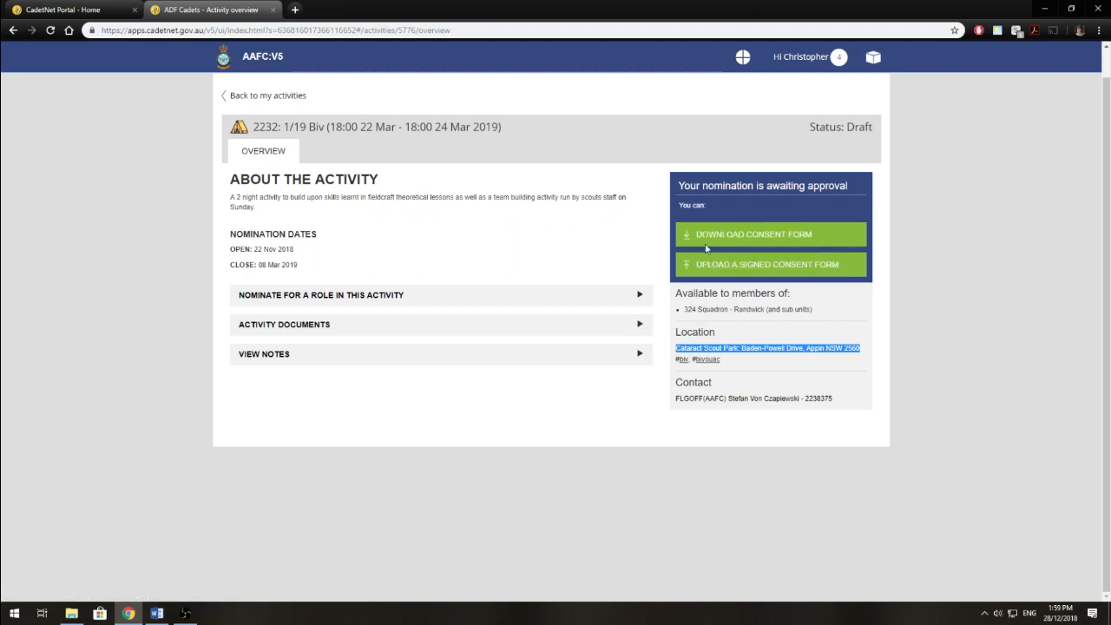
left_click(755, 233)
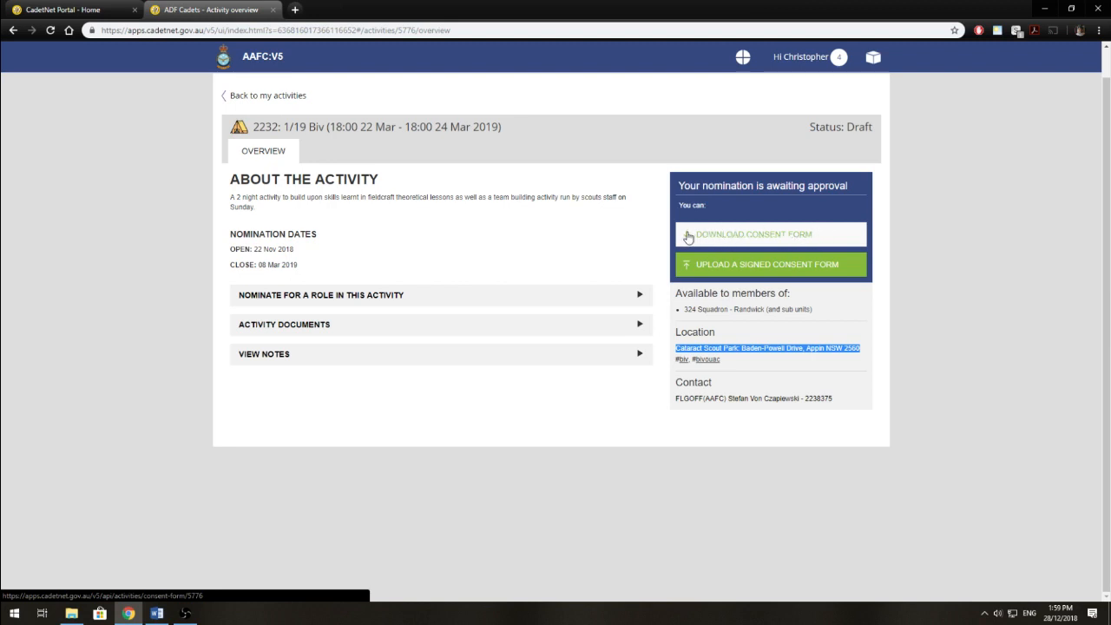
mouse_move(823, 236)
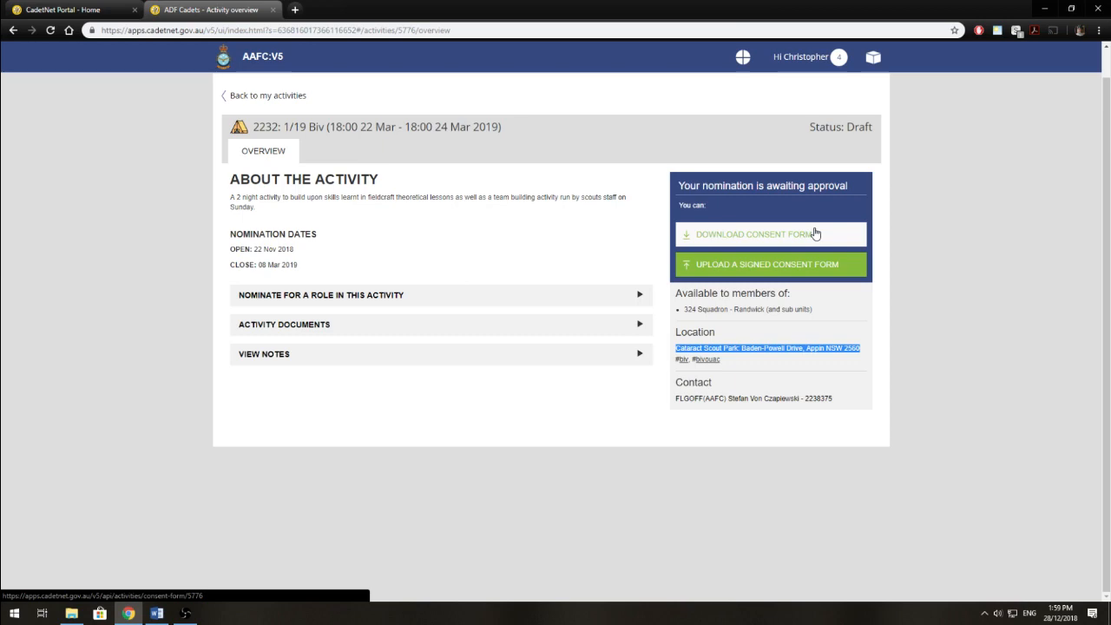
mouse_move(785, 240)
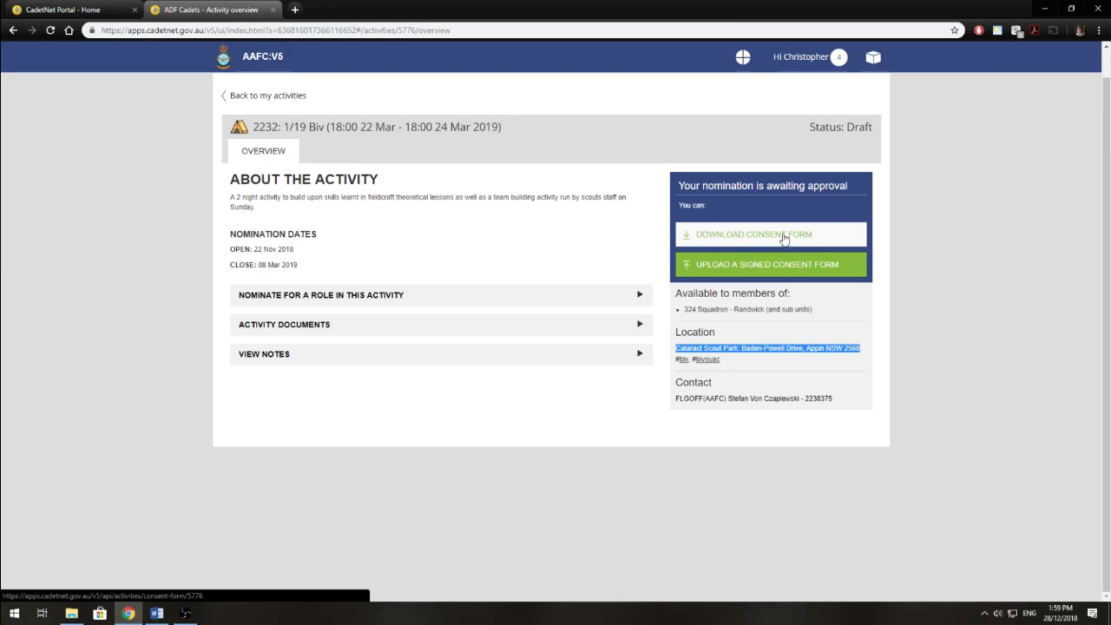
left_click(771, 235)
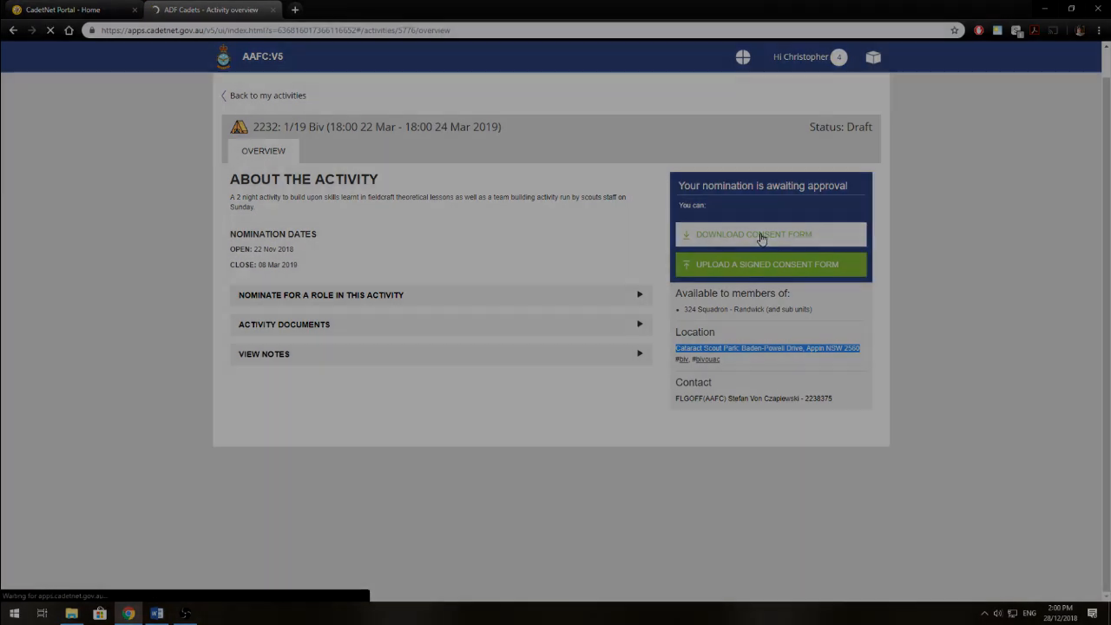
Download the consent form PDF so it opens in Adobe Acrobat Pro DC.
left_click(761, 235)
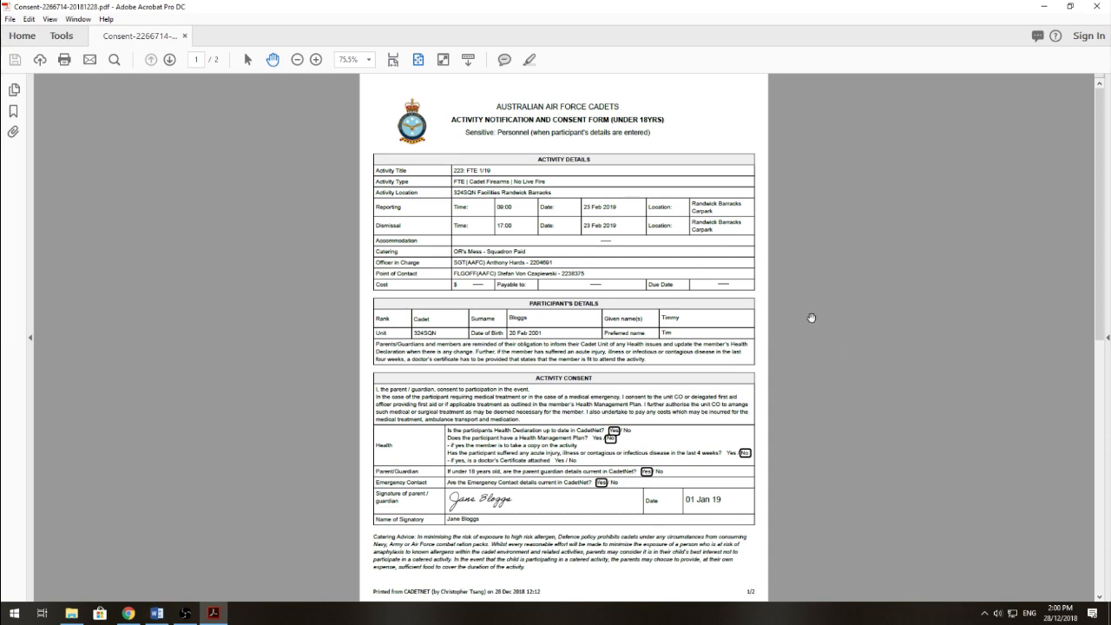
mouse_move(792, 465)
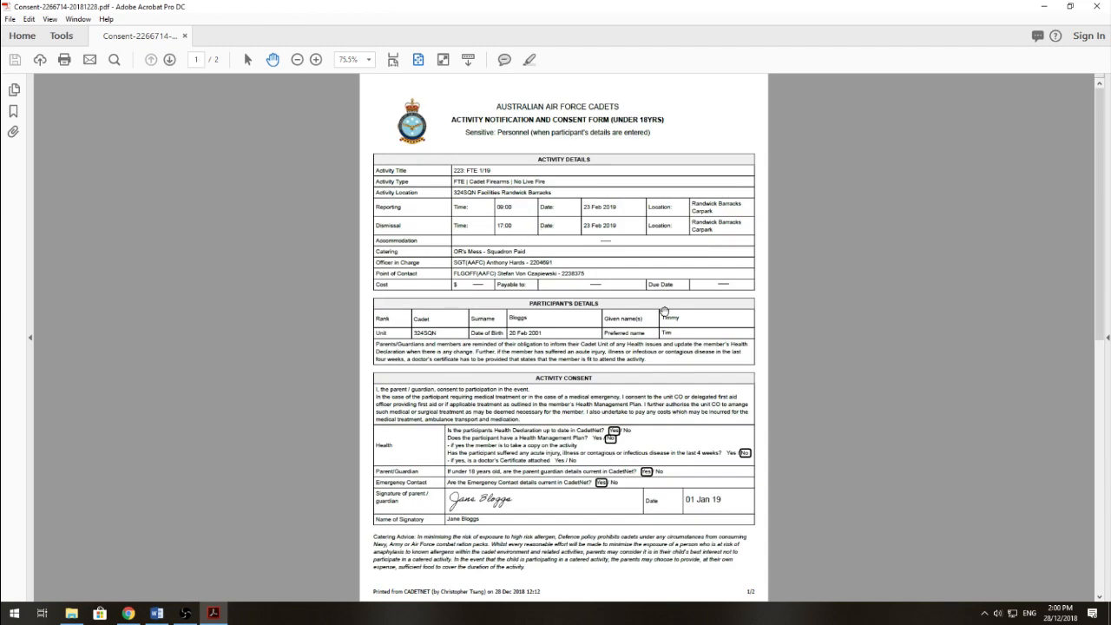
mouse_move(532, 351)
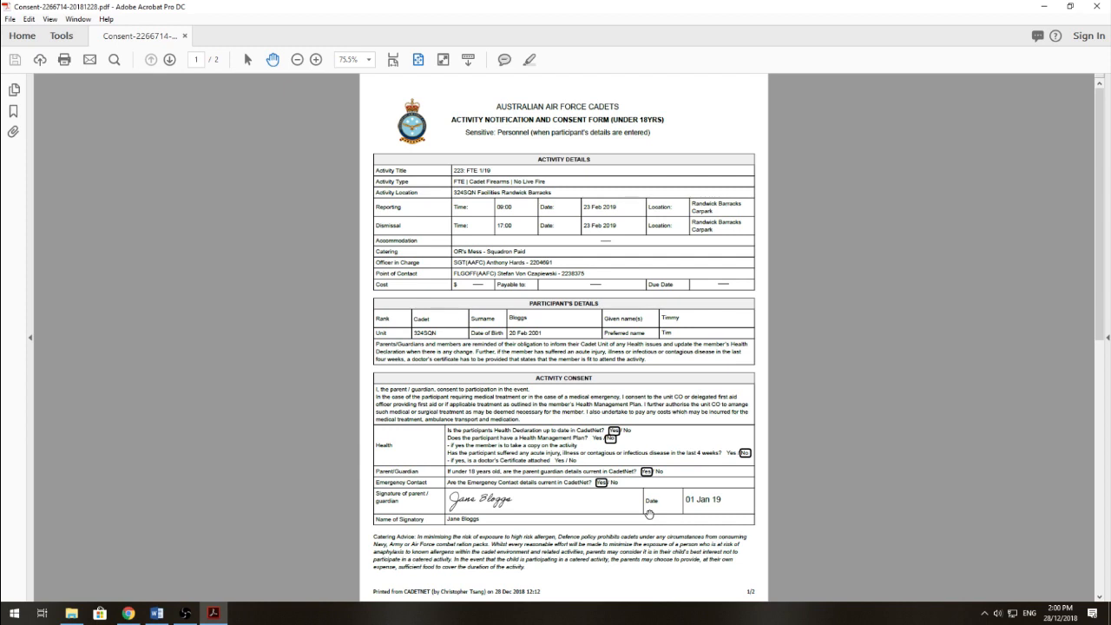
mouse_move(431, 306)
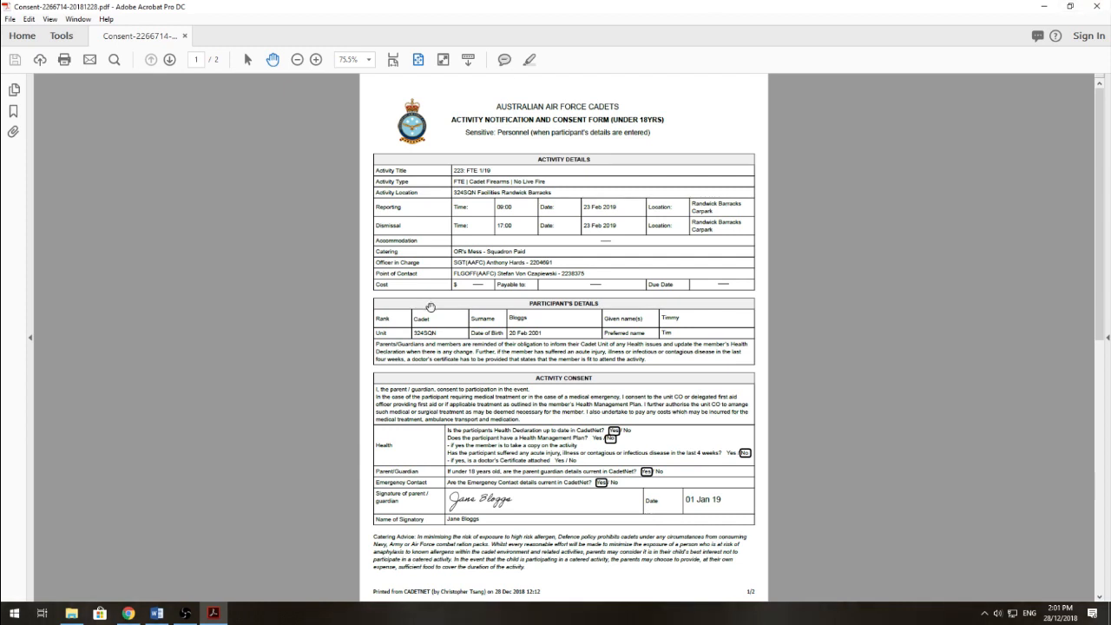
mouse_move(771, 119)
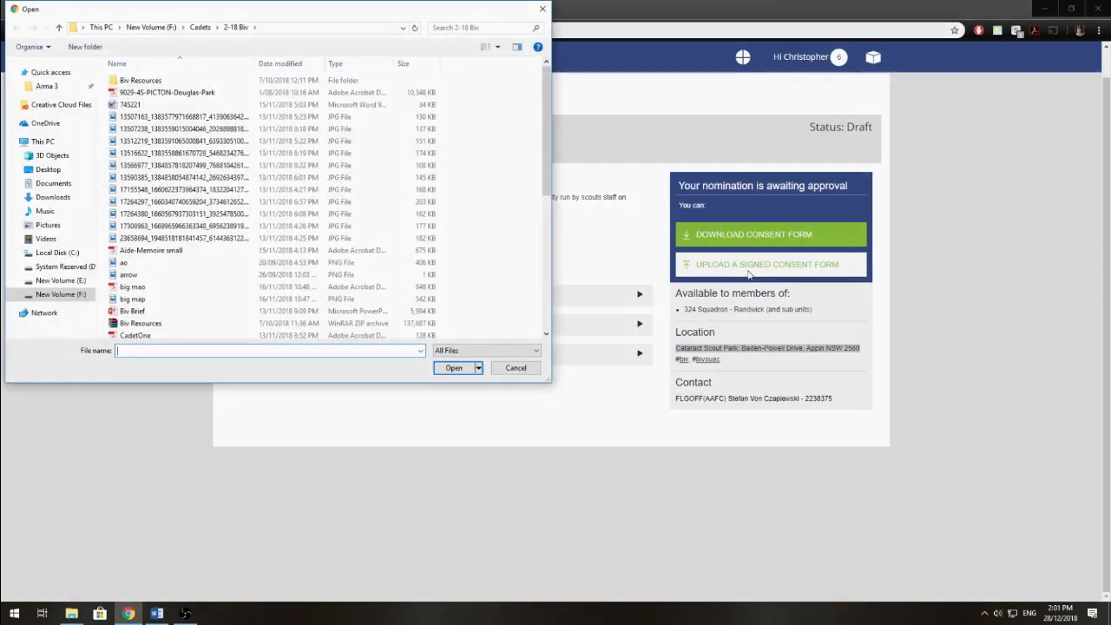
Upload the downloaded signed consent PDF from the Downloads folder to the nomination.
left_click(52, 198)
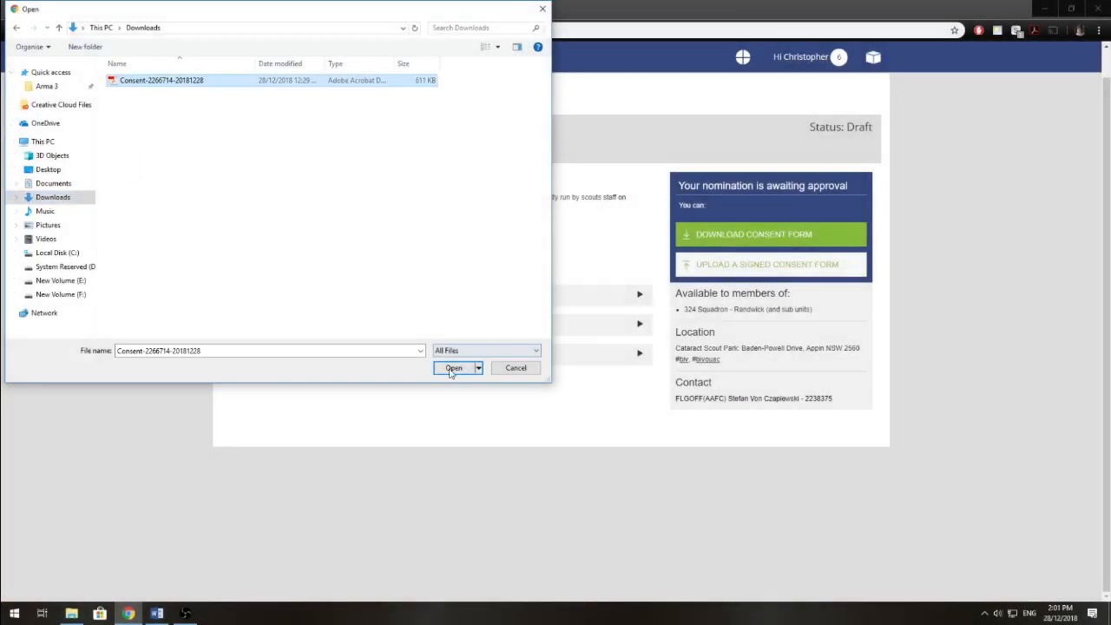
left_click(451, 368)
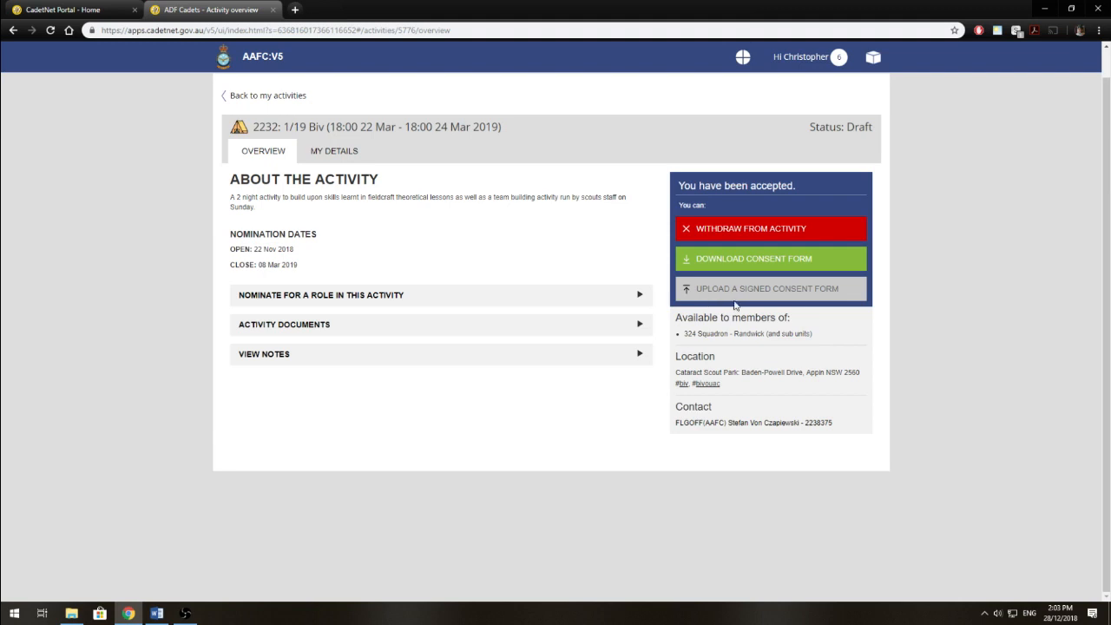
mouse_move(754, 313)
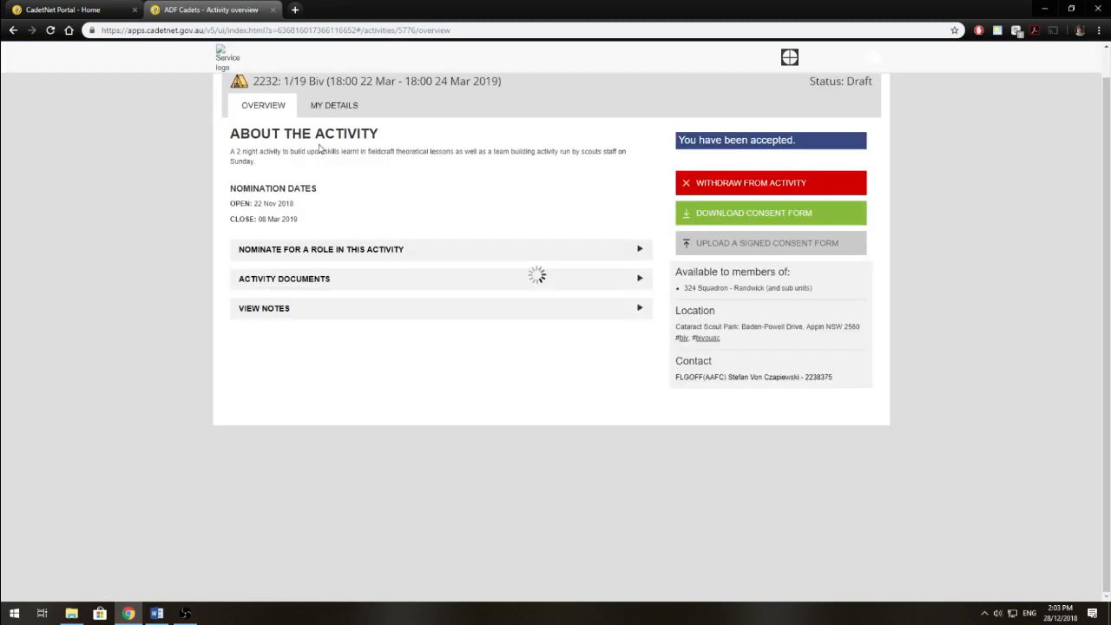
View My Details for the 1/19 Biv activity showing Accepted status and the consent document.
left_click(334, 106)
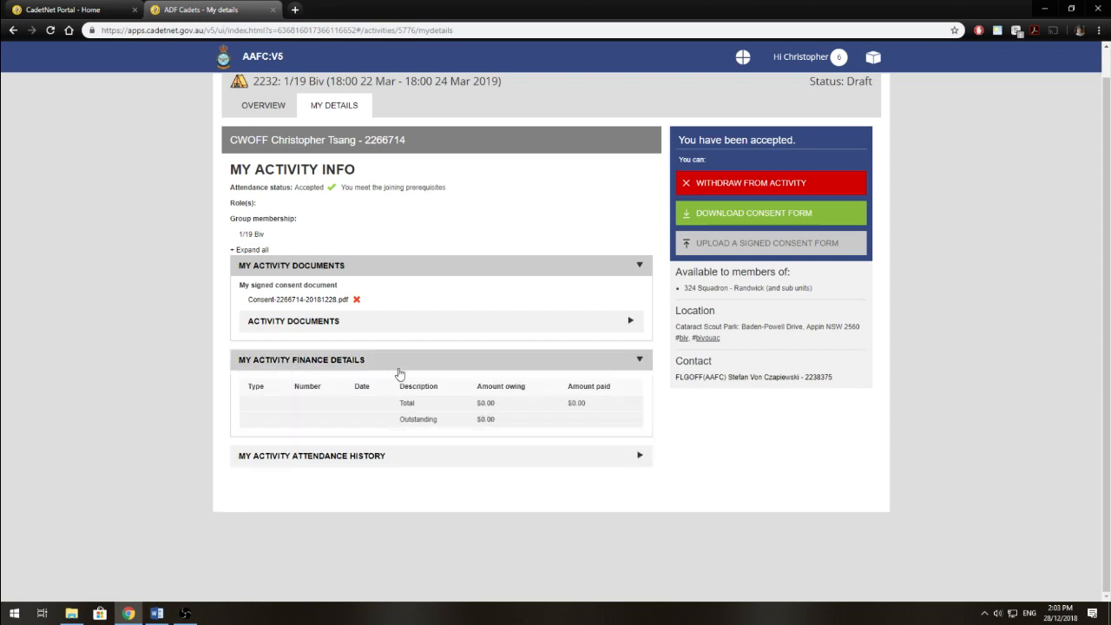
mouse_move(302, 368)
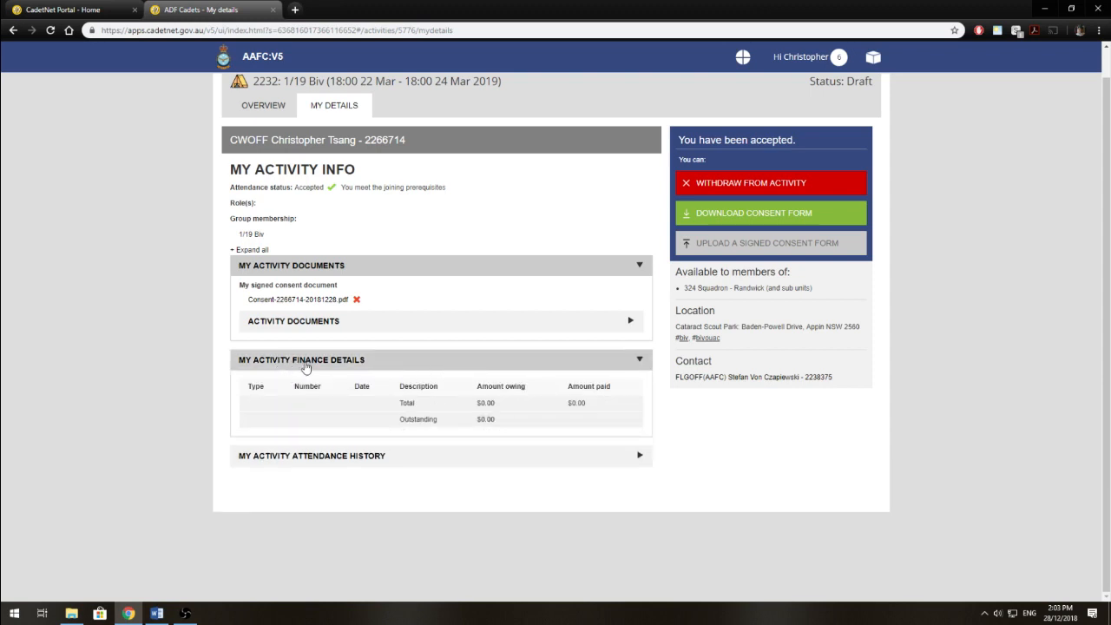
mouse_move(517, 427)
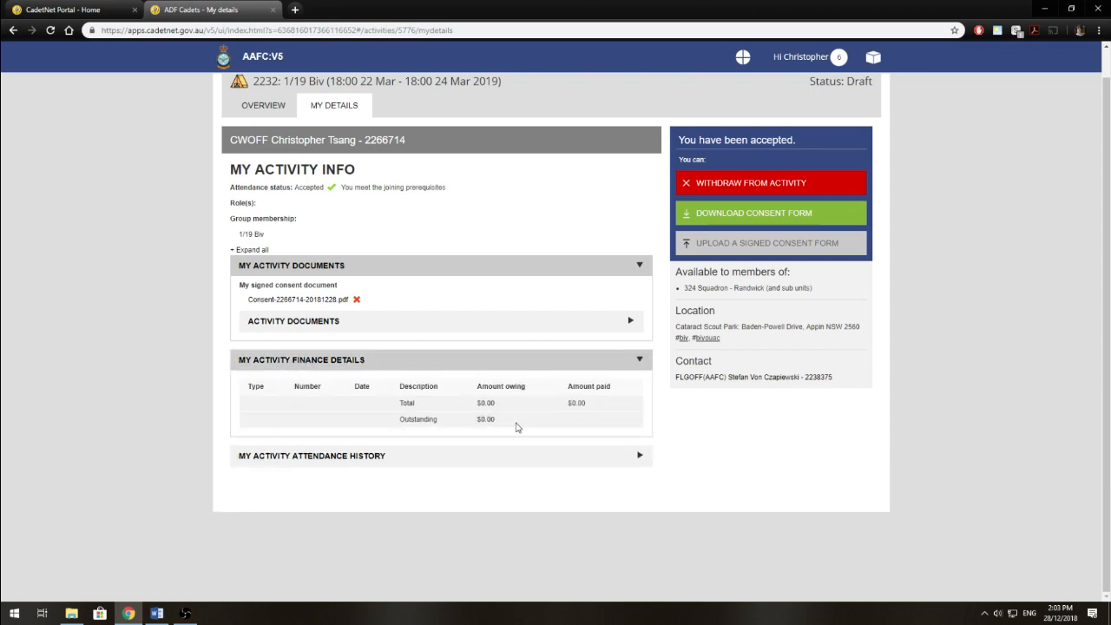
mouse_move(417, 408)
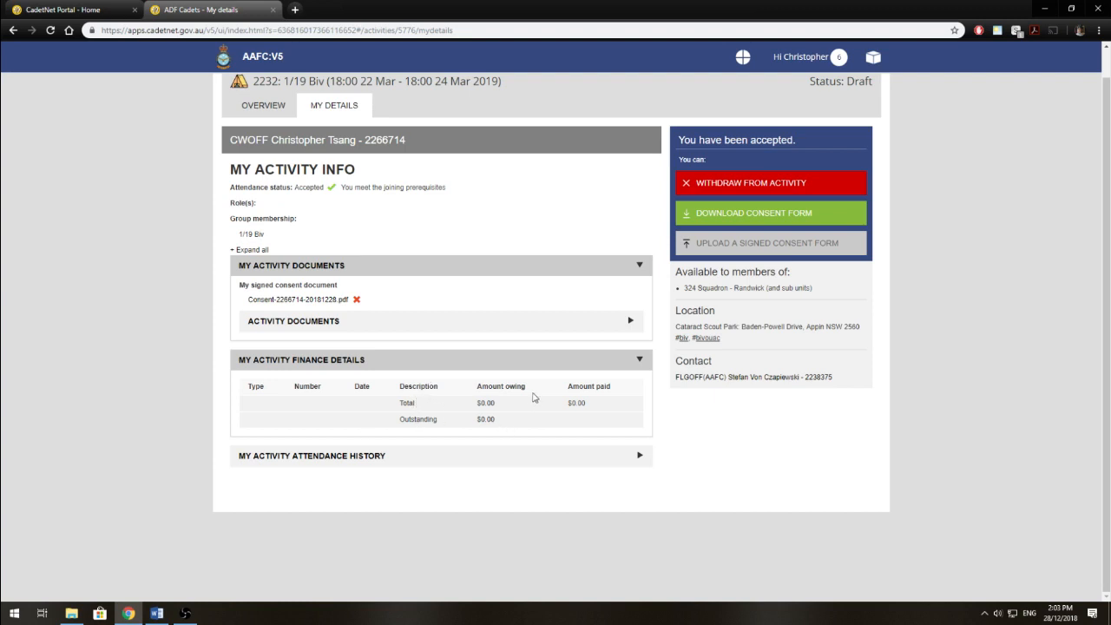
mouse_move(476, 408)
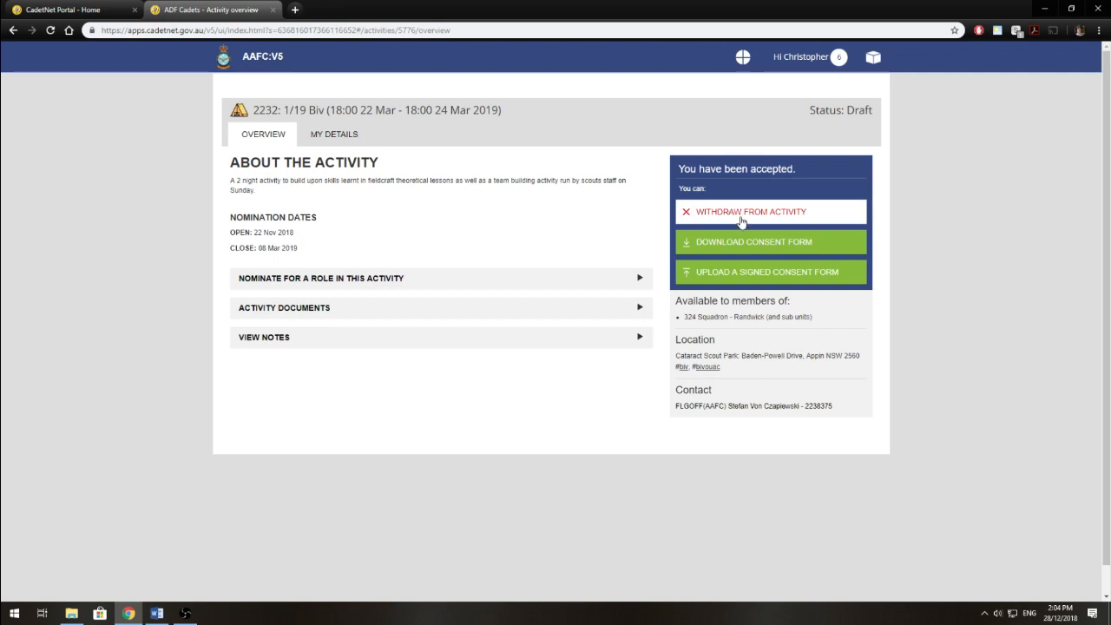
Withdraw from the 1/19 Biv activity and confirm the withdrawal.
left_click(740, 212)
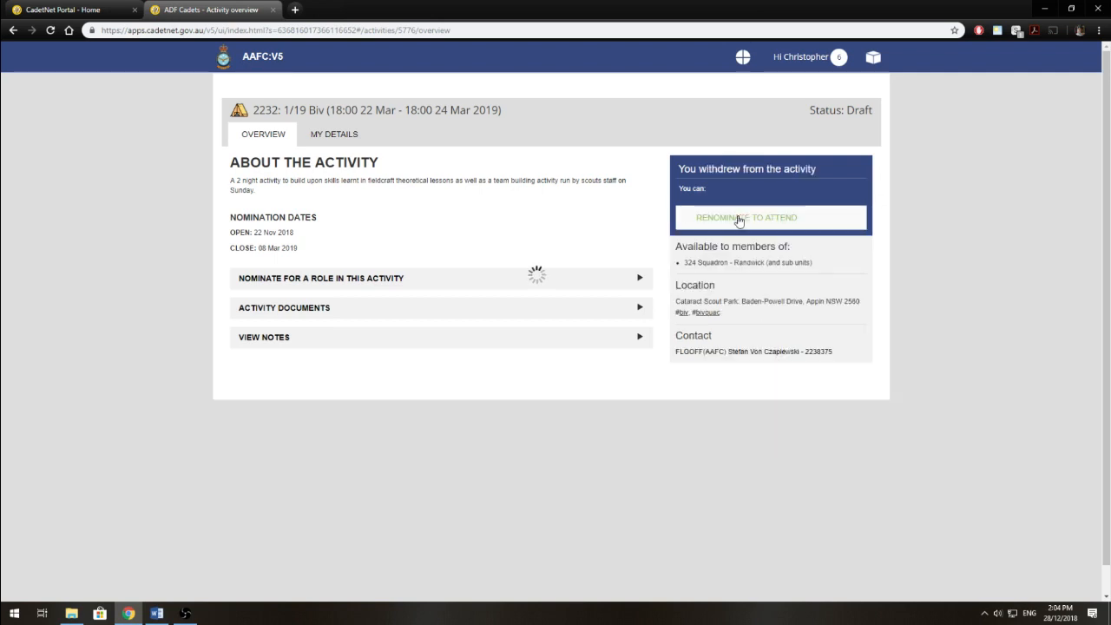
left_click(736, 217)
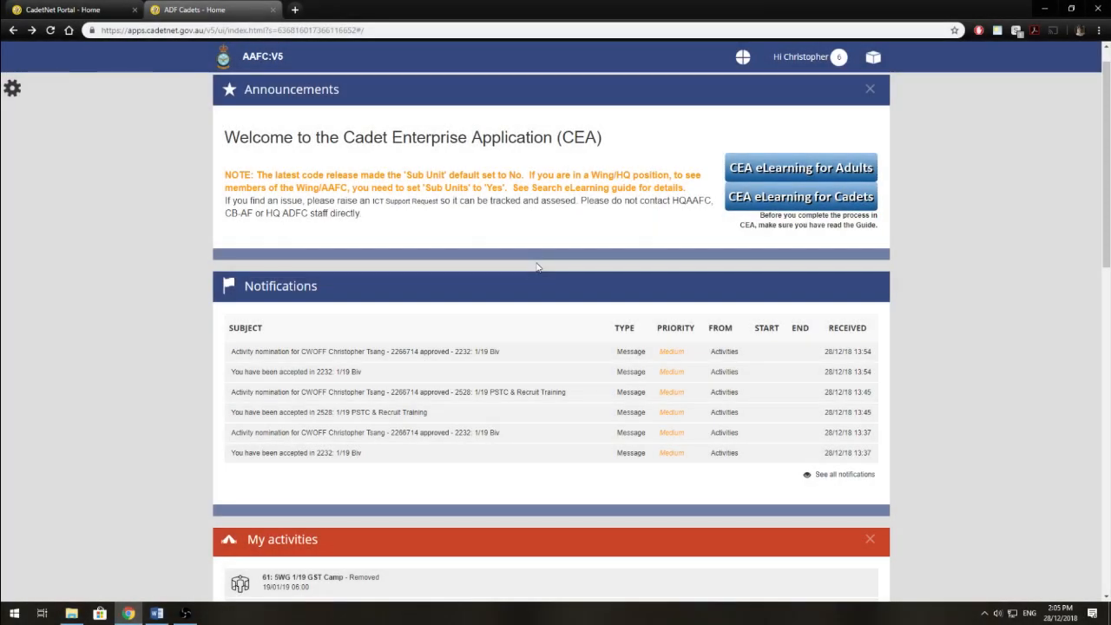
mouse_move(521, 265)
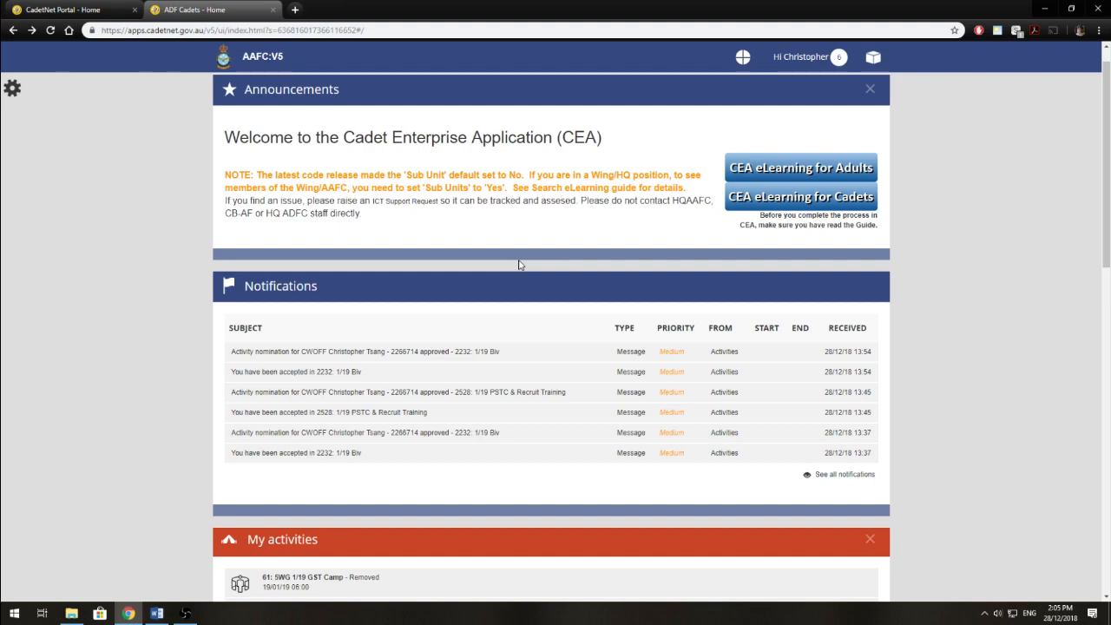
Go to My learning from the home page dashboard.
scroll("down", 3)
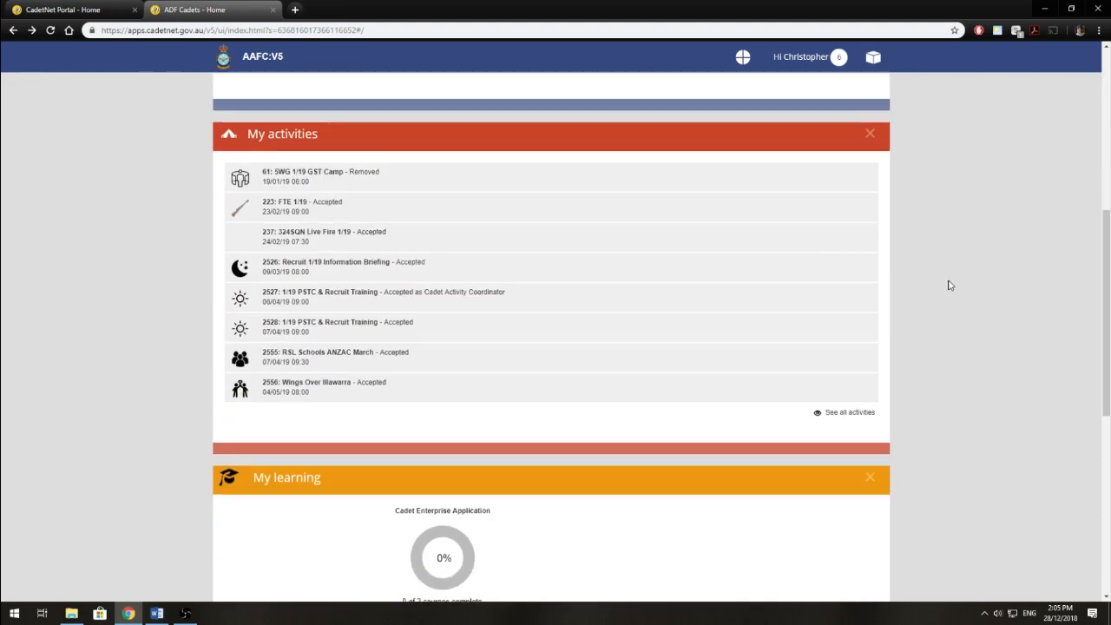
scroll("down", 3)
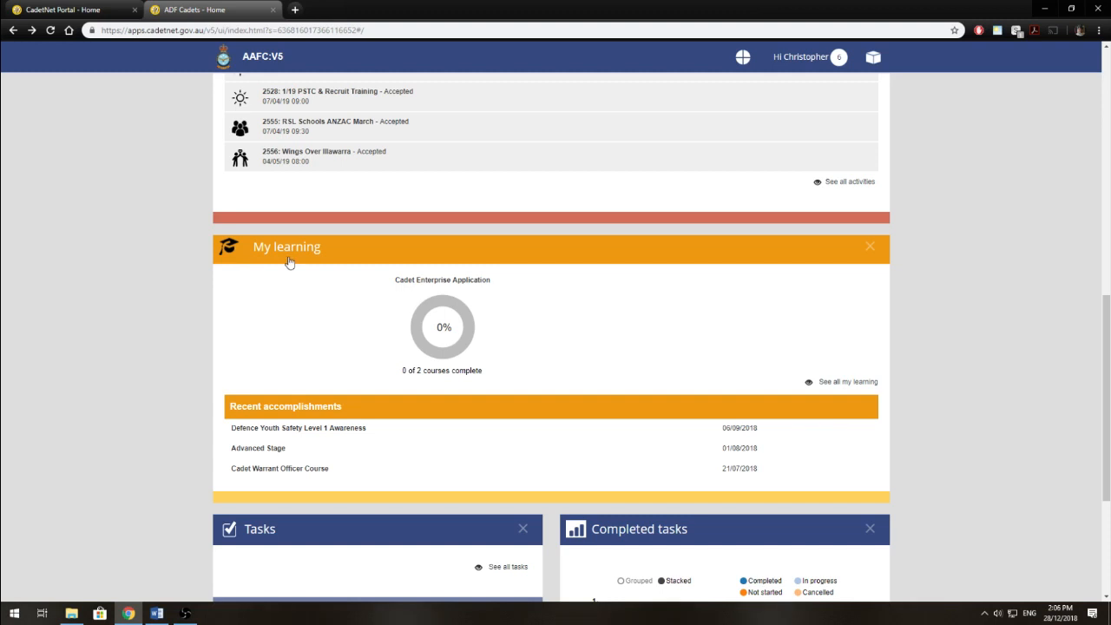
left_click(844, 382)
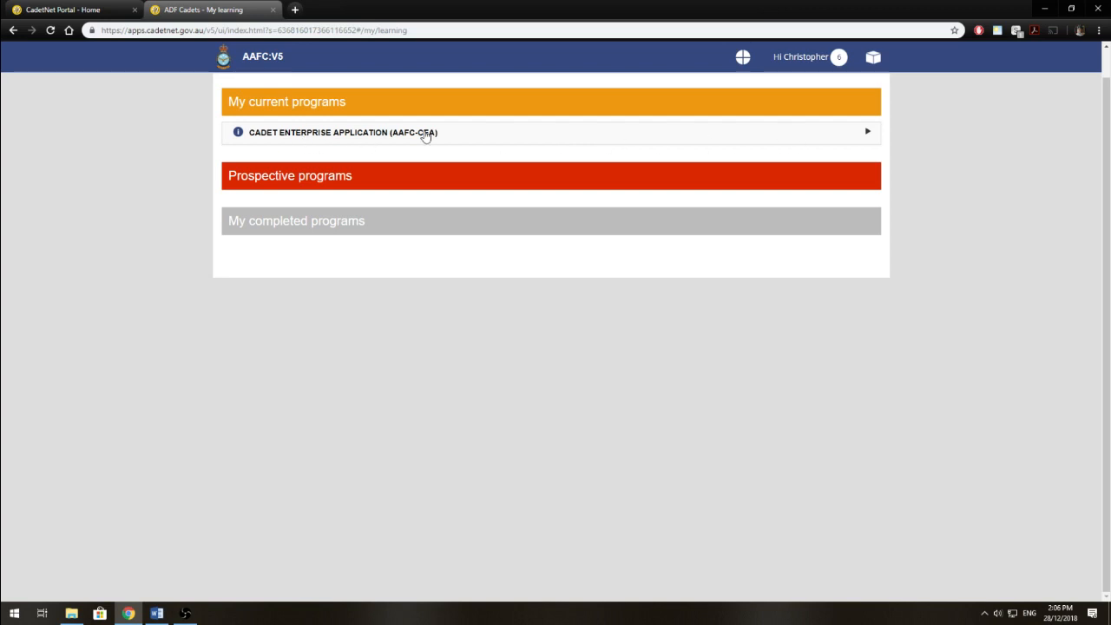
mouse_move(535, 136)
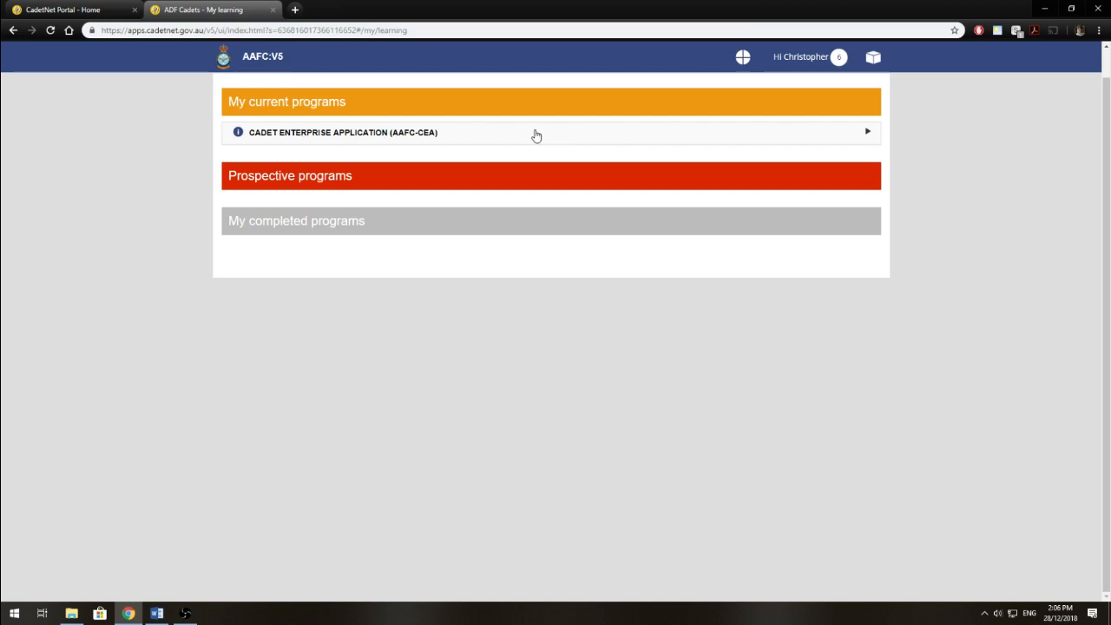
Expand the Cadet Enterprise Application programme and CEA For Cadets course, launching its eLearning link.
left_click(537, 132)
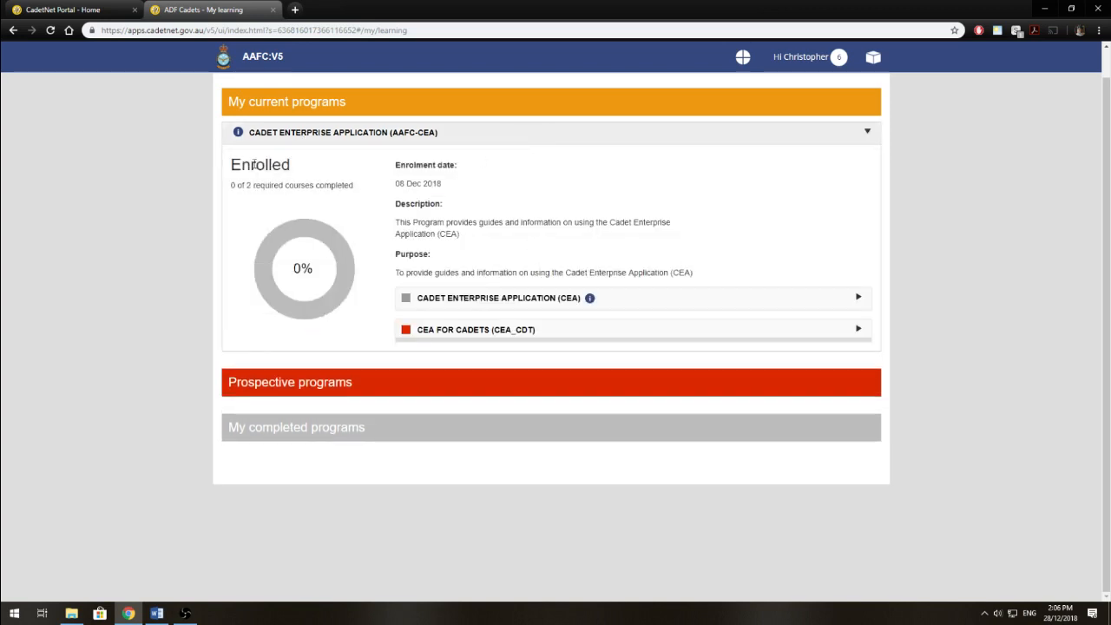
mouse_move(481, 337)
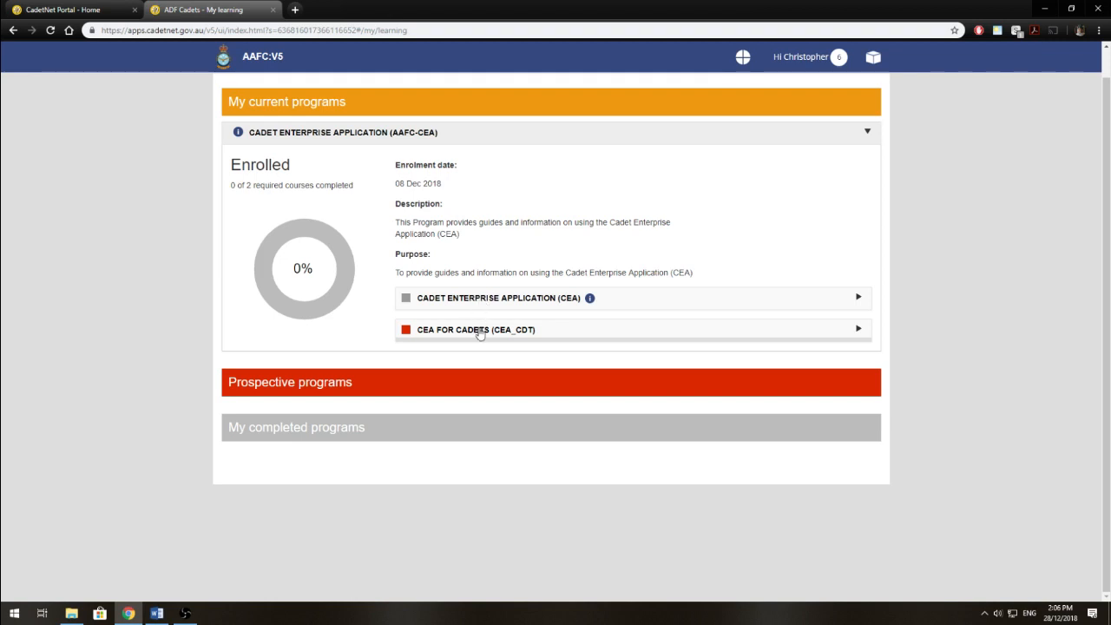
left_click(476, 330)
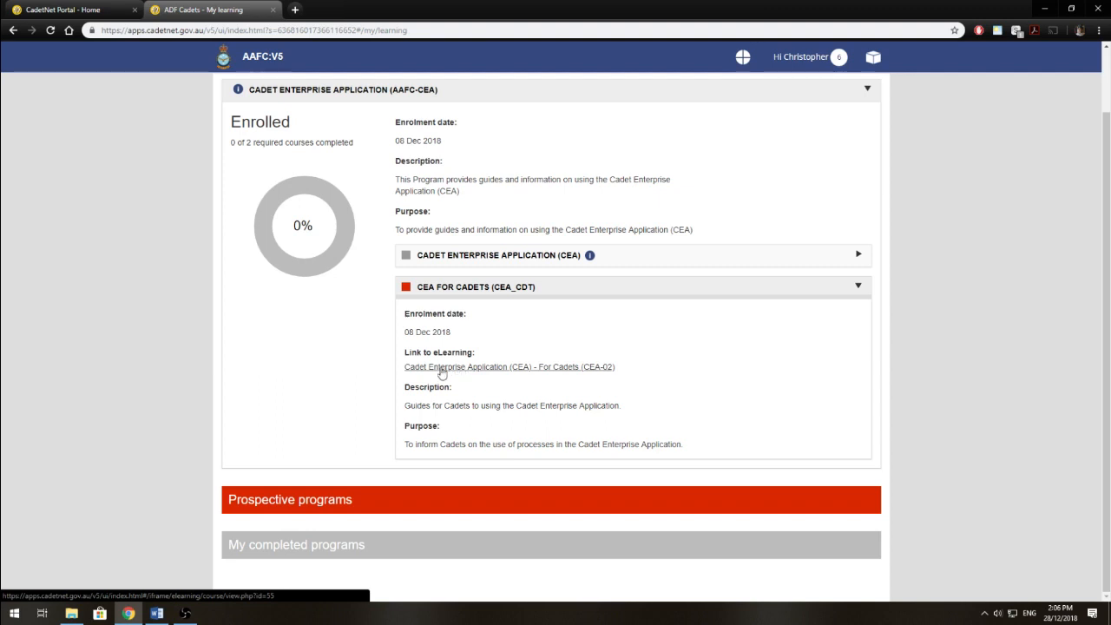
mouse_move(556, 379)
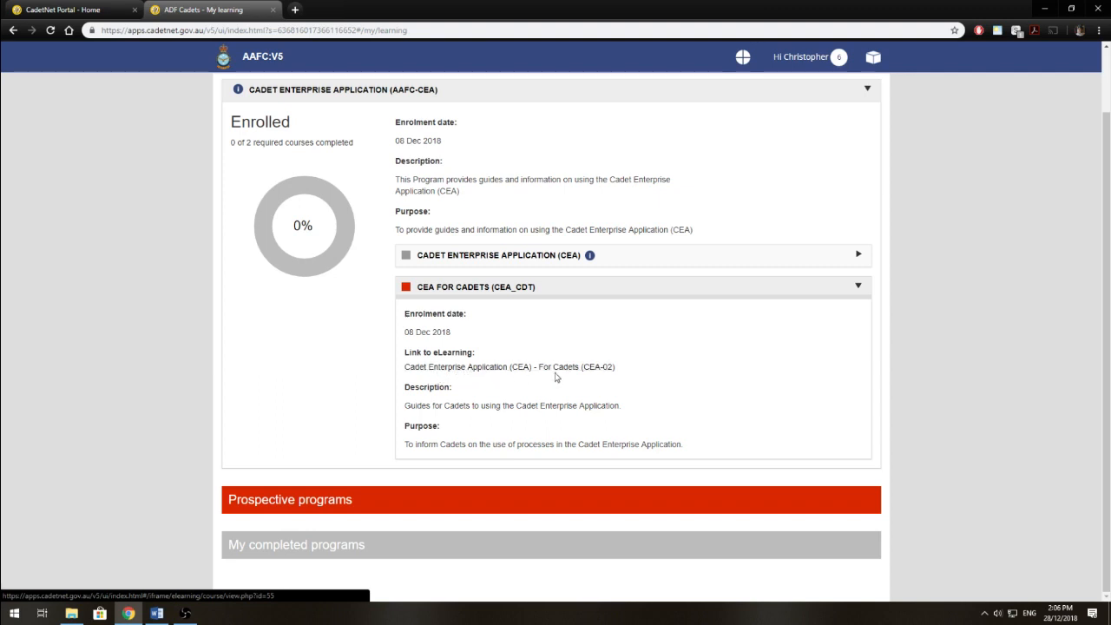
left_click(504, 368)
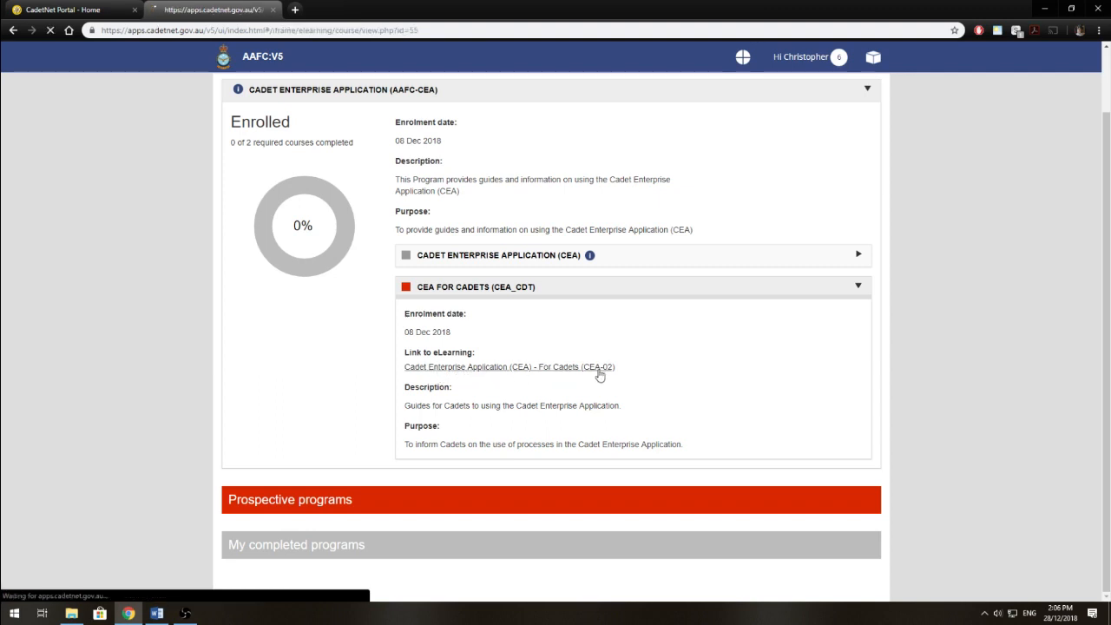
Open the Activity User Guide - Nominate and Withdraw from the Moodle course Activities section.
left_click(504, 366)
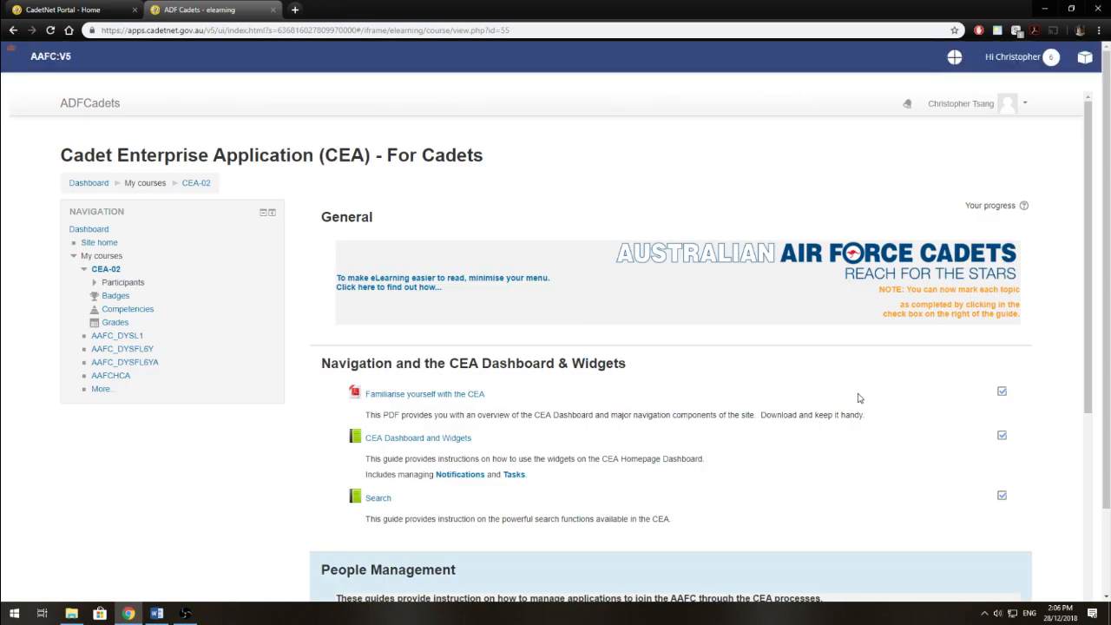
scroll("down", 3)
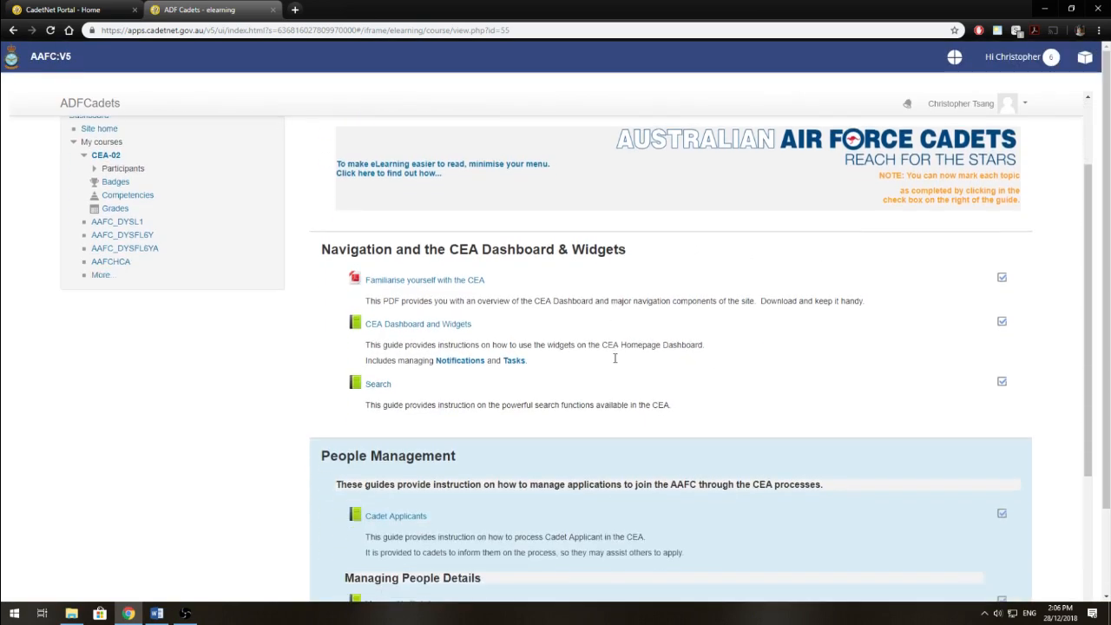
scroll("down", 3)
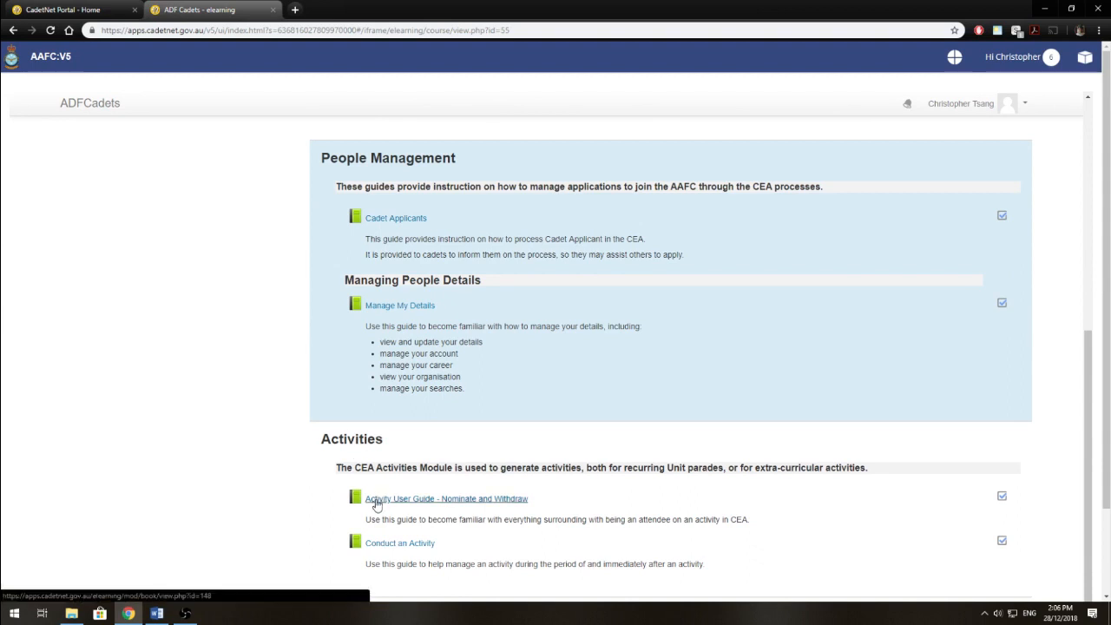
mouse_move(420, 507)
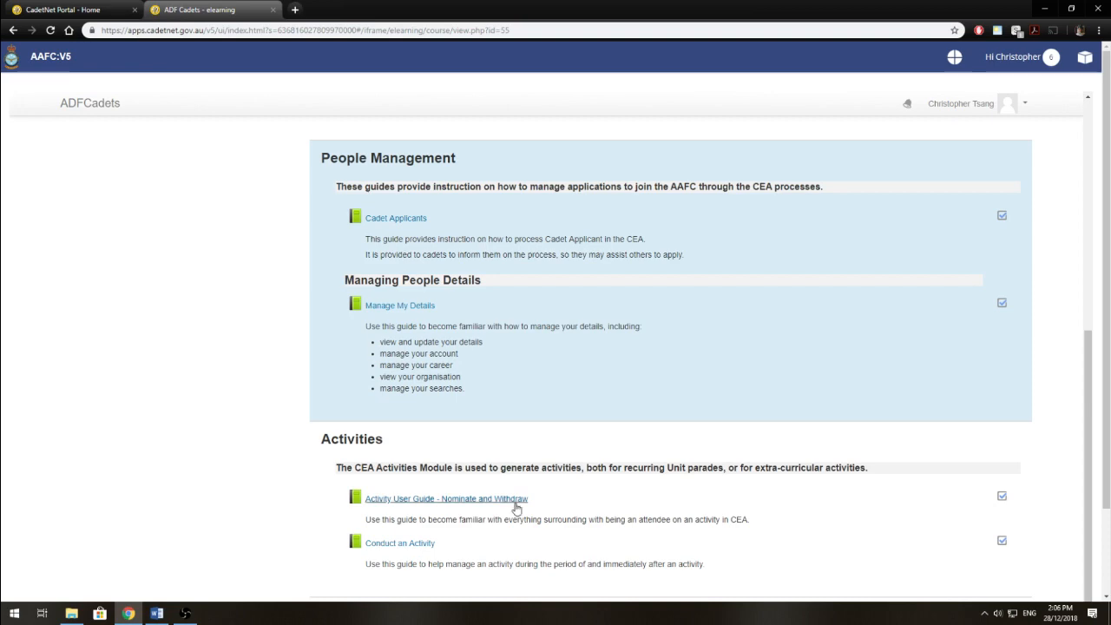
left_click(445, 500)
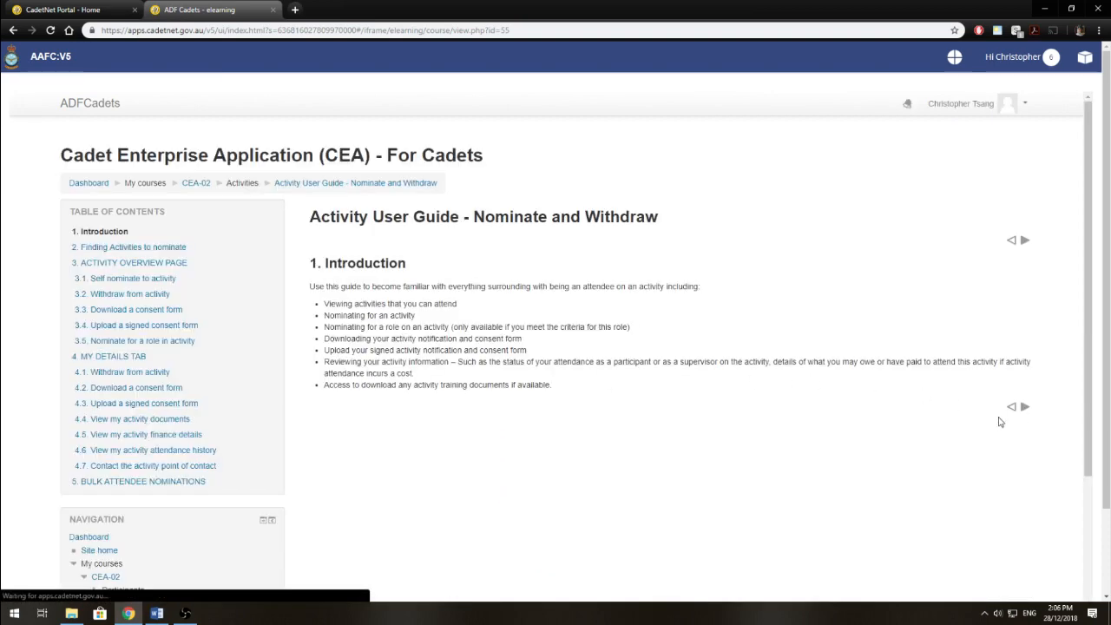